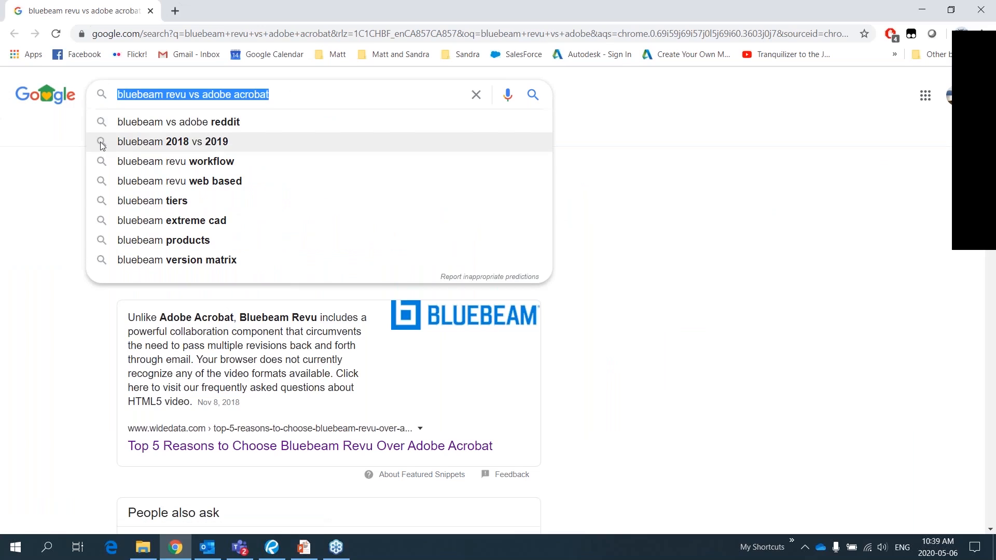
# Dismiss the autocomplete suggestions to view results for 'bluebeam revu vs adobe acrobat'
pyautogui.click(37, 146)
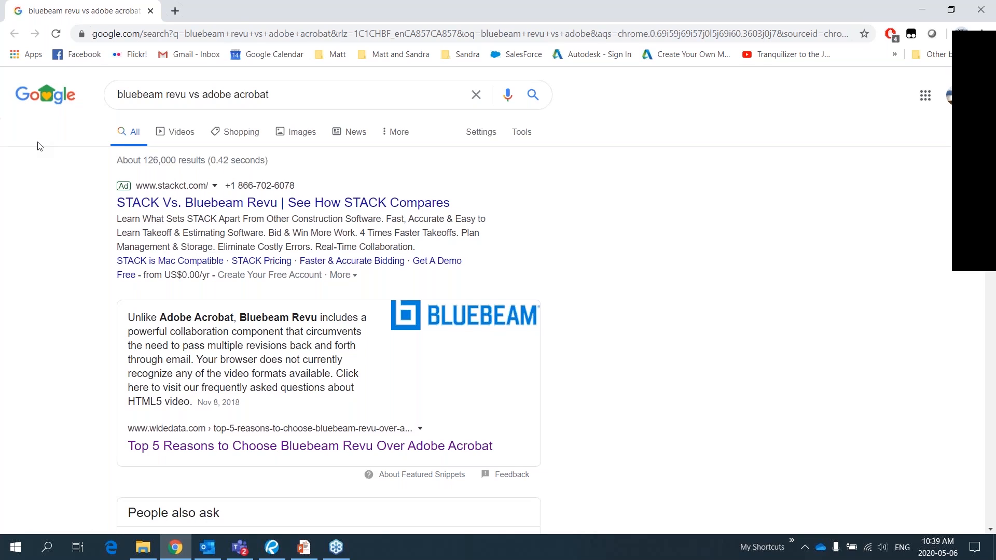
pyautogui.click(301, 94)
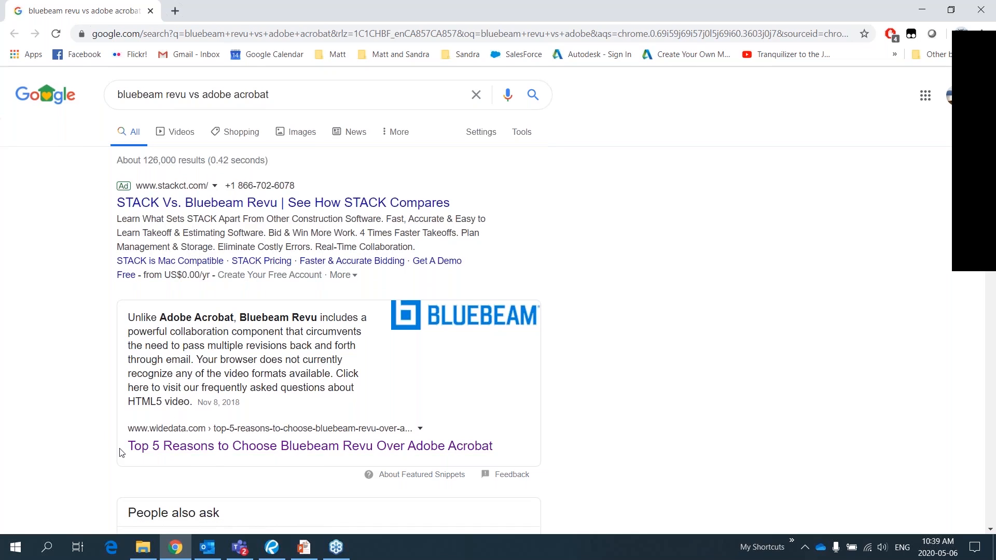
pyautogui.moveTo(281, 405)
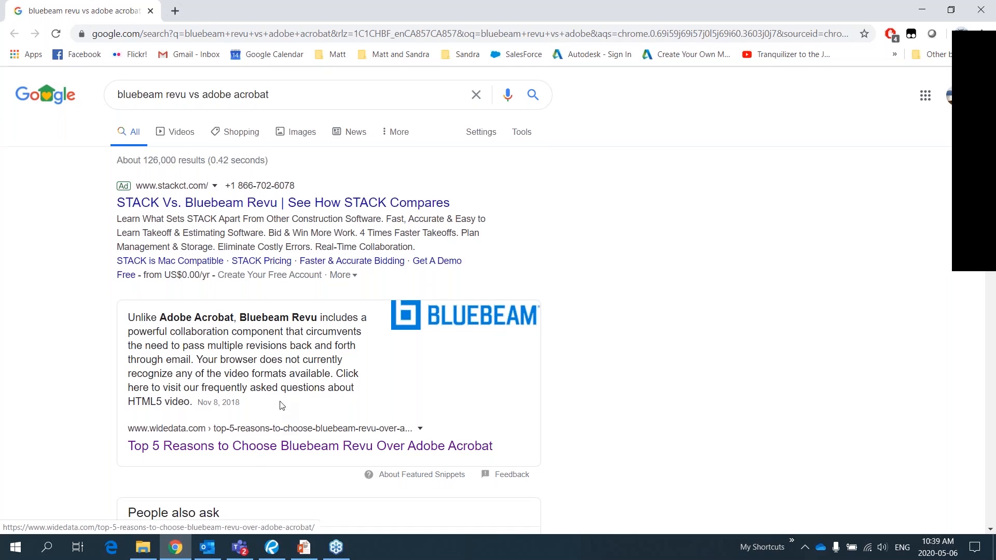
pyautogui.moveTo(269, 383)
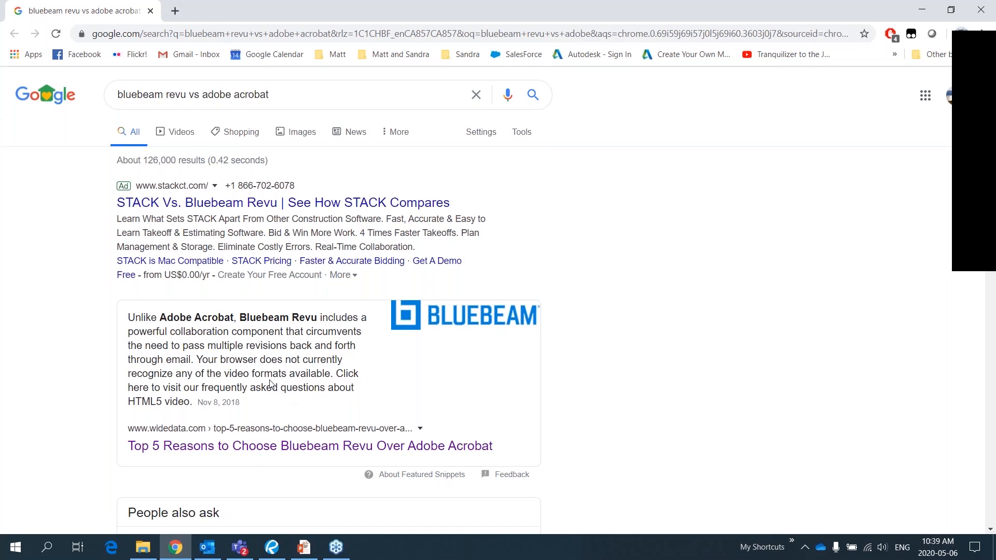
pyautogui.moveTo(694, 111)
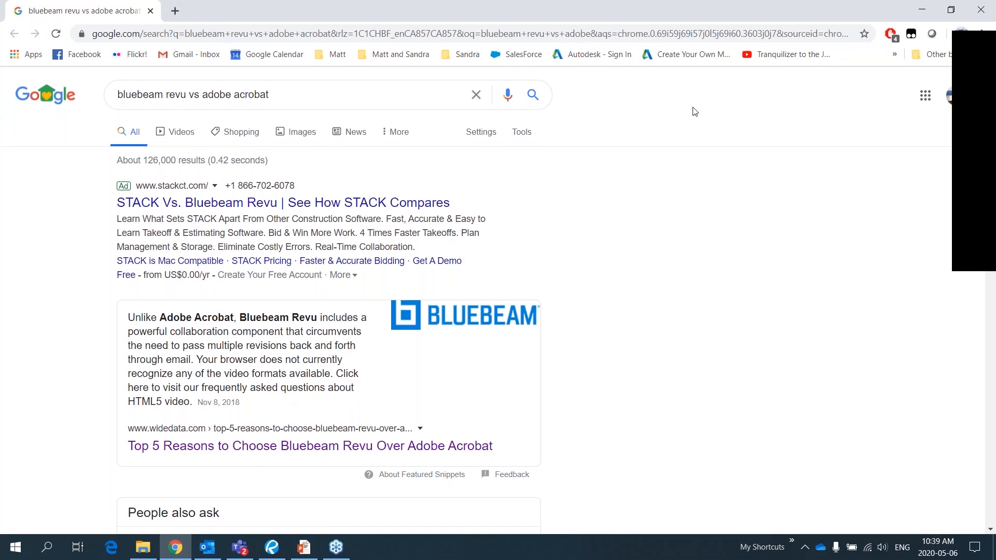
pyautogui.moveTo(739, 87)
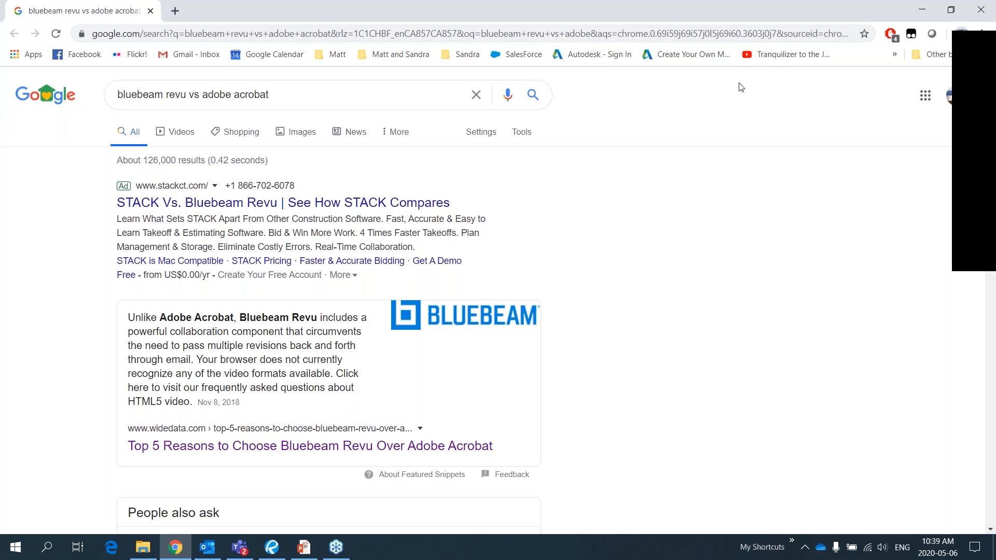
pyautogui.moveTo(757, 111)
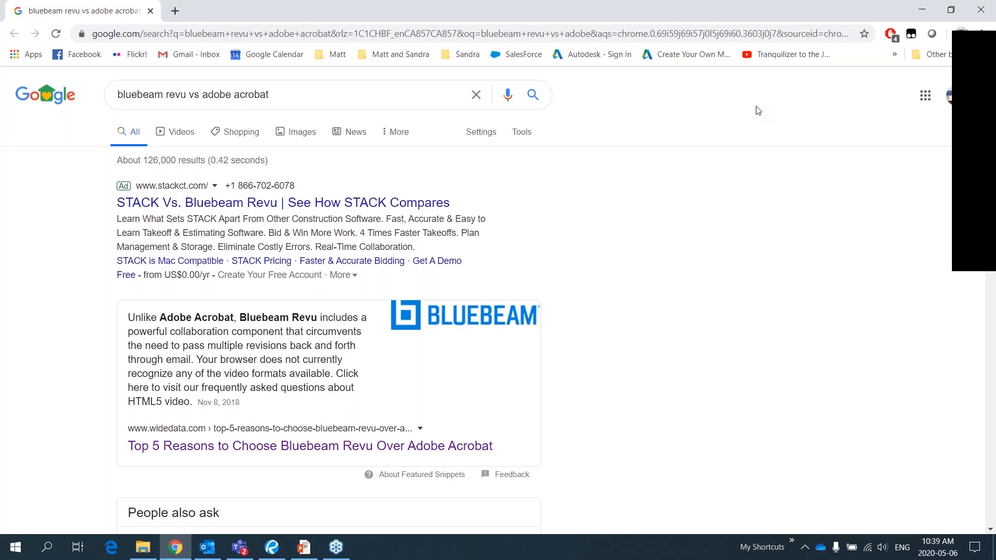
pyautogui.moveTo(311, 521)
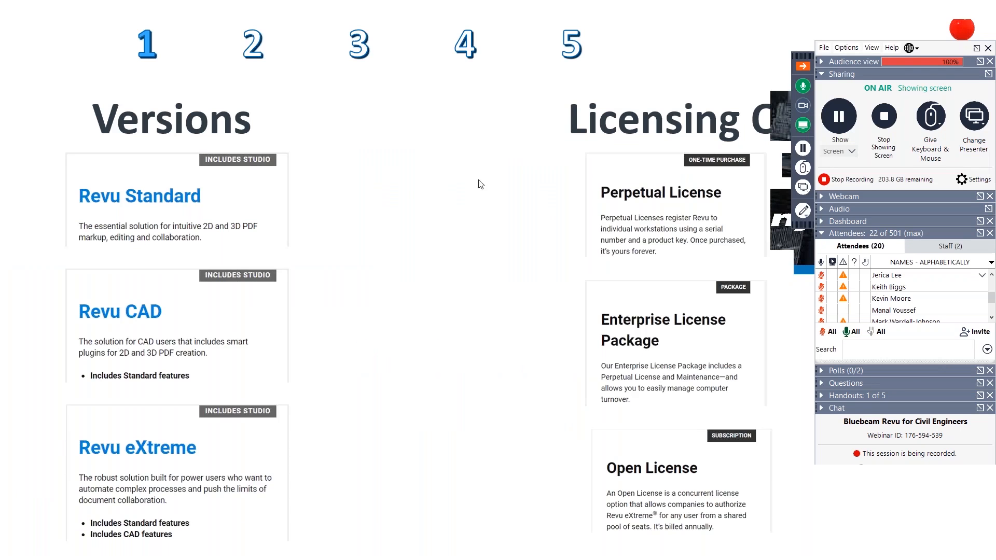
pyautogui.moveTo(710, 4)
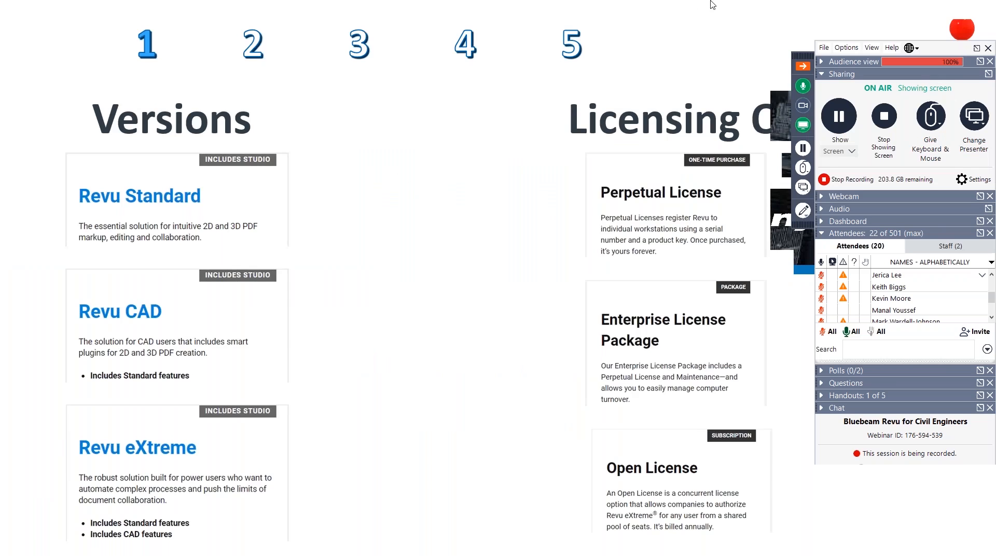
pyautogui.moveTo(524, 211)
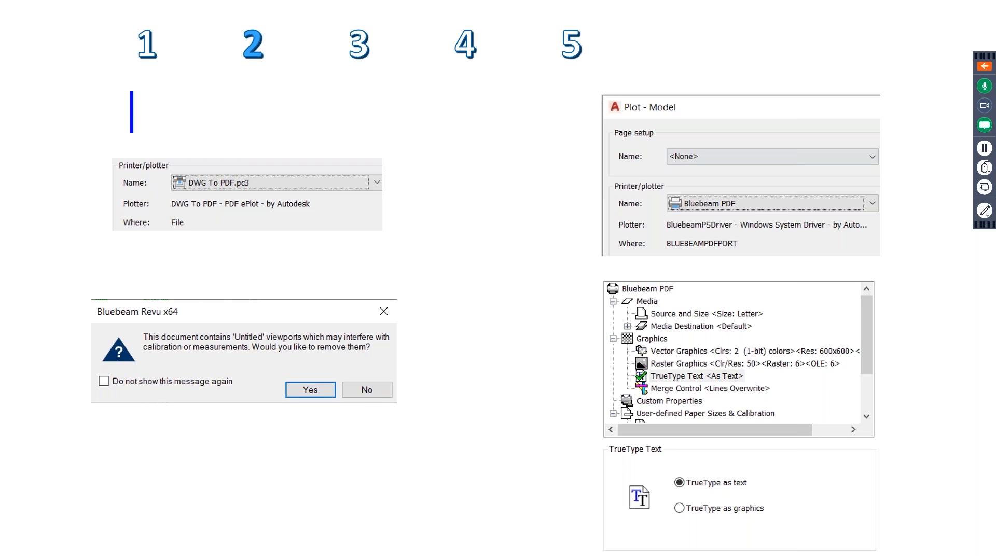
# Write 'SolidCHAT' on the slide above the printer settings screenshot
pyautogui.write('SolidCHA')
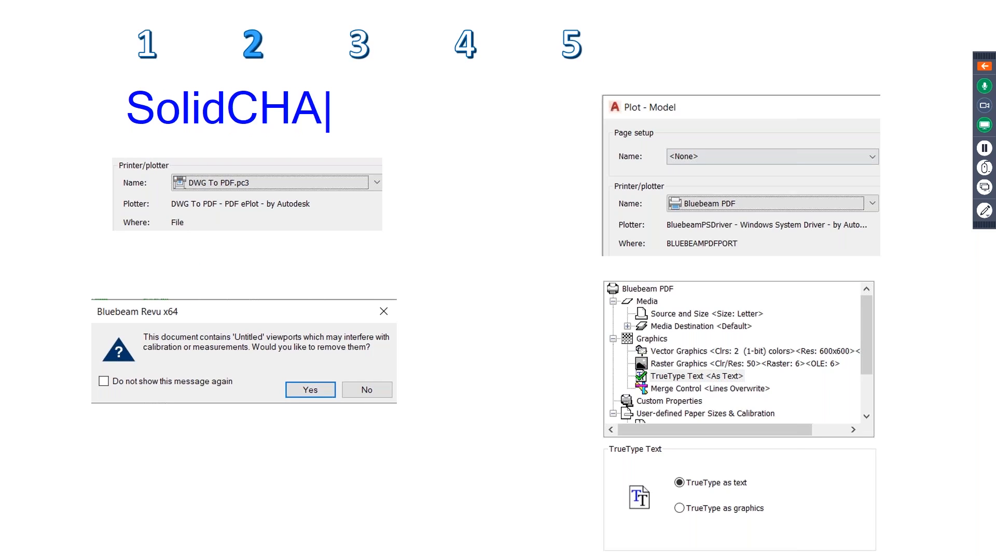
pyautogui.write('T')
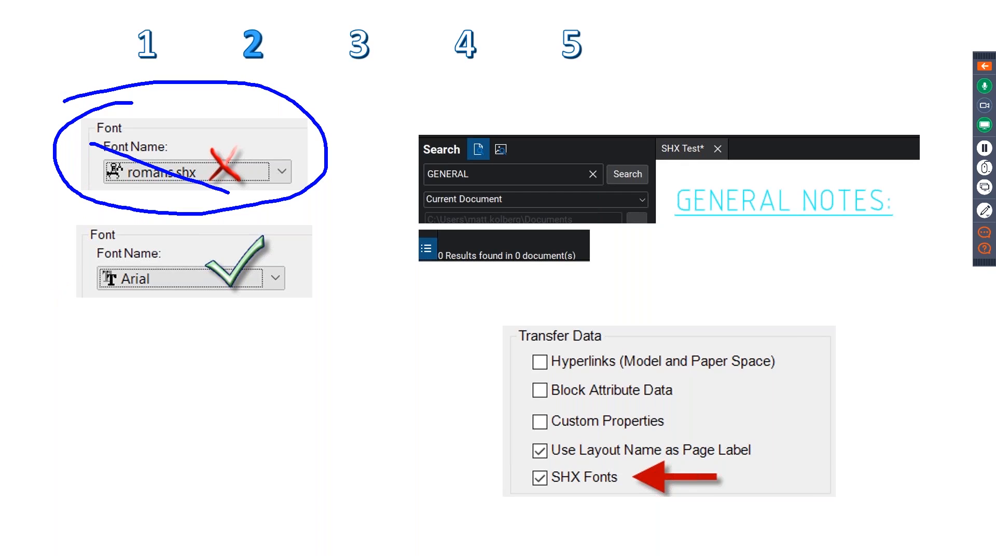
# Cross out the romans.shx font example with a diagonal pen stroke
pyautogui.moveTo(108, 199); pyautogui.dragTo(284, 98)
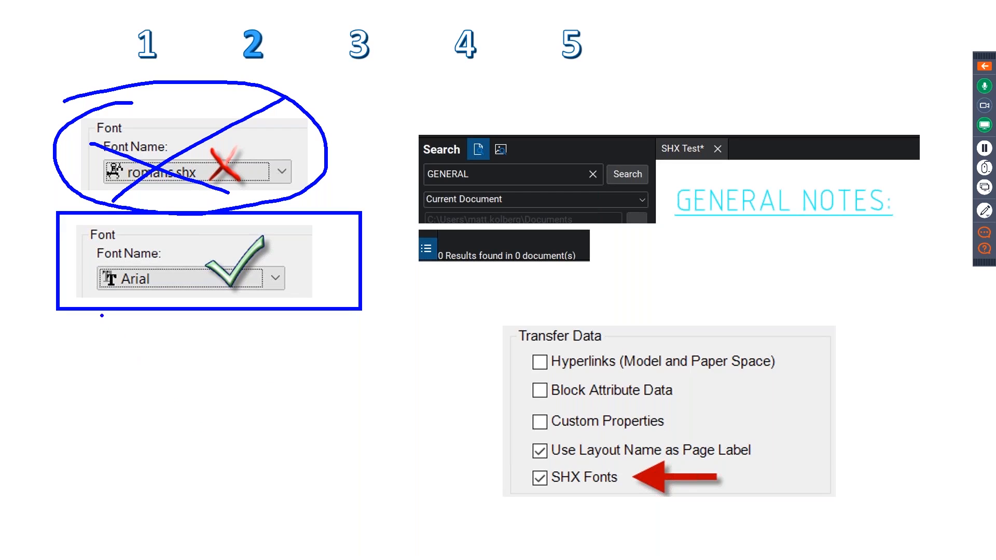
pyautogui.moveTo(102, 311); pyautogui.dragTo(46, 377)
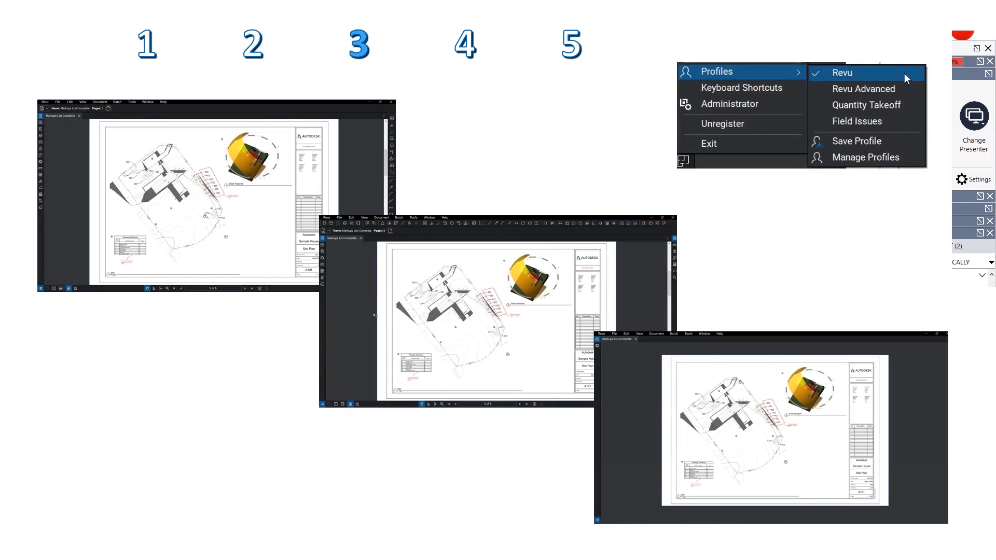
# Advance to step 3 showing the Revu profile checked beside the workspace layouts
pyautogui.click(12, 547)
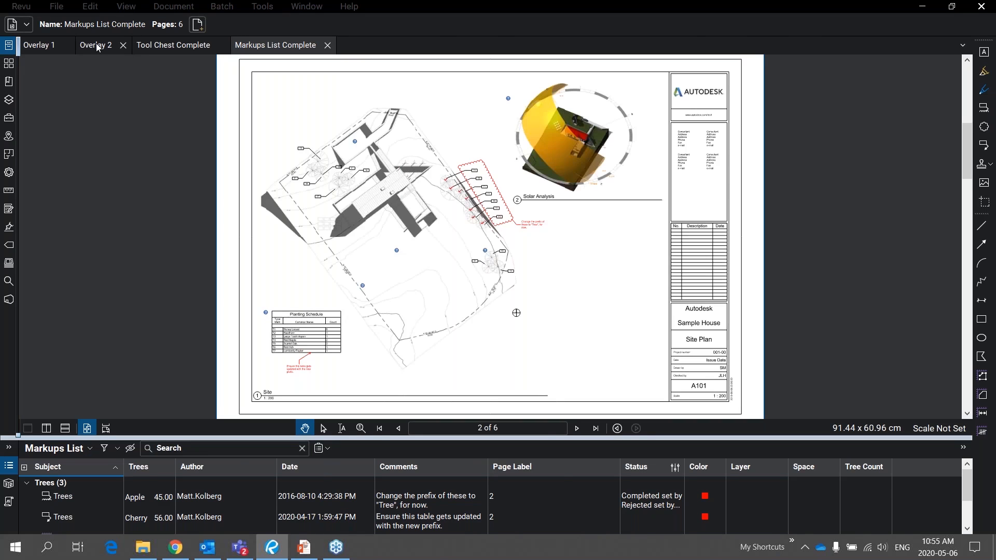
# Start Overlay Pages from the Document menu on the Overlay 1 floor plan
pyautogui.click(39, 45)
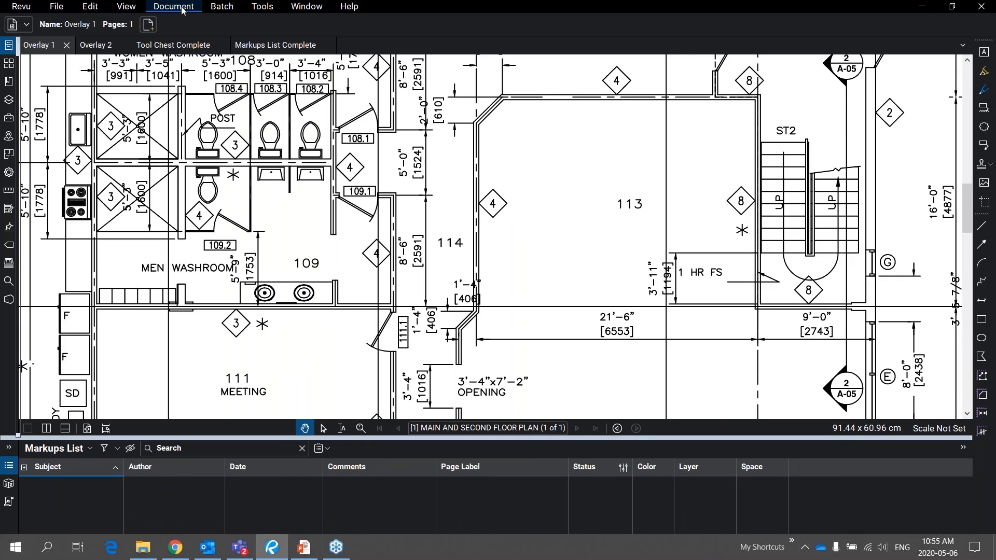
pyautogui.click(173, 7)
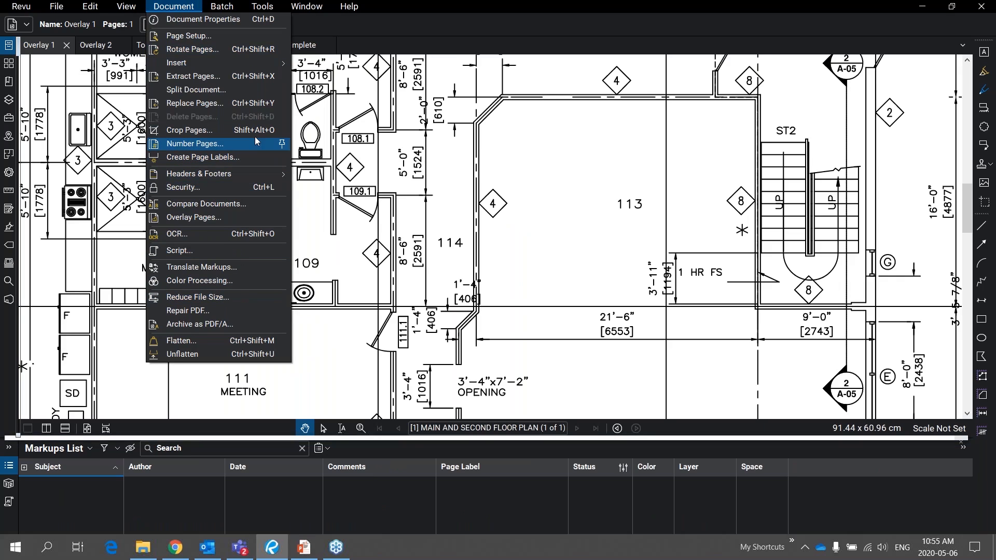
pyautogui.click(194, 217)
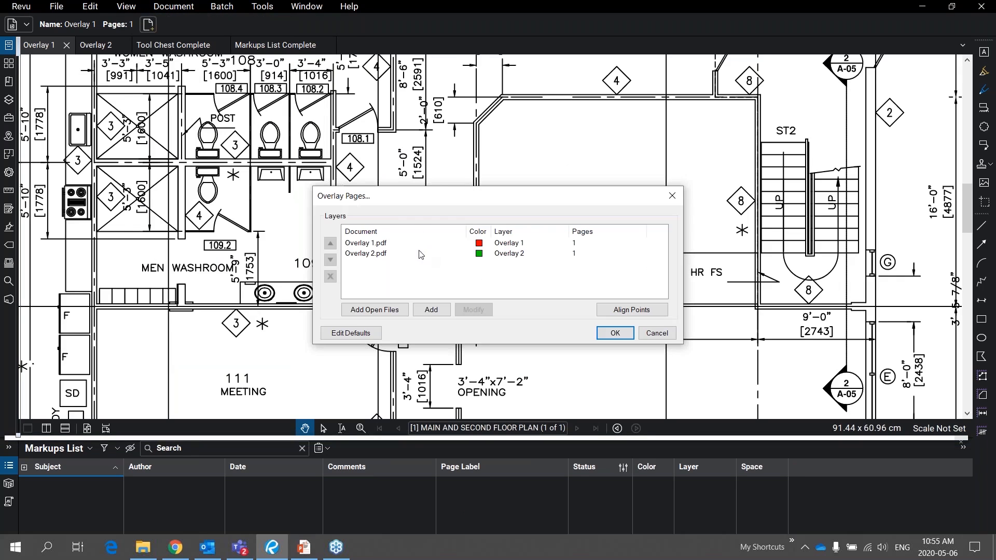
pyautogui.moveTo(497, 256)
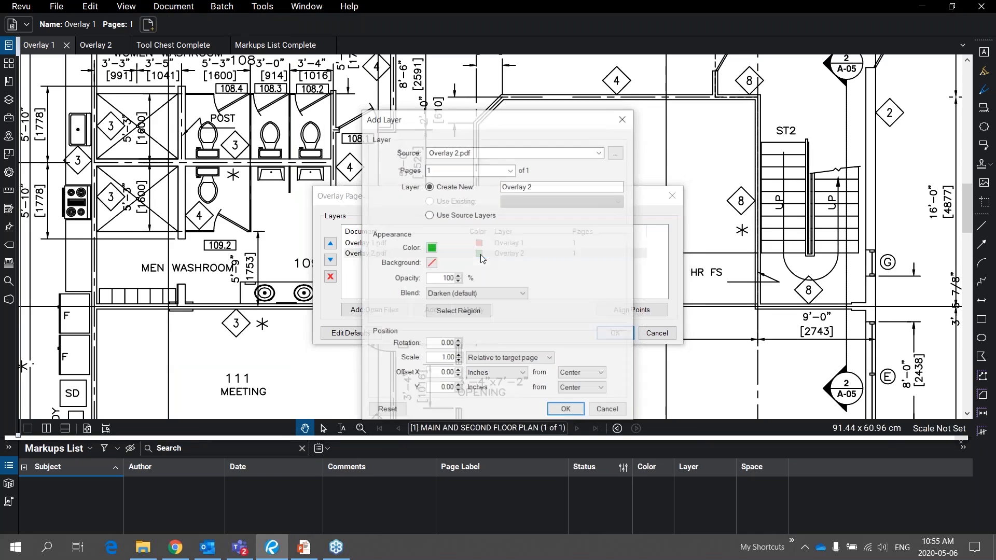
# Recolour the Overlay 2 layer blue and create the red/blue Overlay document
pyautogui.click(432, 248)
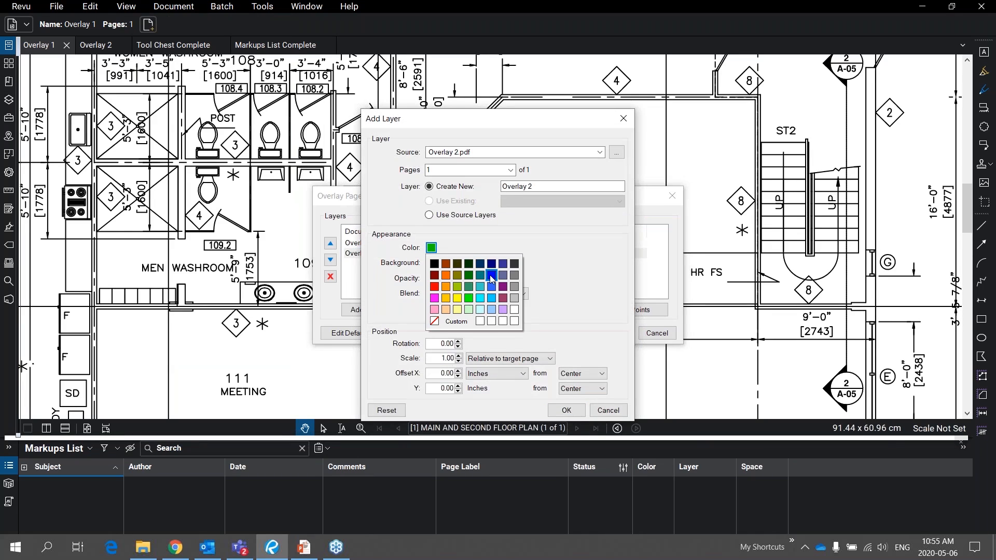
pyautogui.click(565, 410)
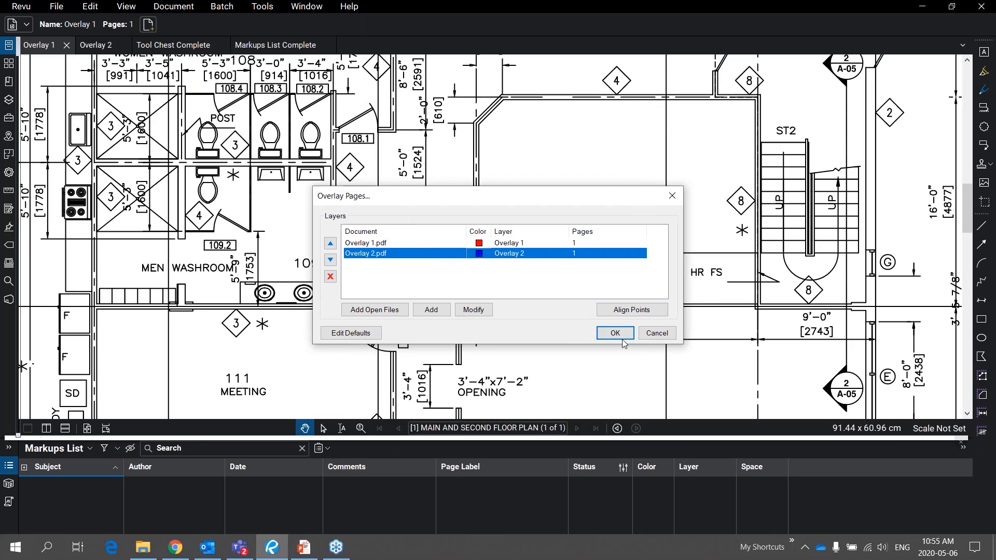
pyautogui.click(612, 333)
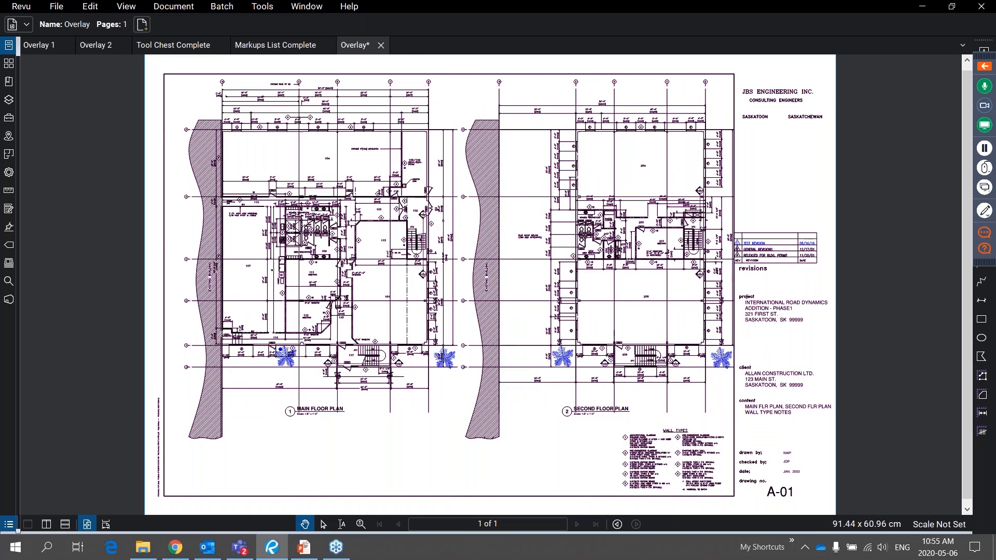
pyautogui.moveTo(216, 152); pyautogui.dragTo(191, 286)
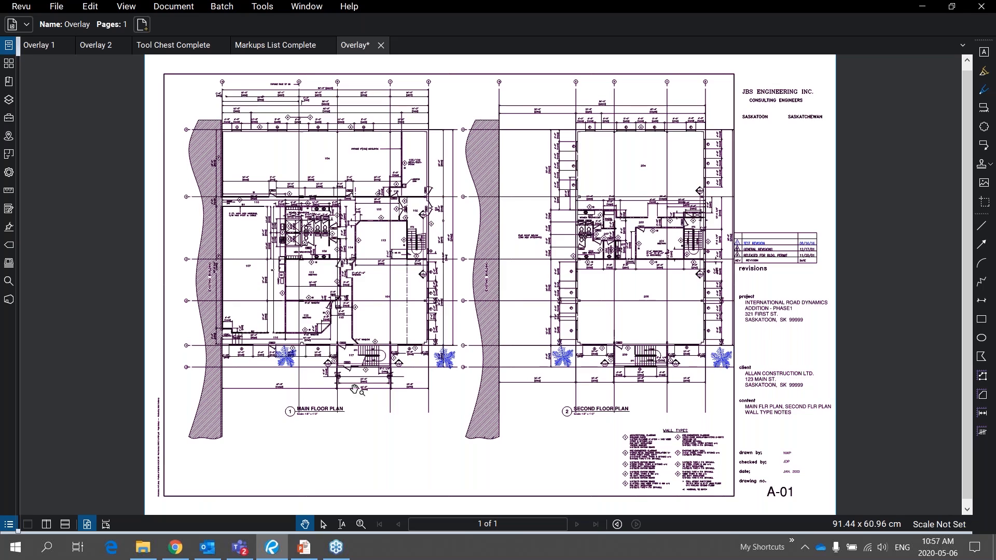
pyautogui.moveTo(596, 367)
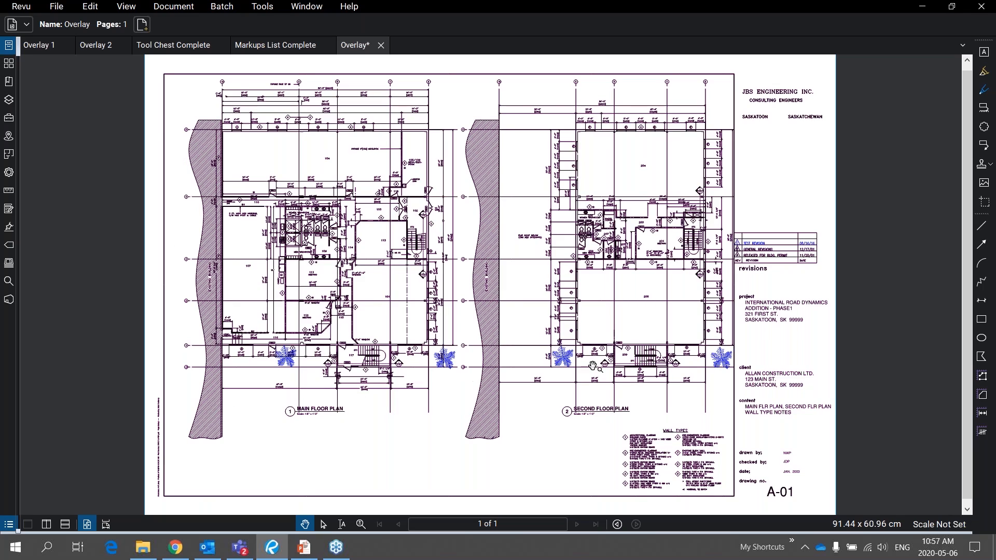
pyautogui.moveTo(583, 371)
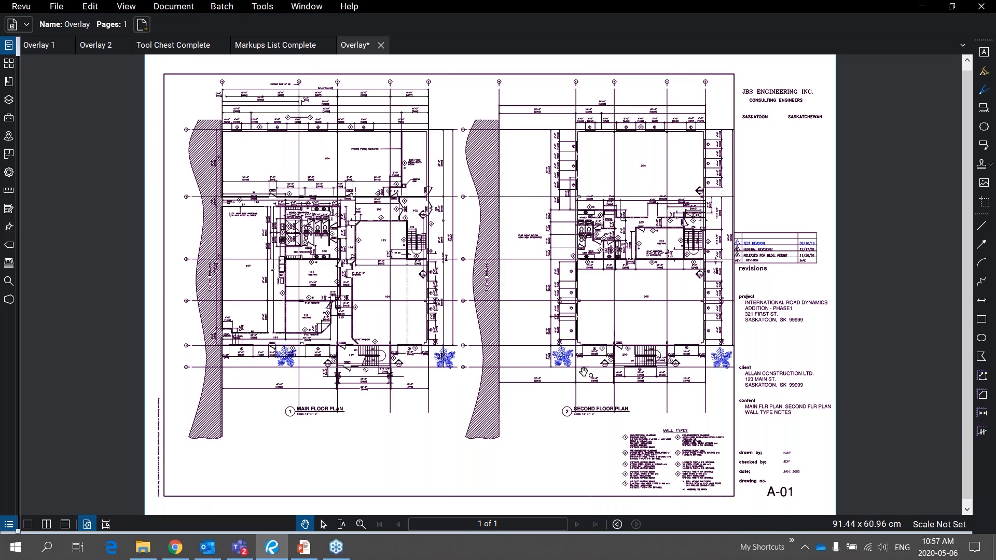
pyautogui.moveTo(138, 488)
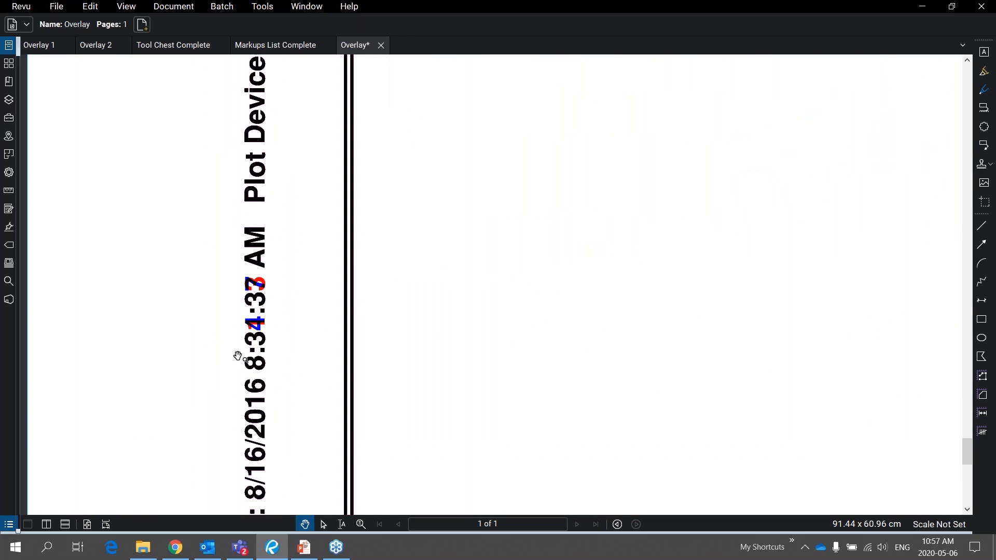
# Close the Overlay document without saving, returning to the Overlay 1 floor plan
pyautogui.click(381, 44)
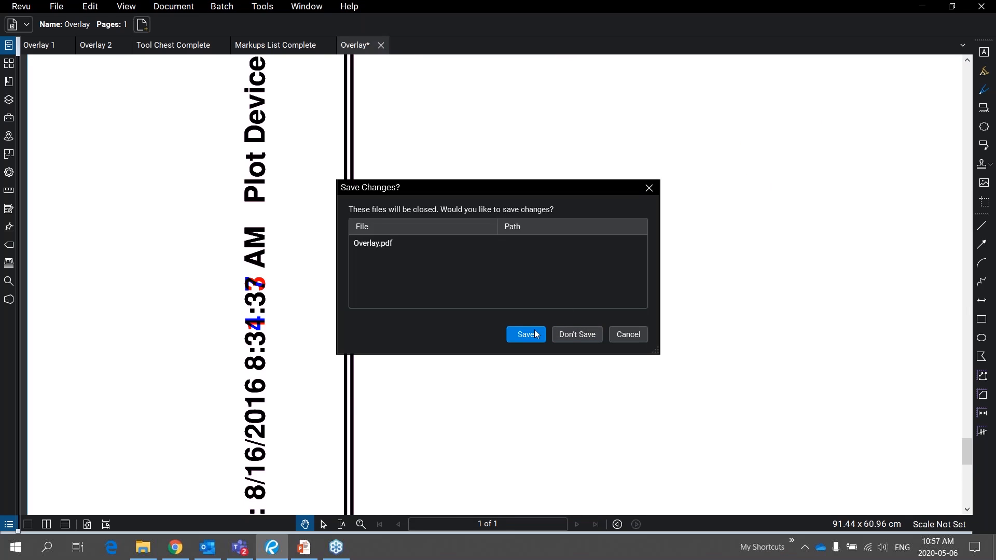
pyautogui.click(525, 334)
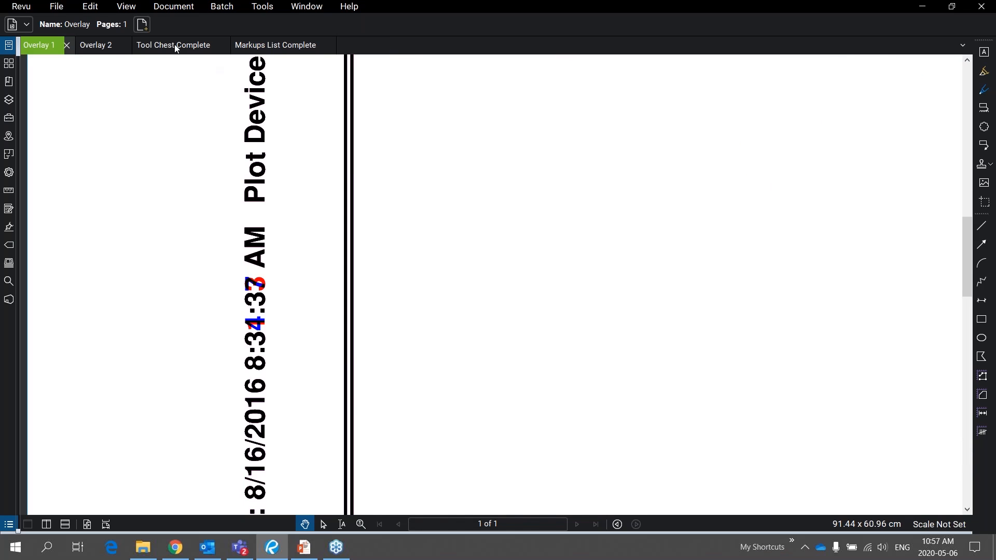
pyautogui.click(173, 6)
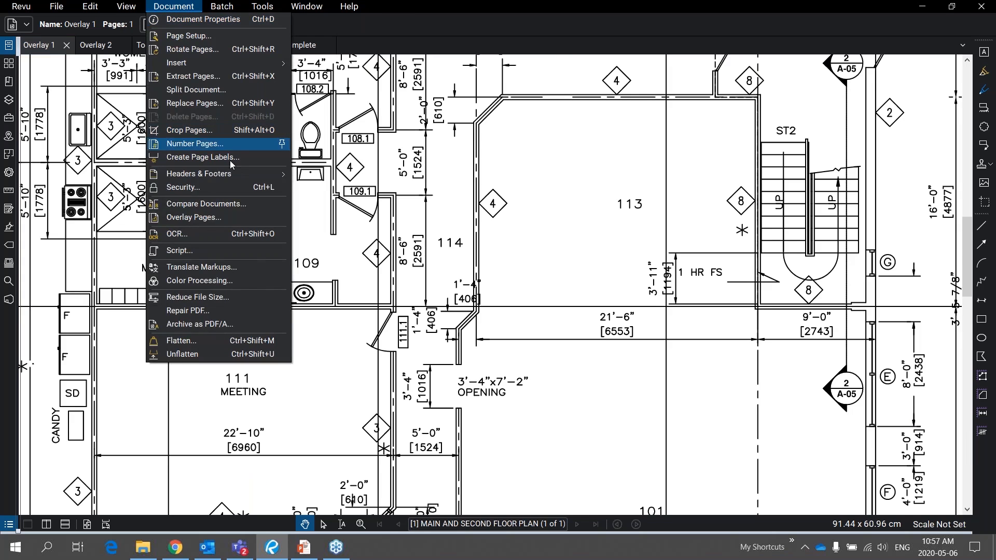
# Compare Overlay 1 and Overlay 2, producing the Overlay 2_Diff(7) document
pyautogui.click(205, 205)
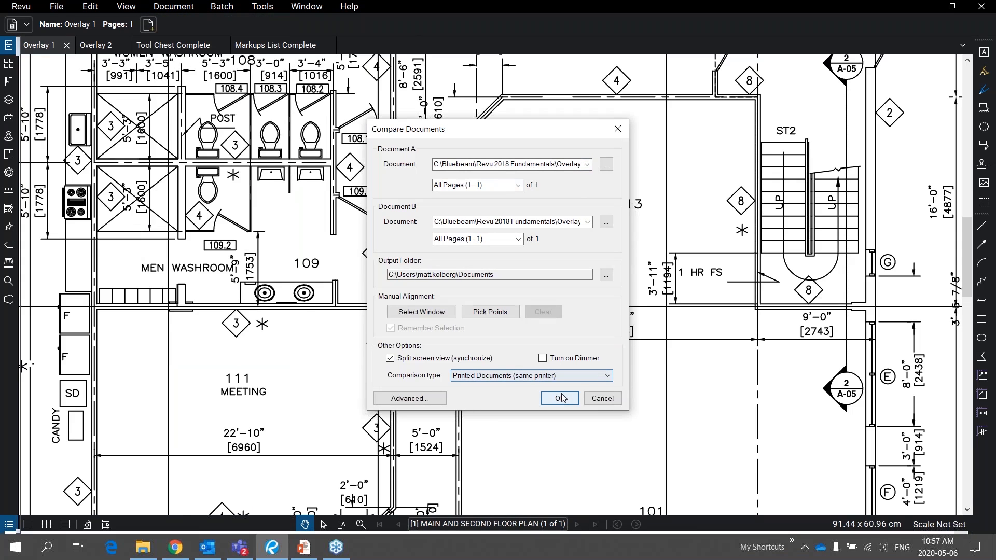
pyautogui.click(558, 399)
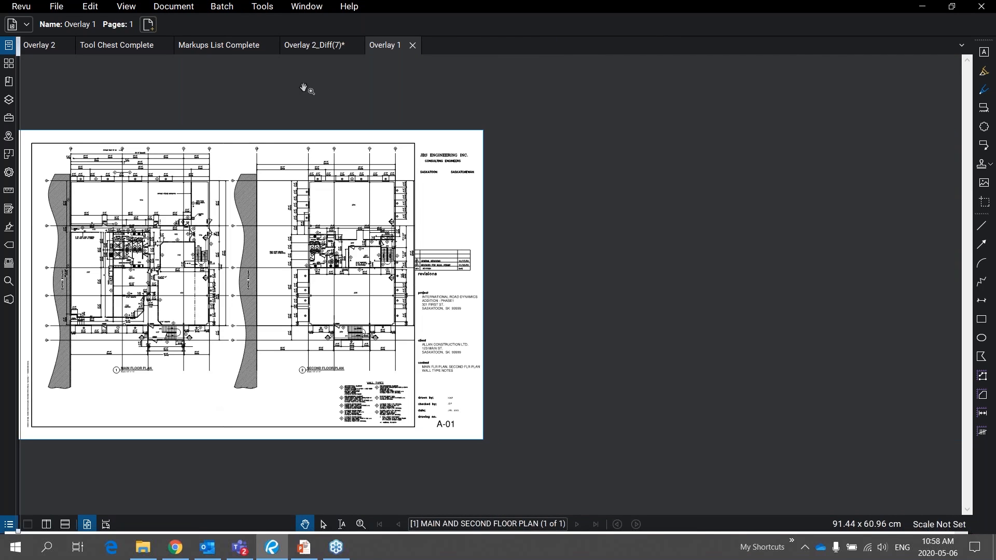
# Switch to Overlay 2_Diff(7) and zoom in on the red difference clouds
pyautogui.click(314, 44)
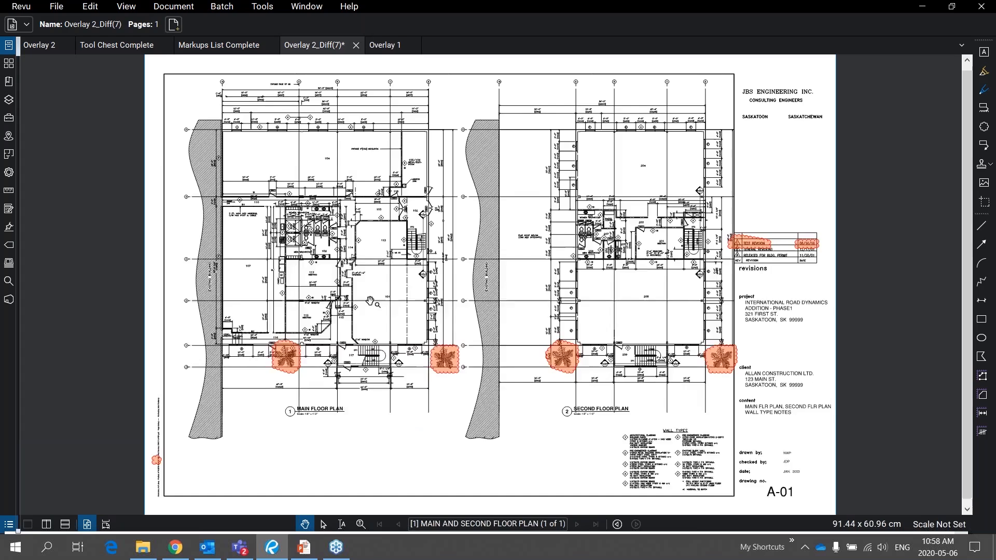
pyautogui.scroll(-3)
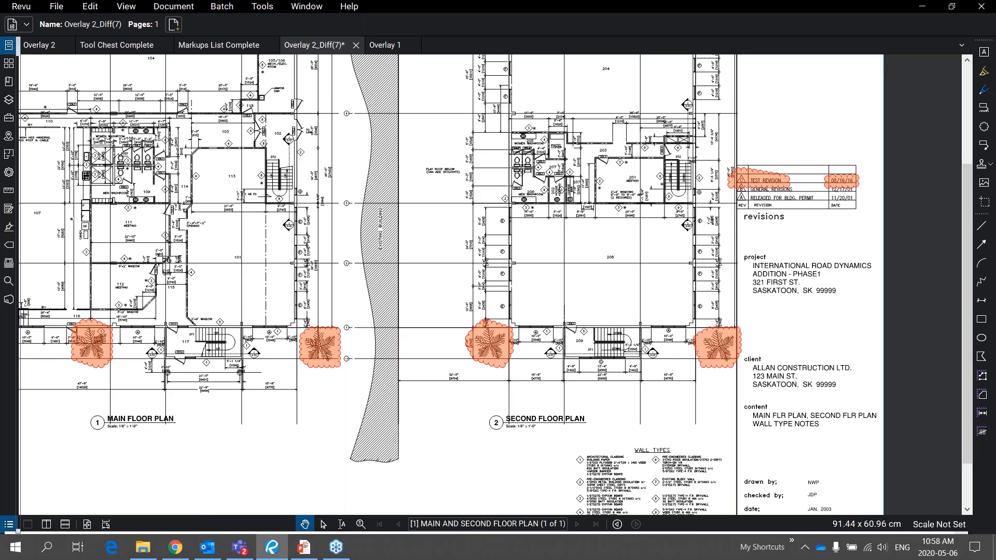
pyautogui.moveTo(705, 349)
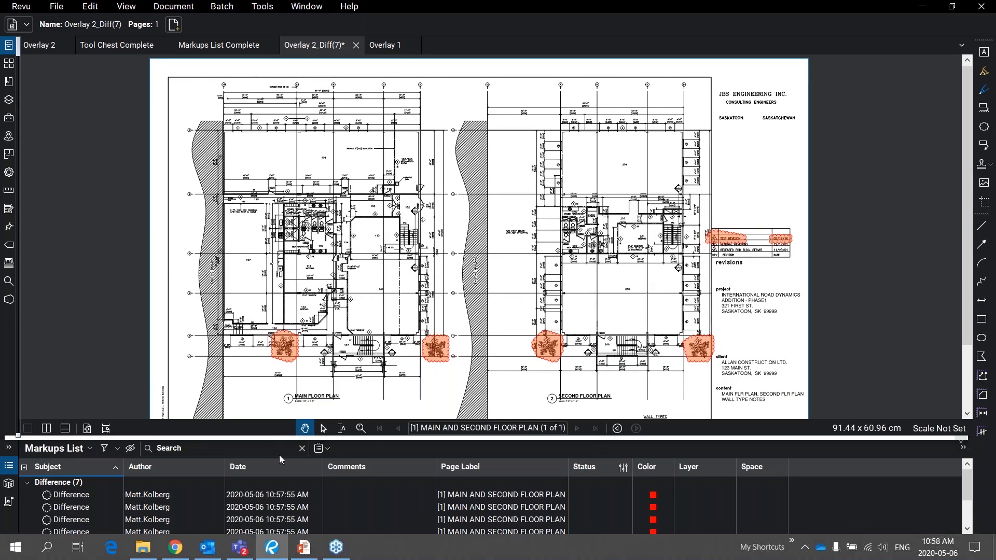
pyautogui.moveTo(375, 438)
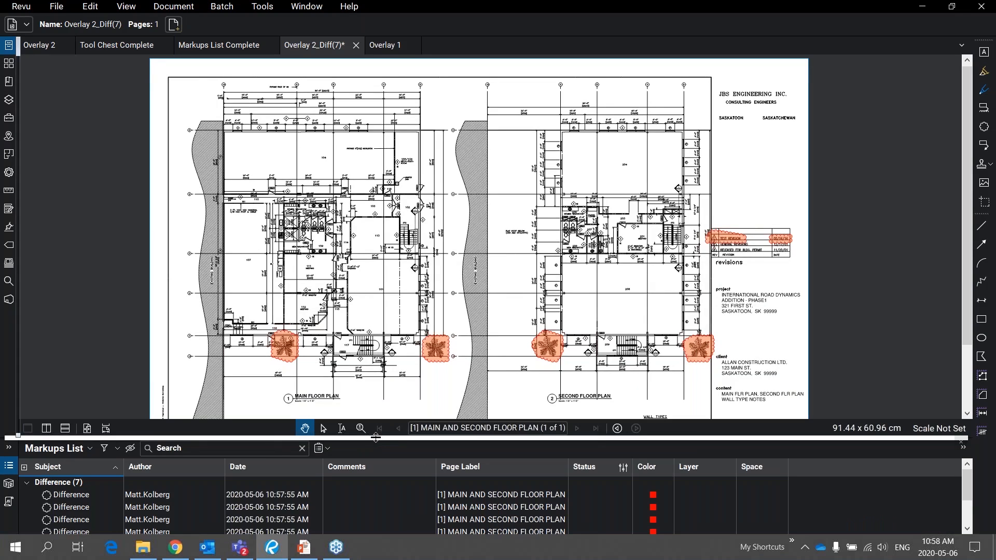
pyautogui.moveTo(372, 389)
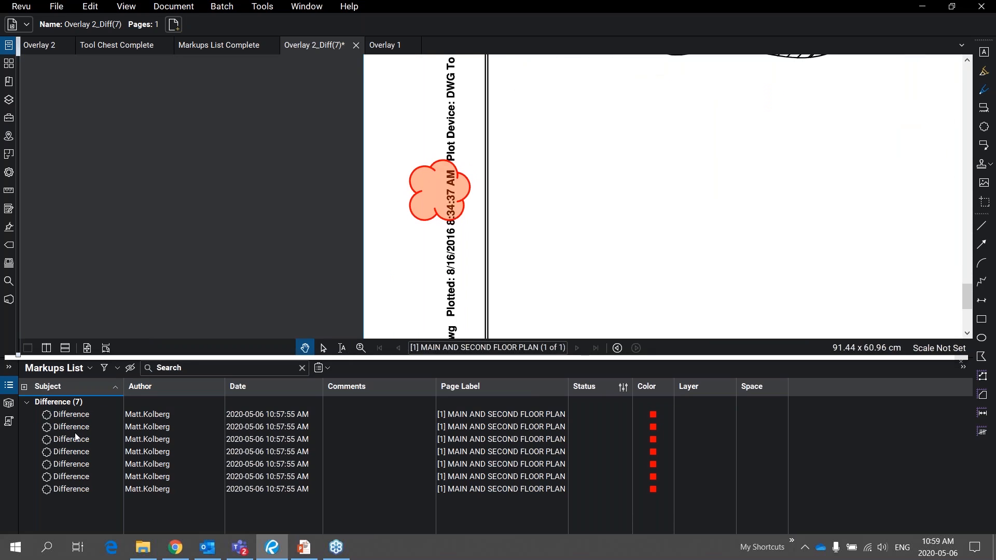
pyautogui.moveTo(76, 437)
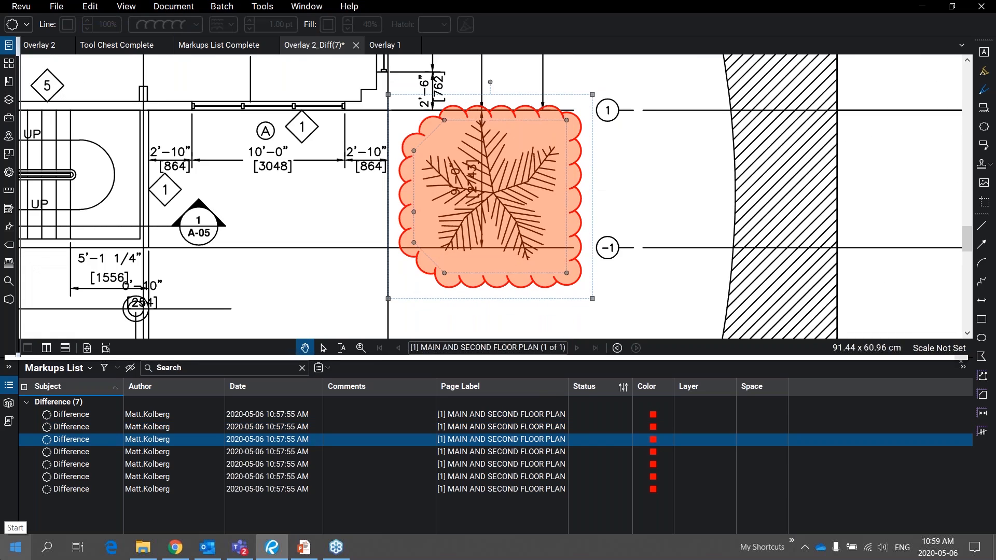
# Jump through the tree-symbol, revision-table and plot-timestamp Difference entries on the plan
pyautogui.click(69, 452)
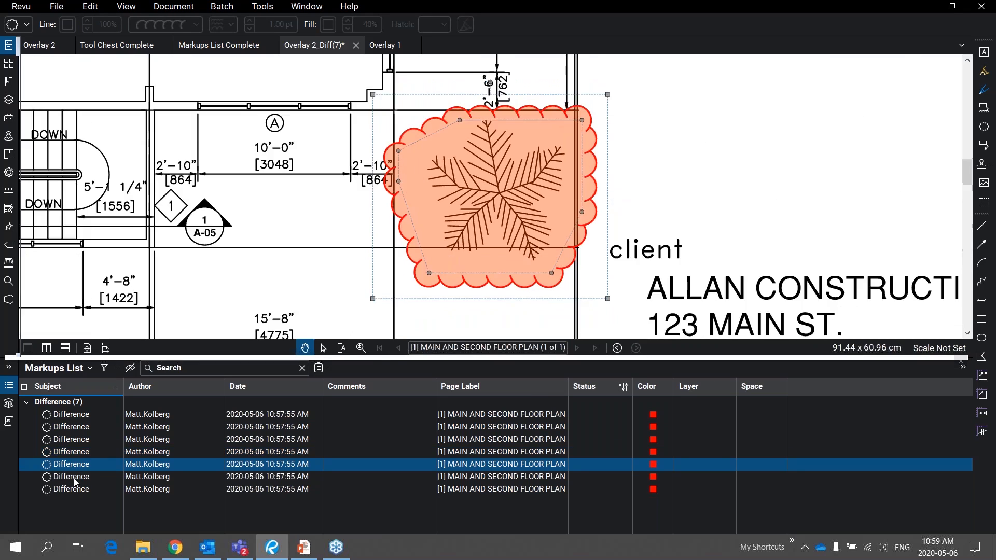
pyautogui.click(69, 489)
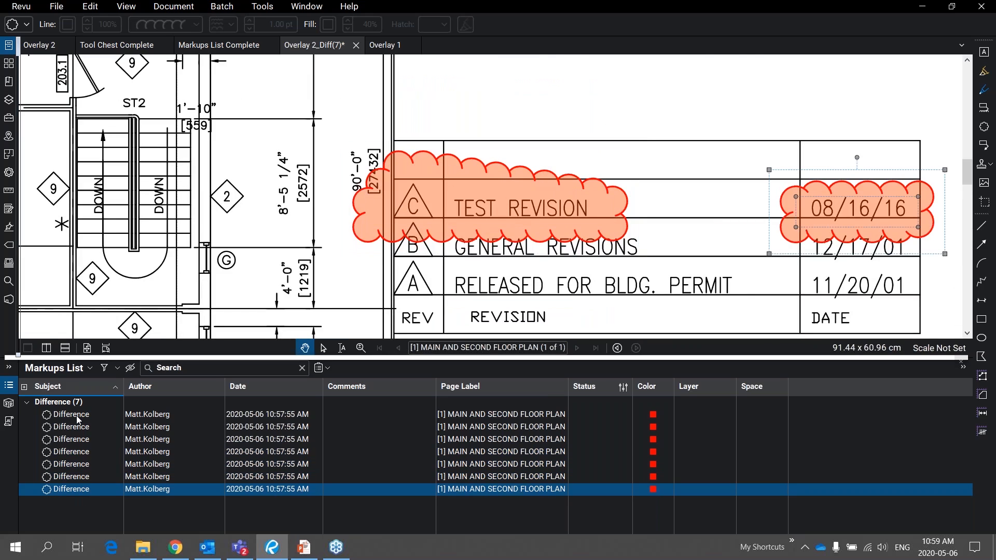
pyautogui.click(70, 414)
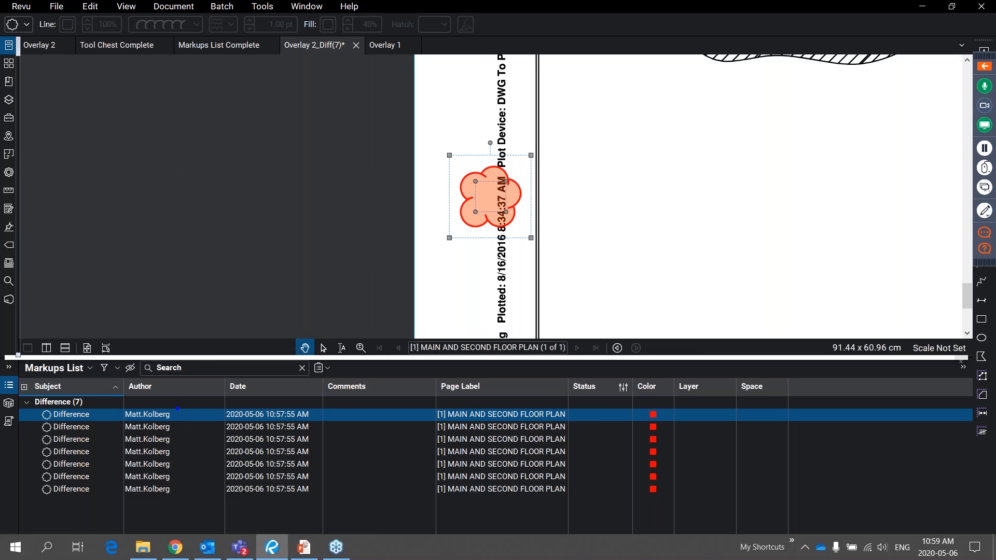
pyautogui.moveTo(184, 367); pyautogui.dragTo(96, 533)
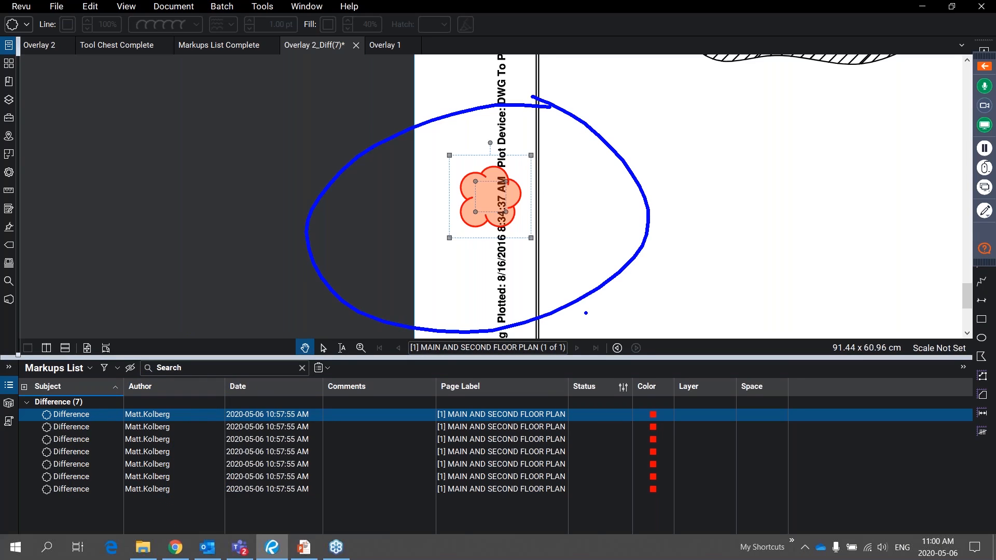
# Set the first Difference markup's status to Completed
pyautogui.click(600, 414)
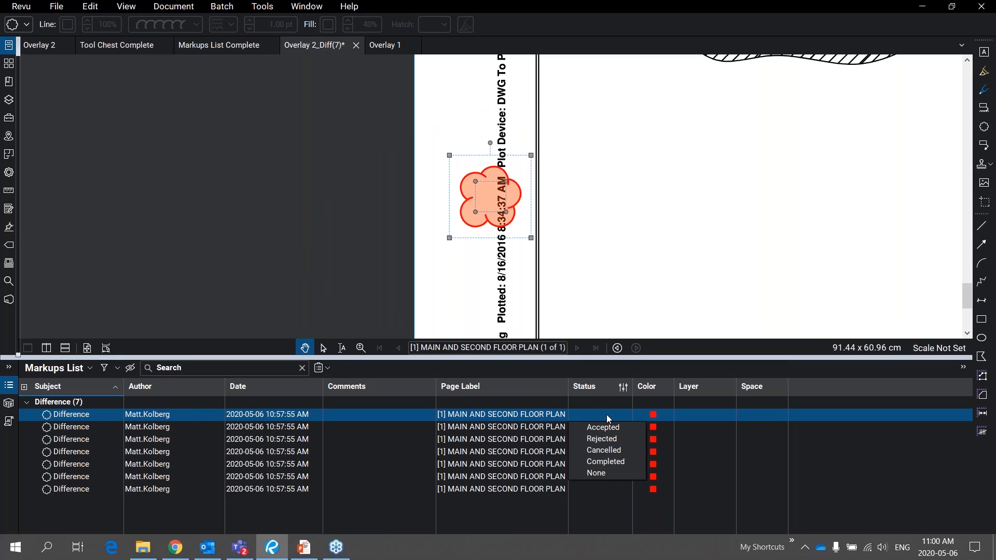
pyautogui.moveTo(605, 462)
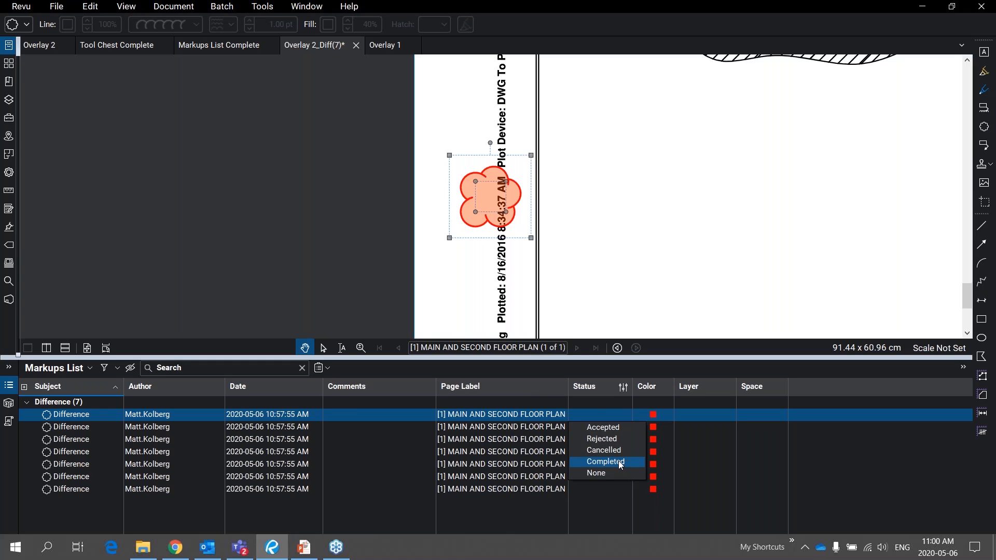
pyautogui.click(604, 461)
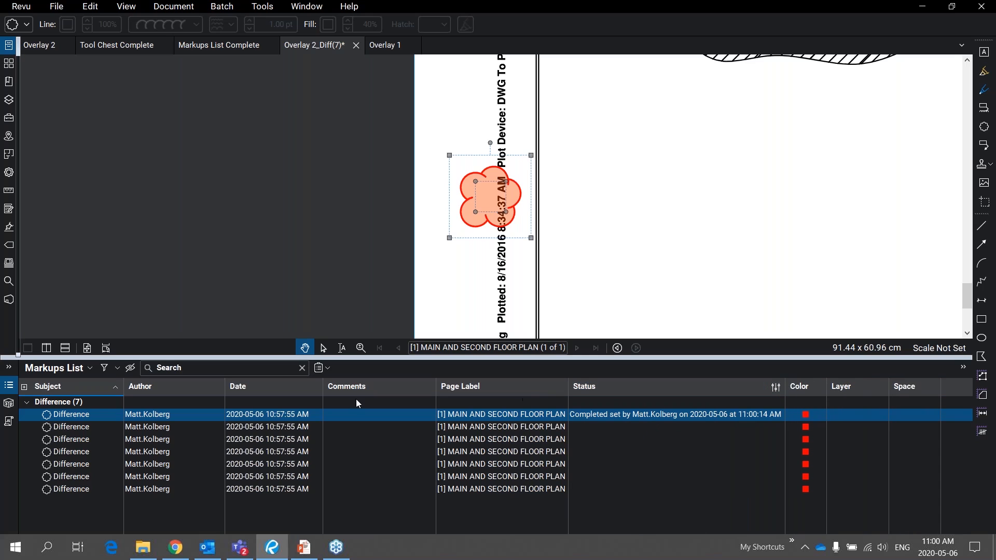
pyautogui.moveTo(117, 434)
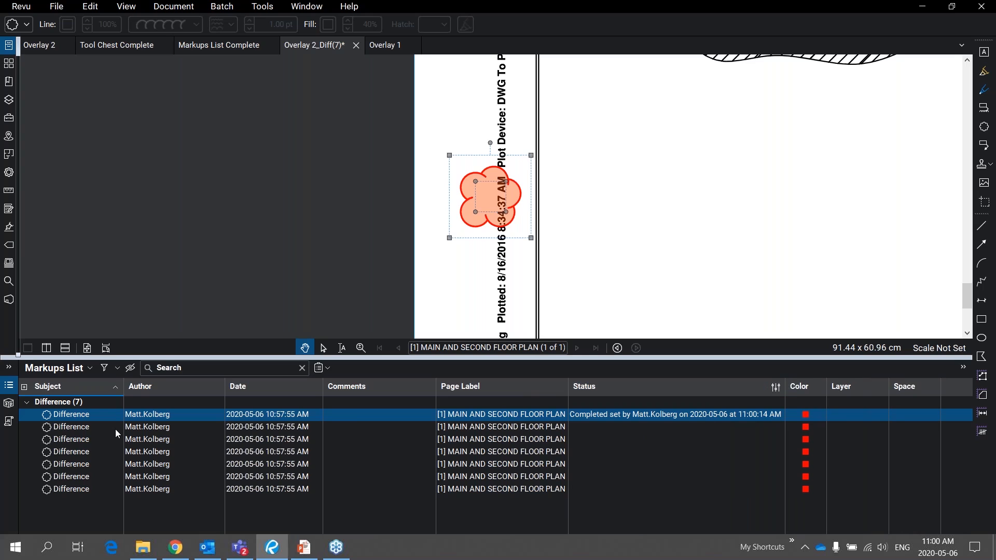
pyautogui.moveTo(487, 470)
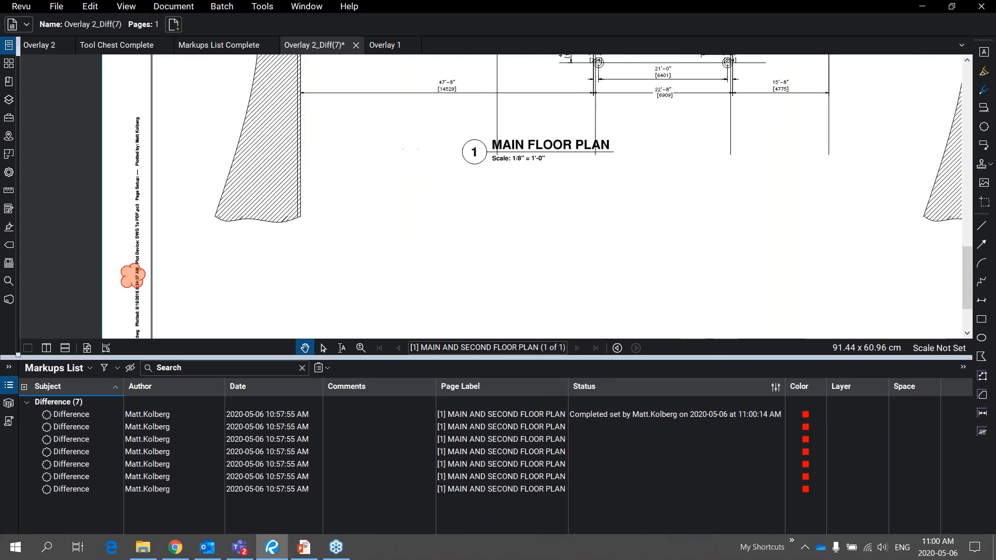
pyautogui.moveTo(259, 30)
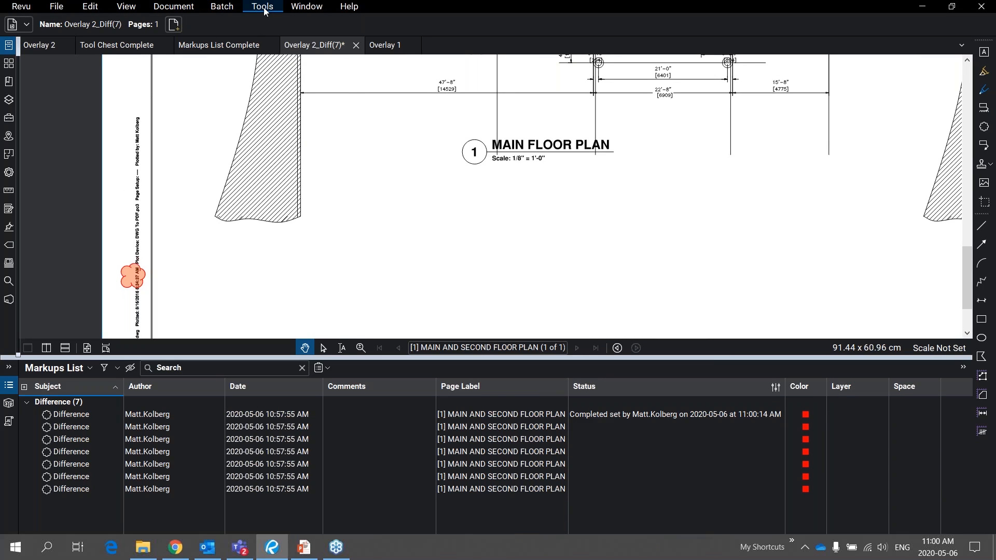
# Add a callout reading 'i can't understand this markup.' pointing at the main floor plan
pyautogui.click(262, 7)
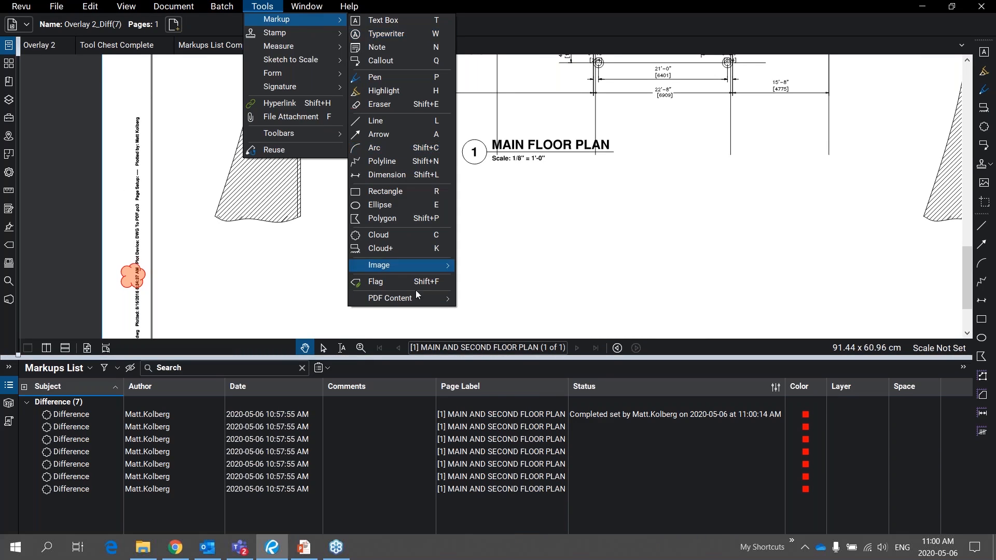
pyautogui.moveTo(402, 60)
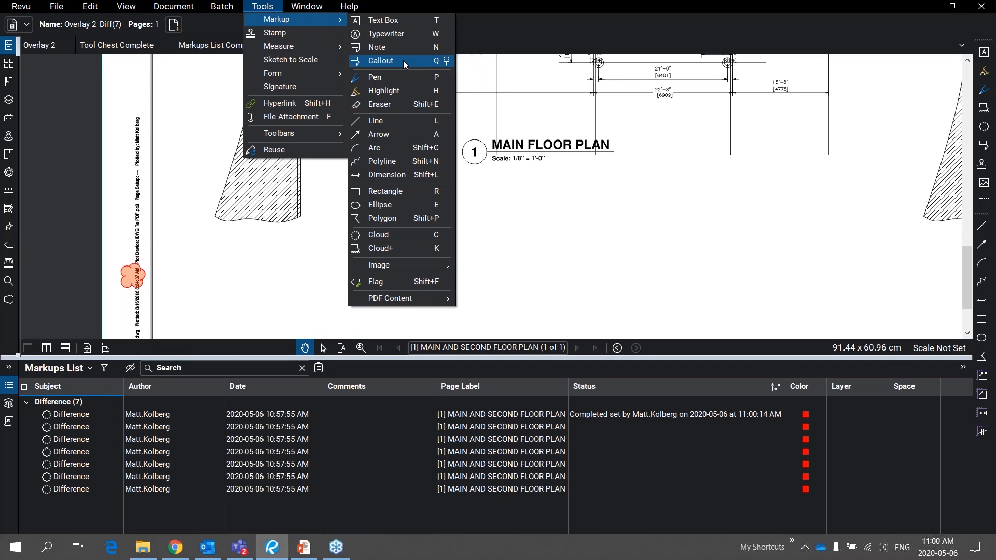
pyautogui.click(380, 60)
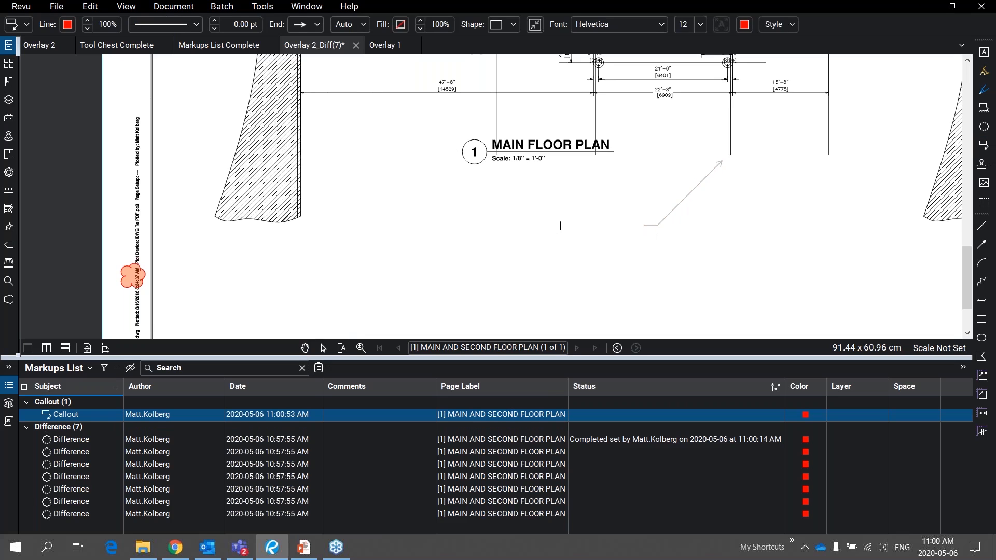
pyautogui.write("i can't")
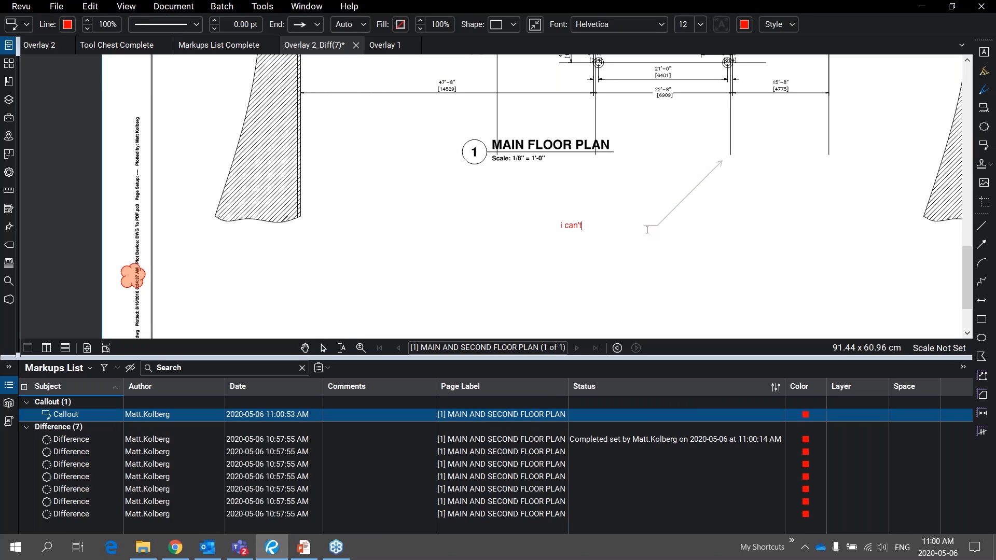
pyautogui.write('understand this')
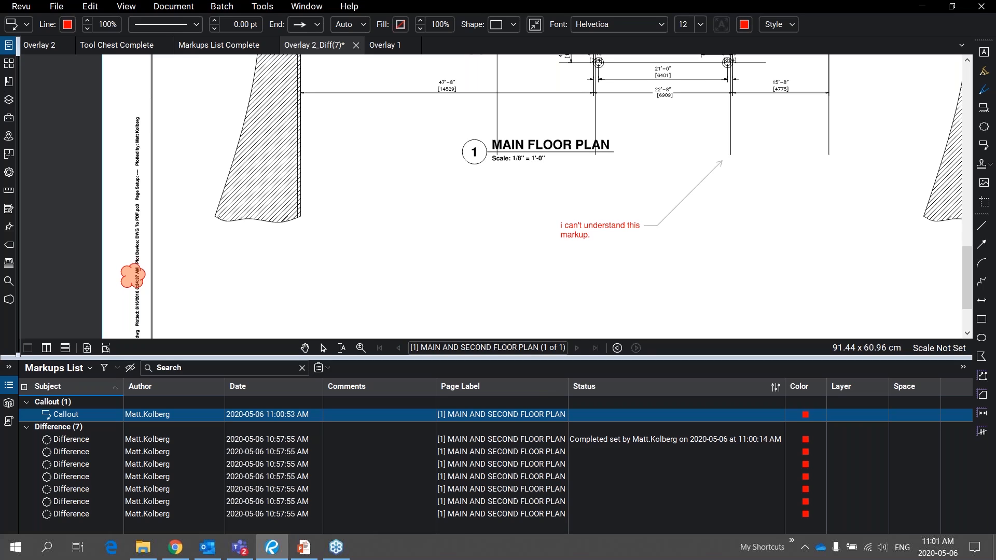
pyautogui.moveTo(638, 262)
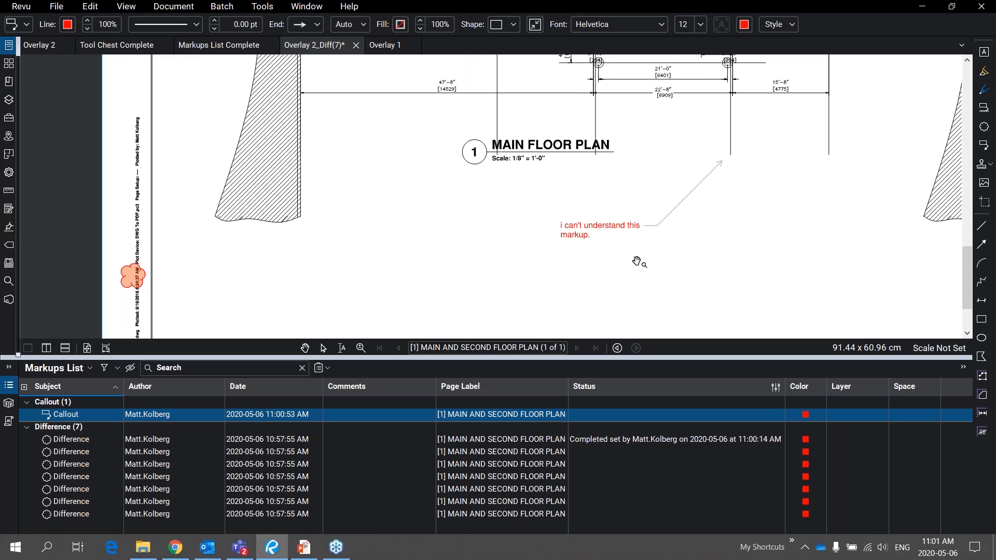
pyautogui.click(600, 228)
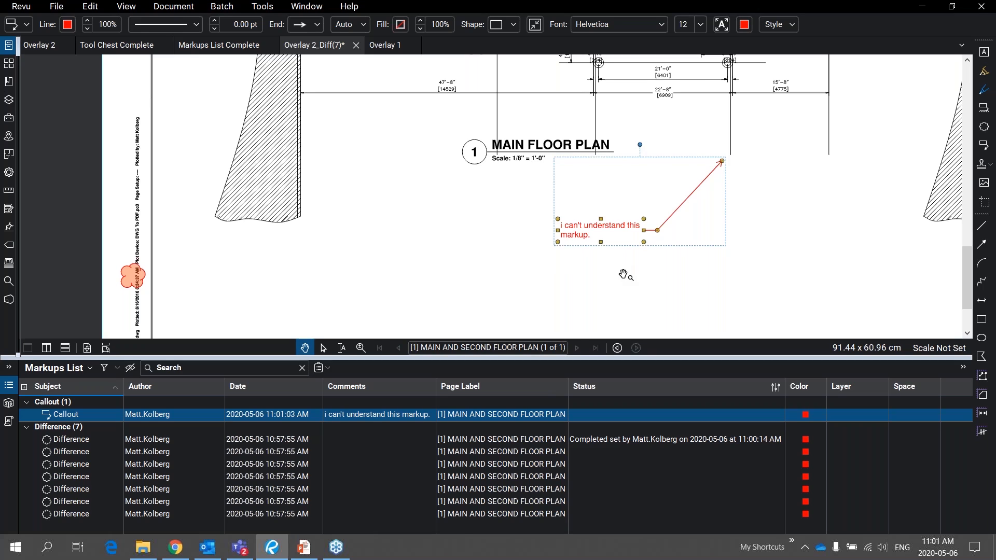
pyautogui.moveTo(617, 293)
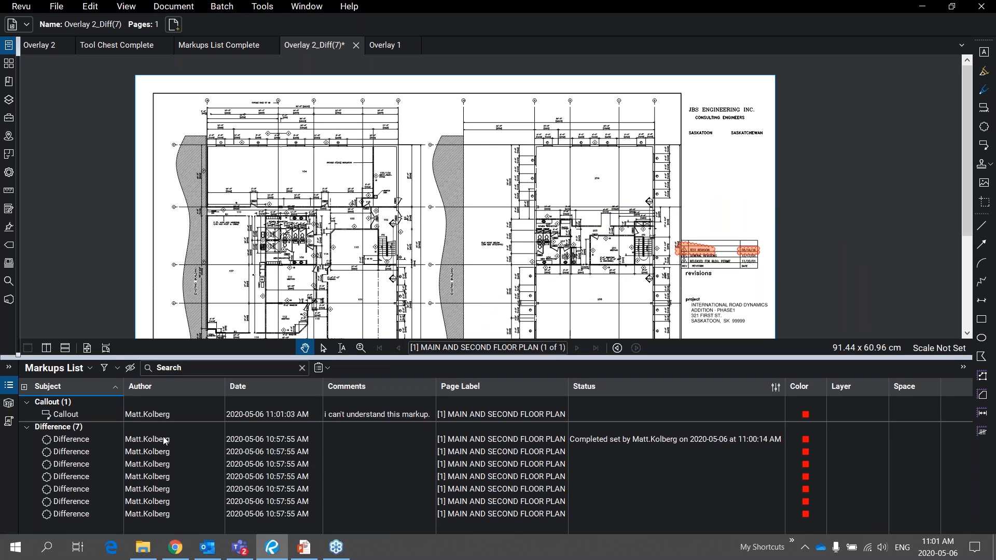
# Generate a PDF Summary of the markups from the Markups List Summary menu
pyautogui.click(329, 368)
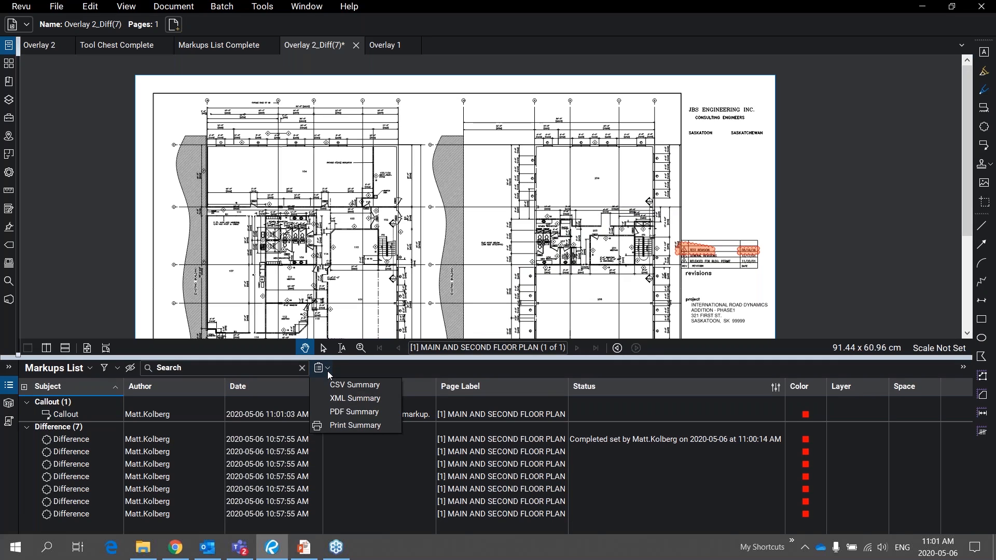
pyautogui.click(355, 412)
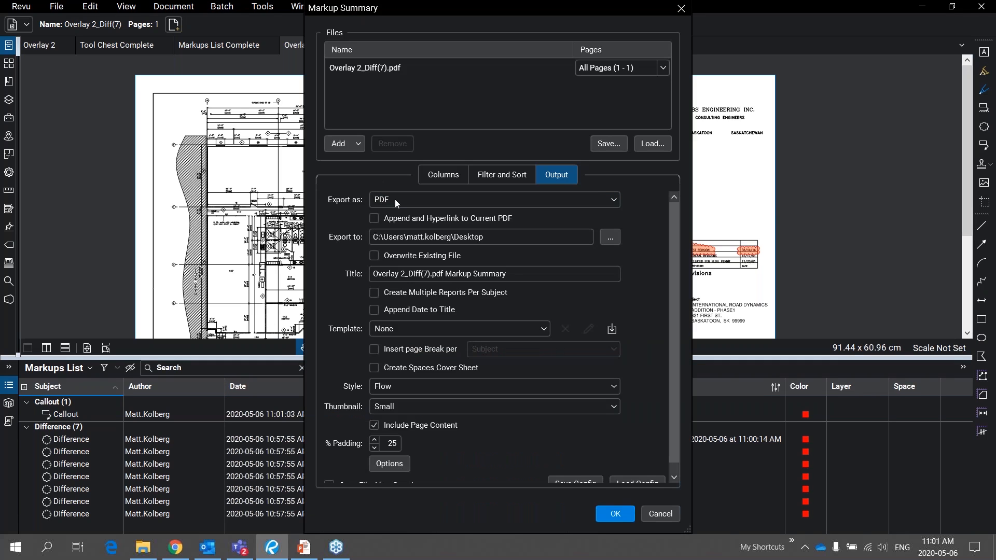
pyautogui.click(375, 219)
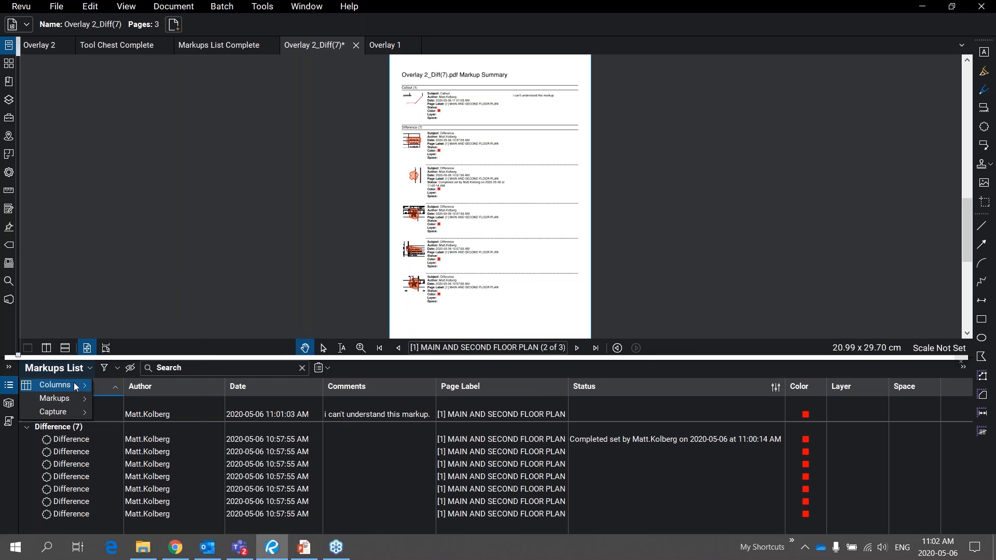
# Add a custom 'Group' choice column to the Markups List with Storm and Water items
pyautogui.click(55, 386)
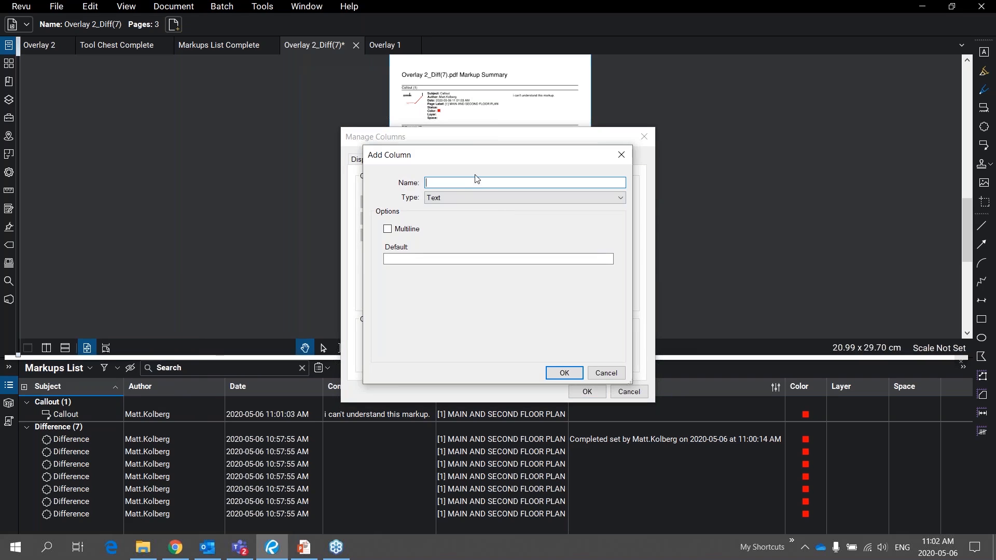
pyautogui.write('Group')
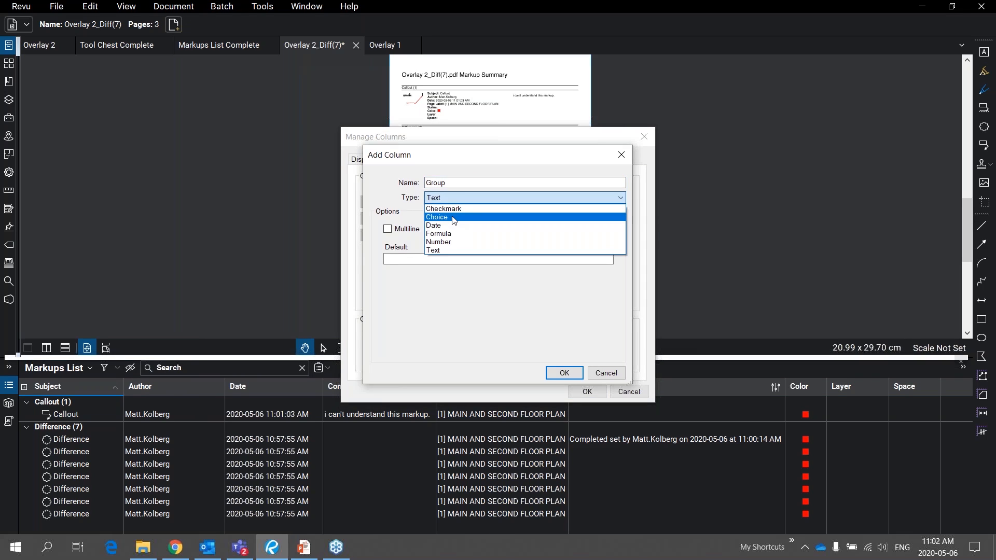
pyautogui.click(437, 217)
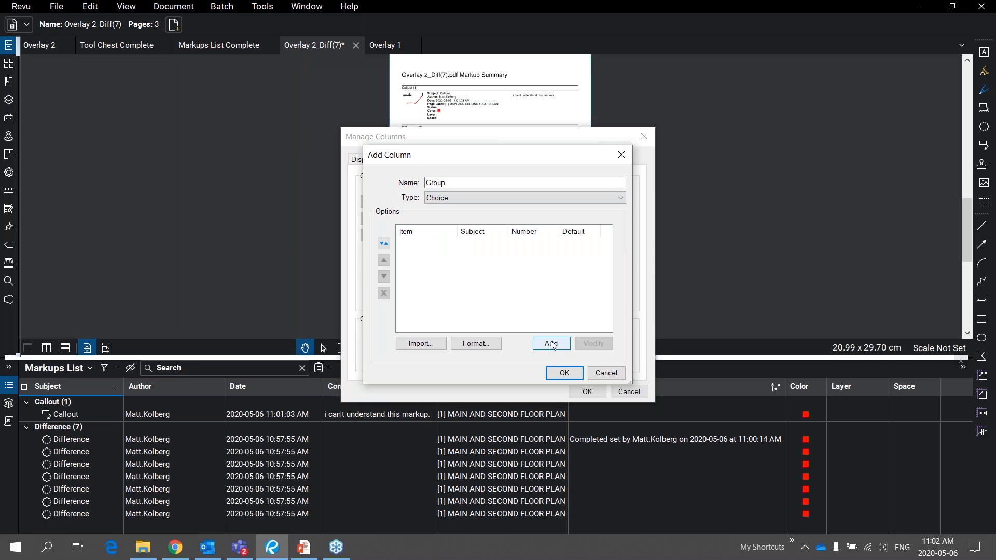
pyautogui.click(550, 343)
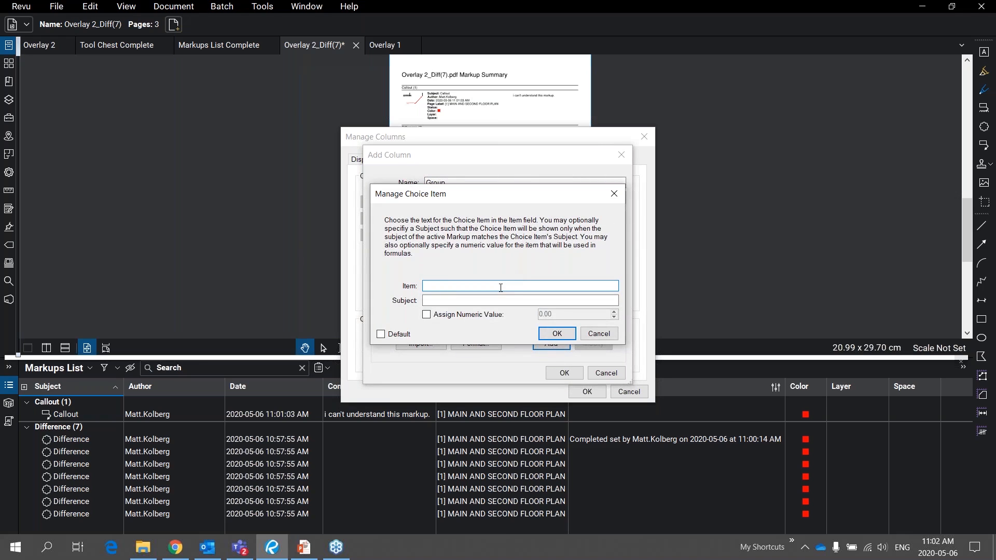
pyautogui.write('Water')
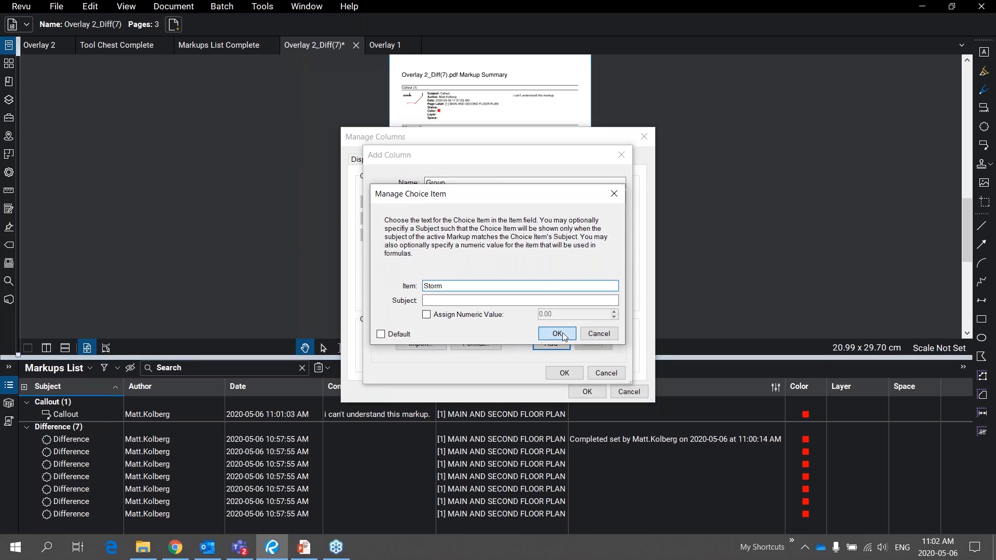
pyautogui.click(556, 333)
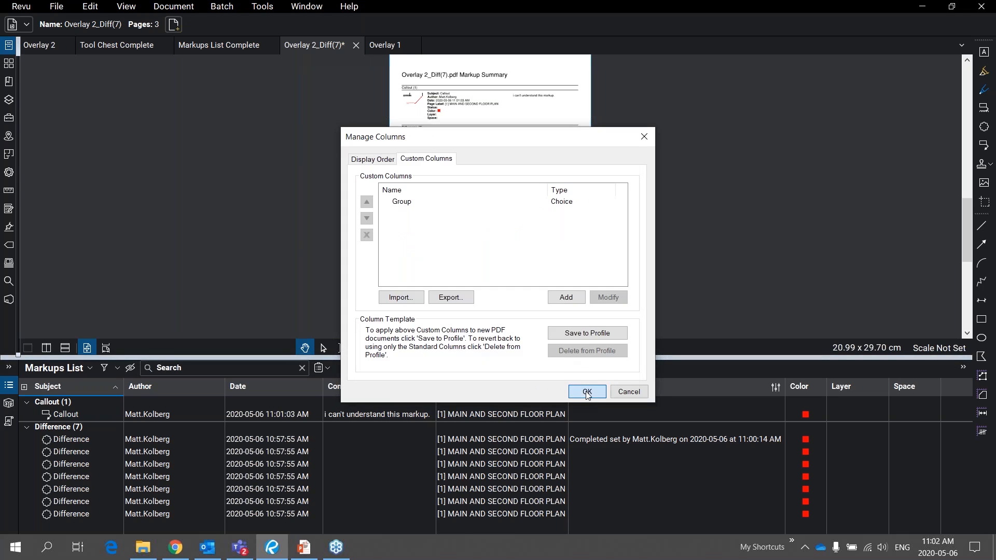
pyautogui.click(585, 391)
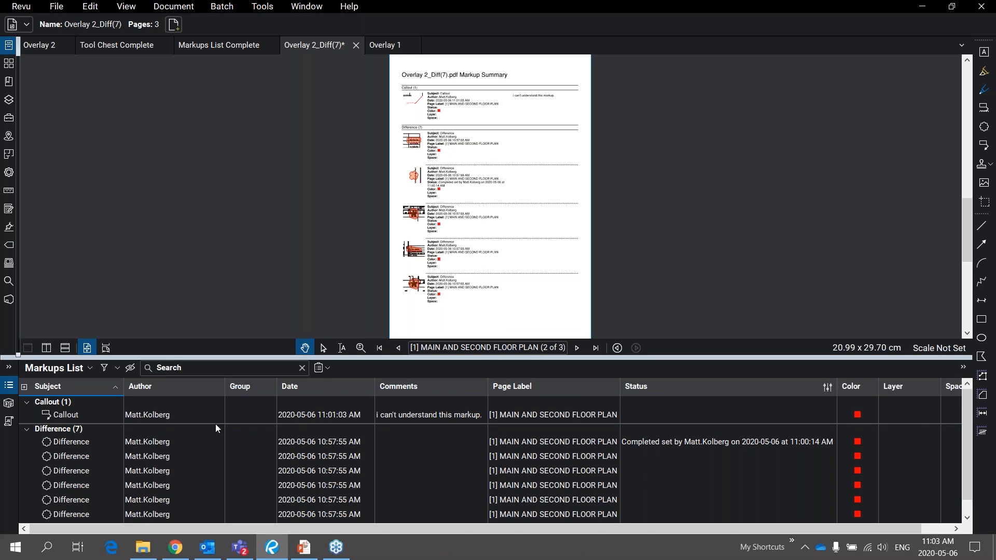
# Assign the Callout markup to the Water group via its Group cell
pyautogui.click(65, 415)
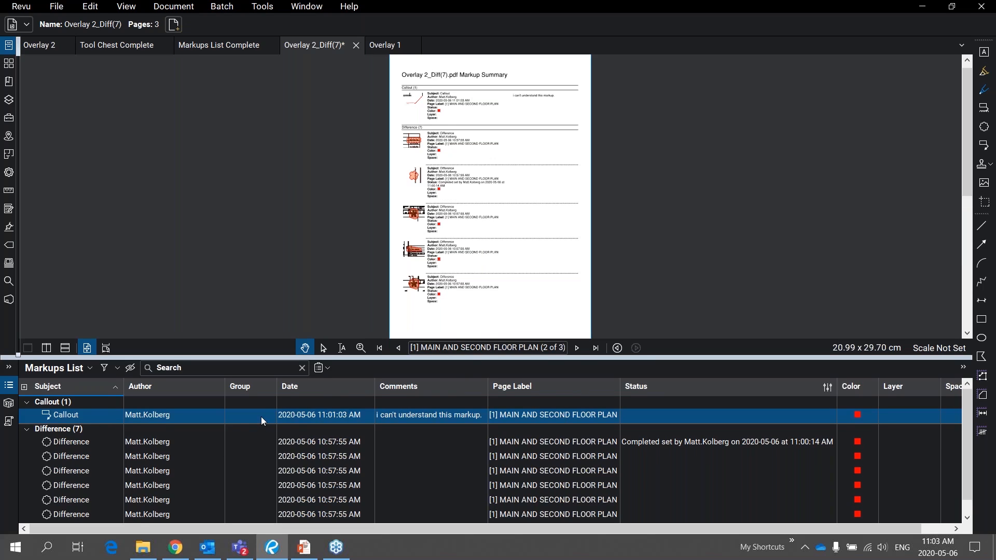
pyautogui.click(249, 416)
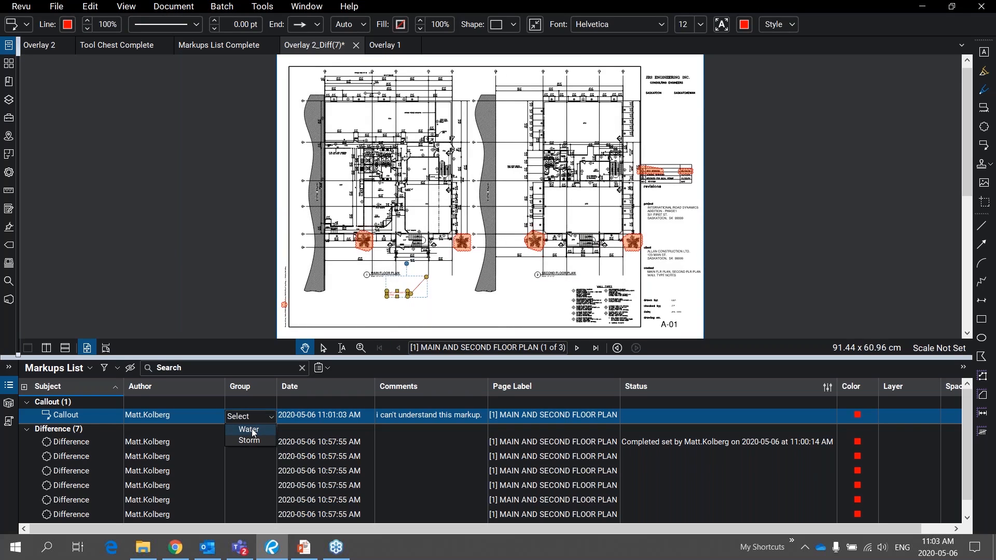
pyautogui.click(248, 429)
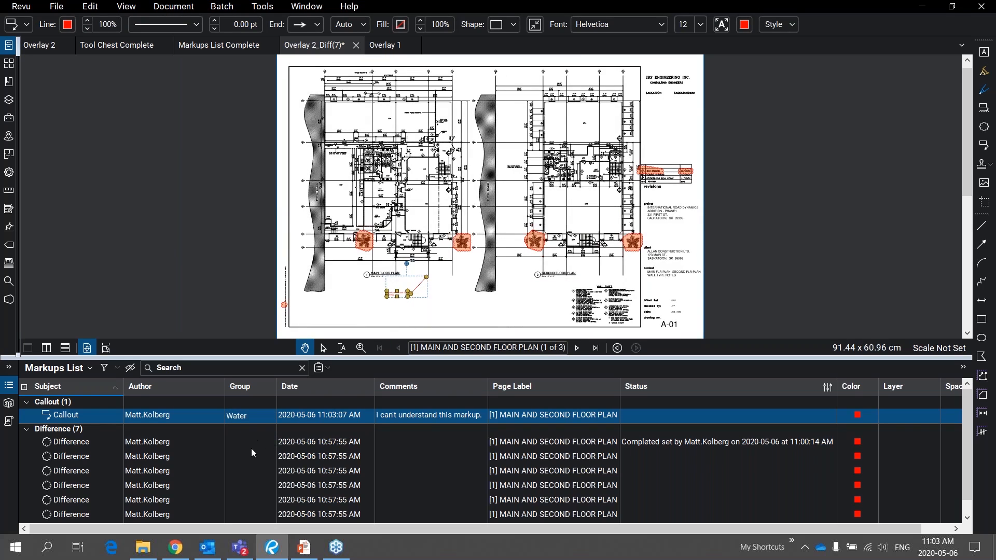
# Sort the Markups List by the Group column so a Water (1) section appears
pyautogui.rightClick(70, 442)
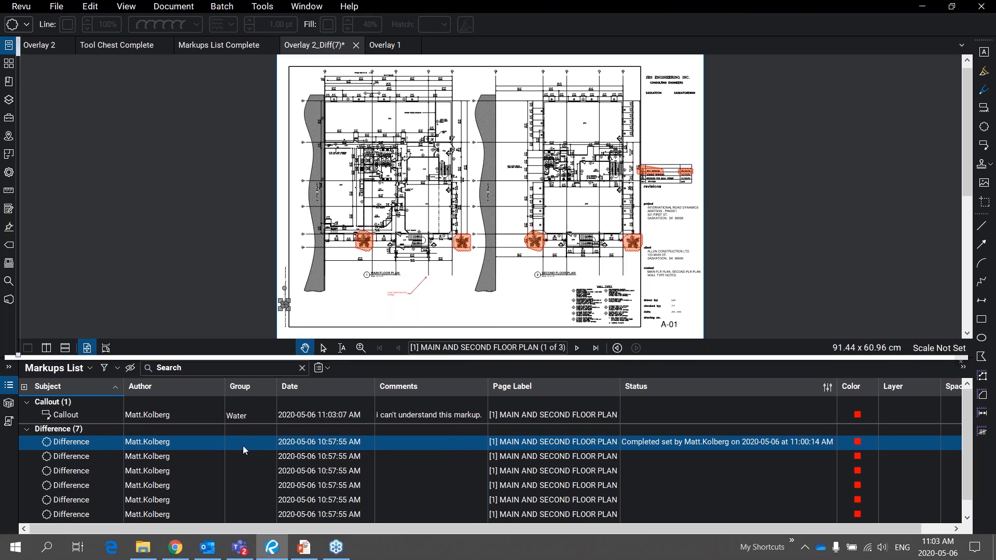
pyautogui.moveTo(147, 423)
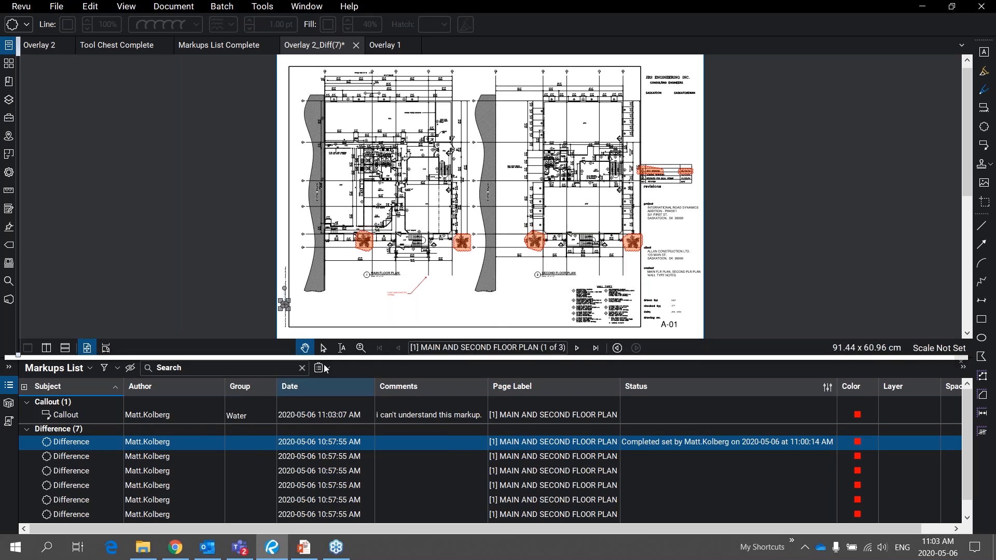
pyautogui.click(318, 368)
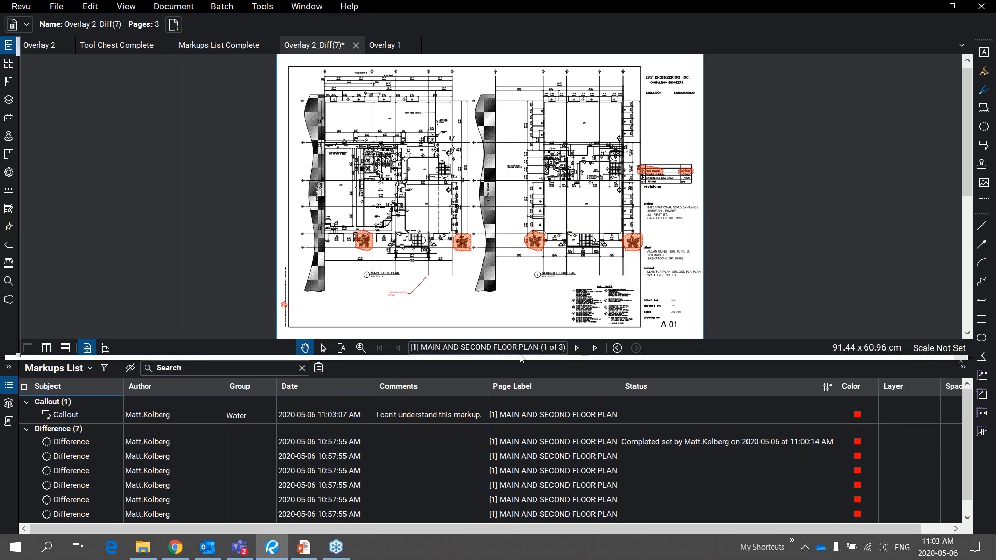
pyautogui.click(240, 386)
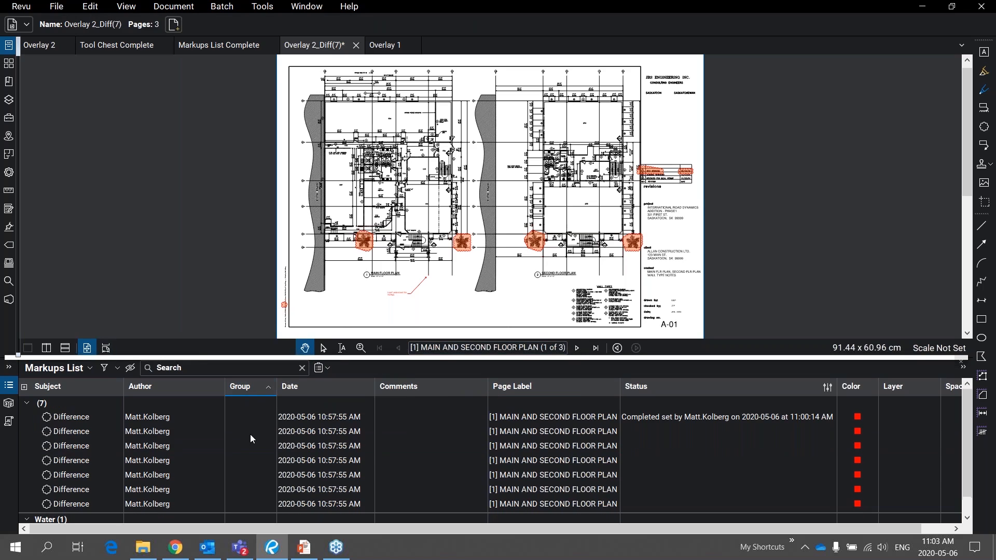
# Generate another PDF markup summary, then close the drawing and answer the Save Changes prompt
pyautogui.scroll(-3)
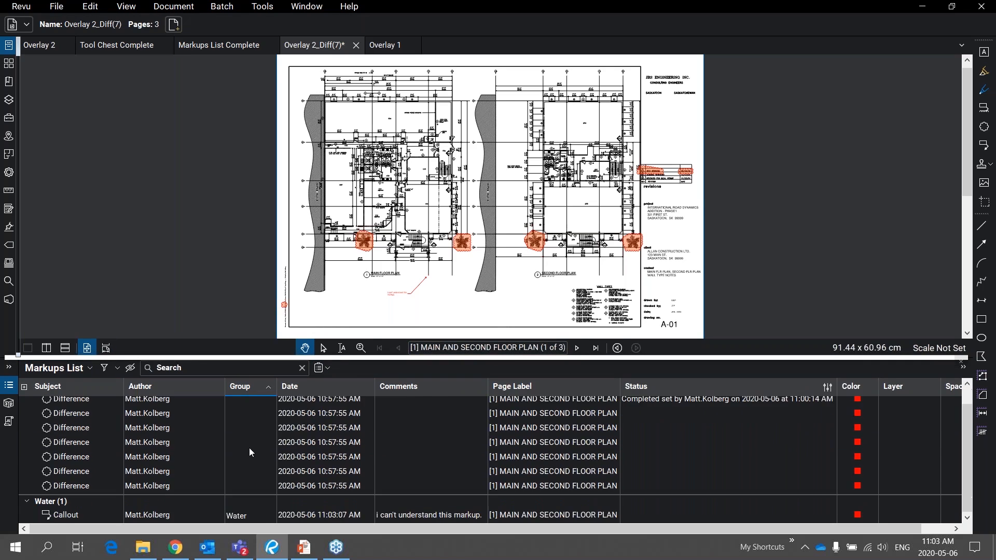
pyautogui.click(317, 368)
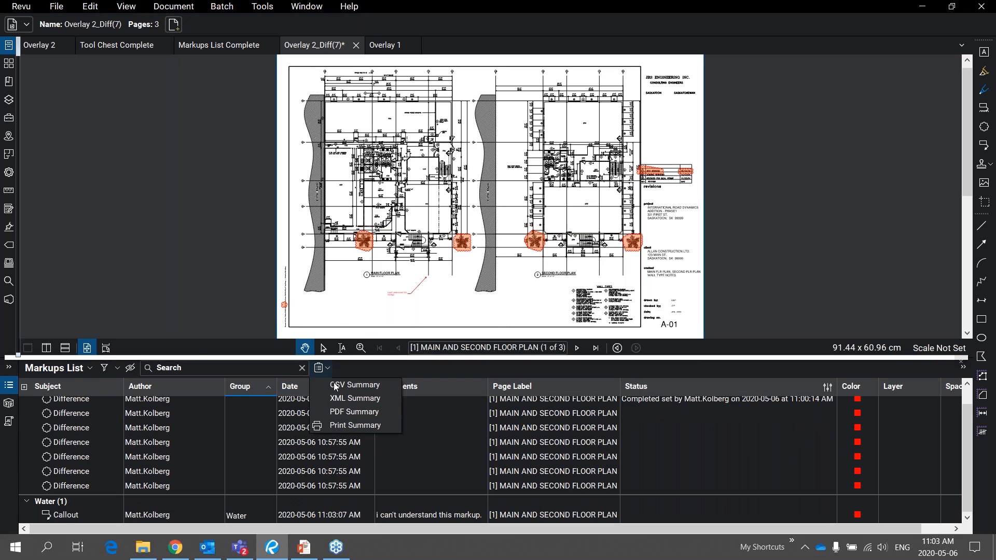
pyautogui.moveTo(355, 411)
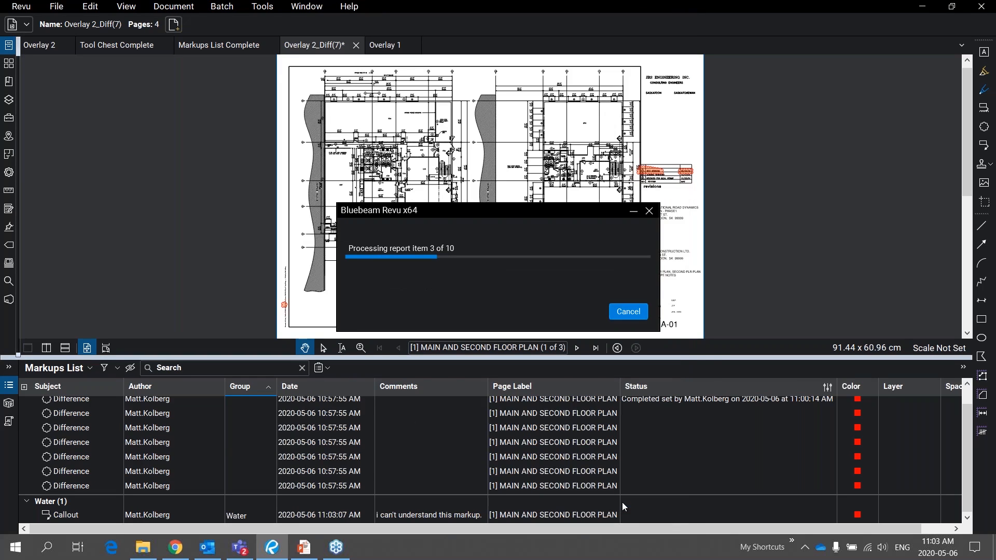
pyautogui.moveTo(274, 413)
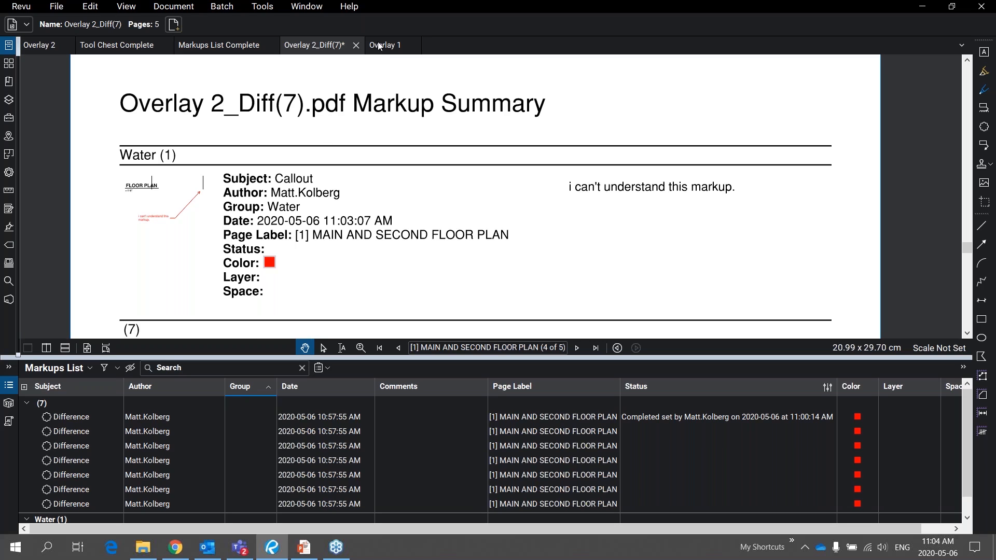
pyautogui.click(355, 44)
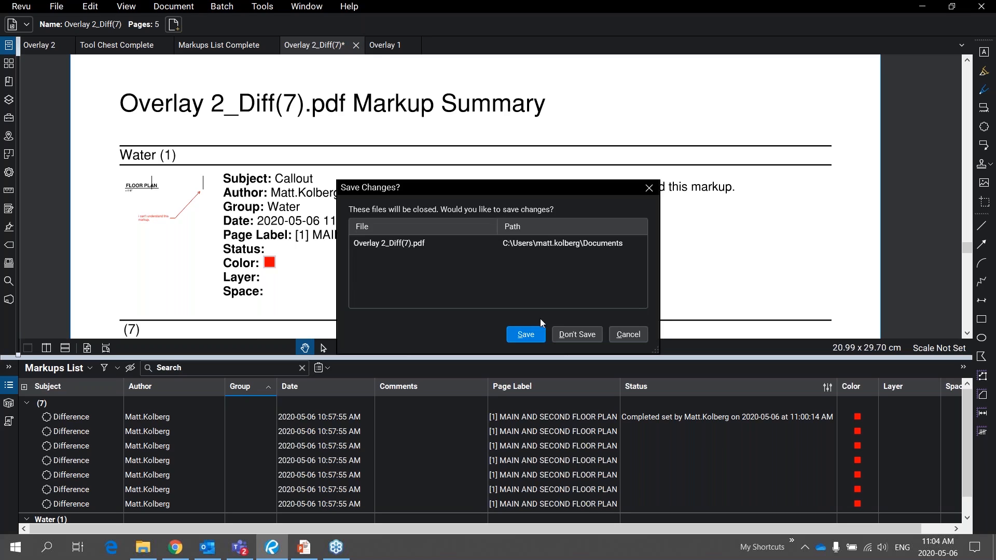
pyautogui.click(525, 335)
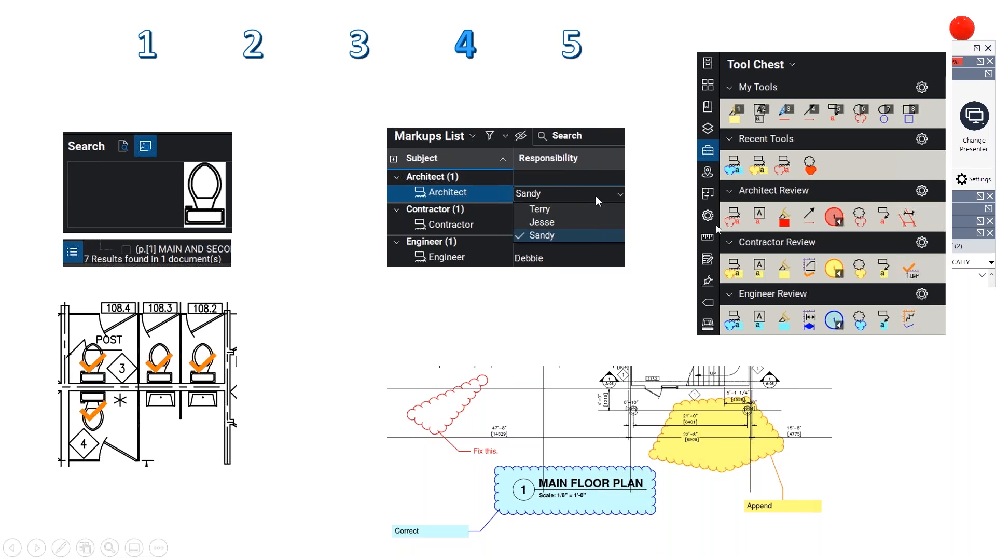
pyautogui.moveTo(878, 69)
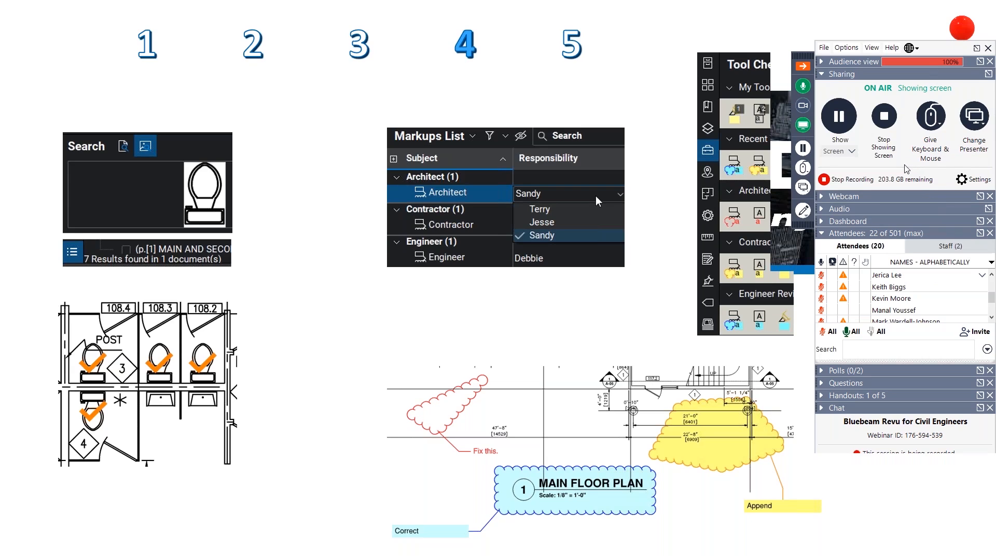
pyautogui.moveTo(966, 160)
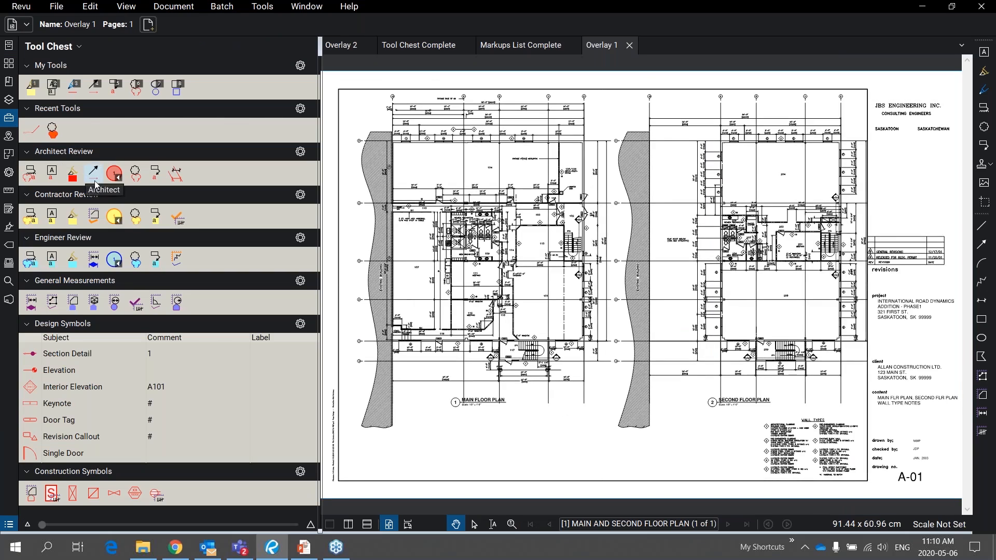
# Collapse the Design Symbols tool set in the Tool Chest
pyautogui.click(25, 324)
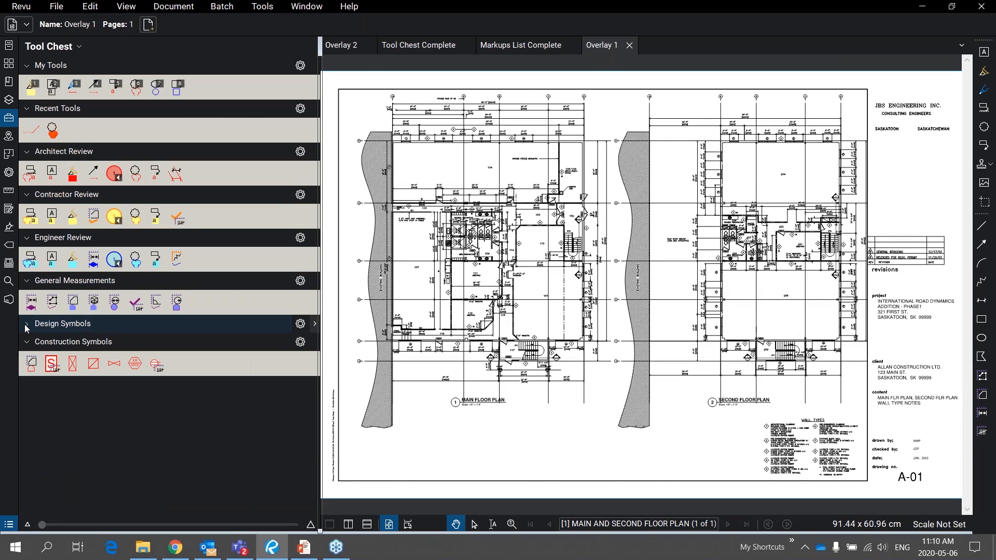
pyautogui.moveTo(31, 302)
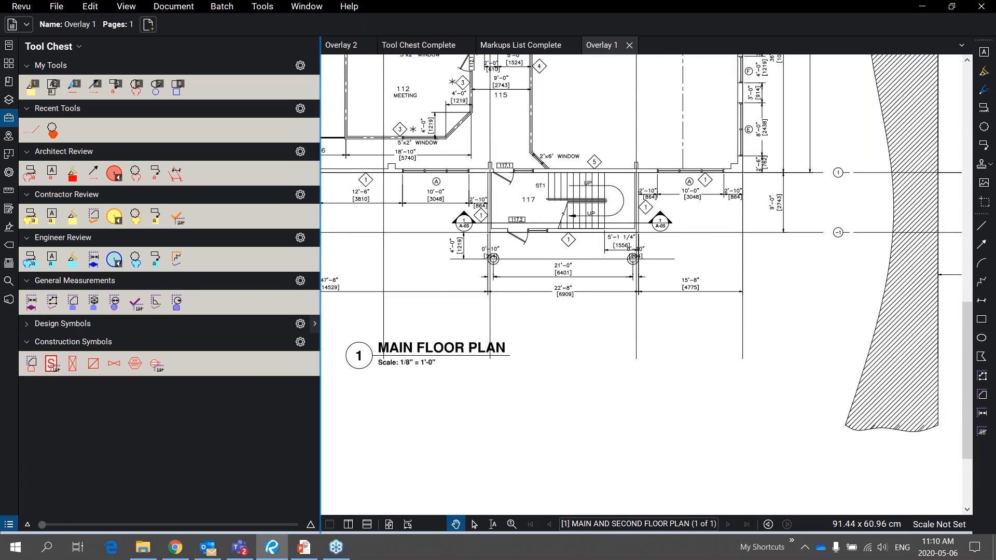
pyautogui.moveTo(254, 27)
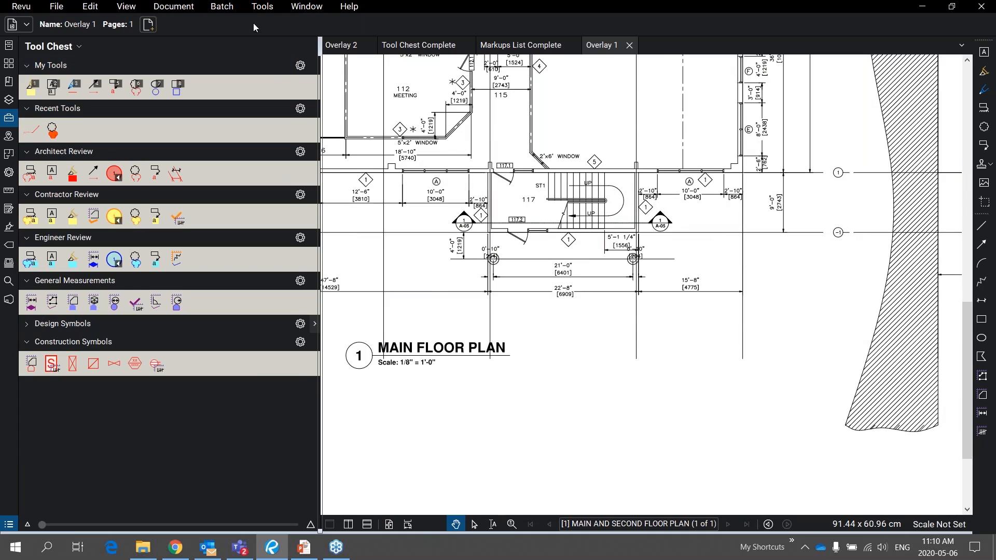
pyautogui.click(261, 6)
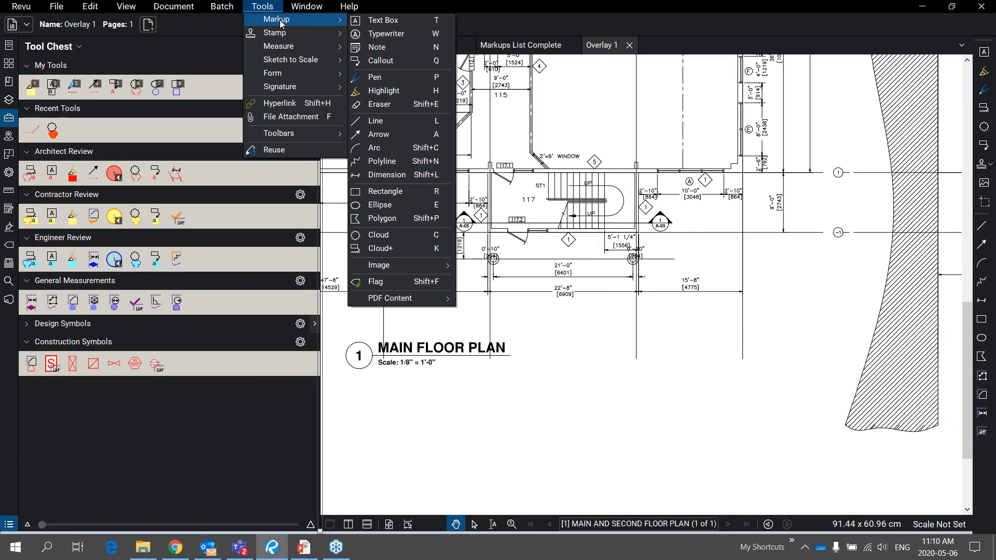
pyautogui.moveTo(400, 104)
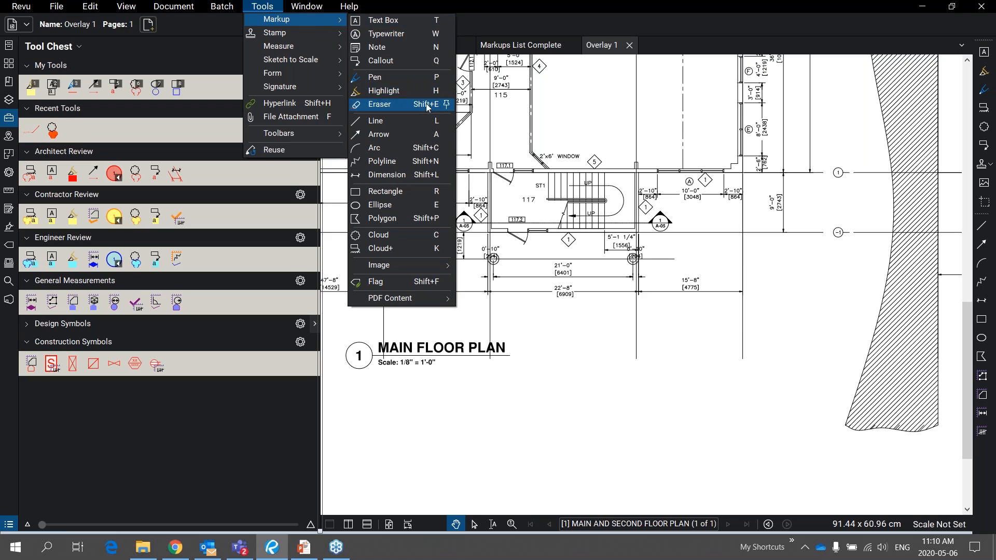
# Switch to the Callout markup tool and place a red 'sasa c' callout on the floor plan
pyautogui.click(261, 6)
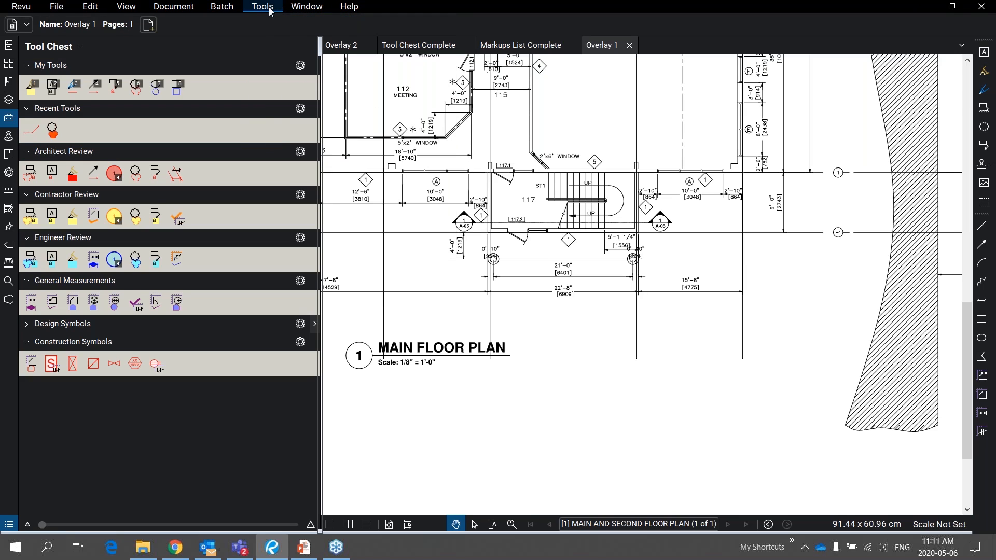
pyautogui.click(261, 6)
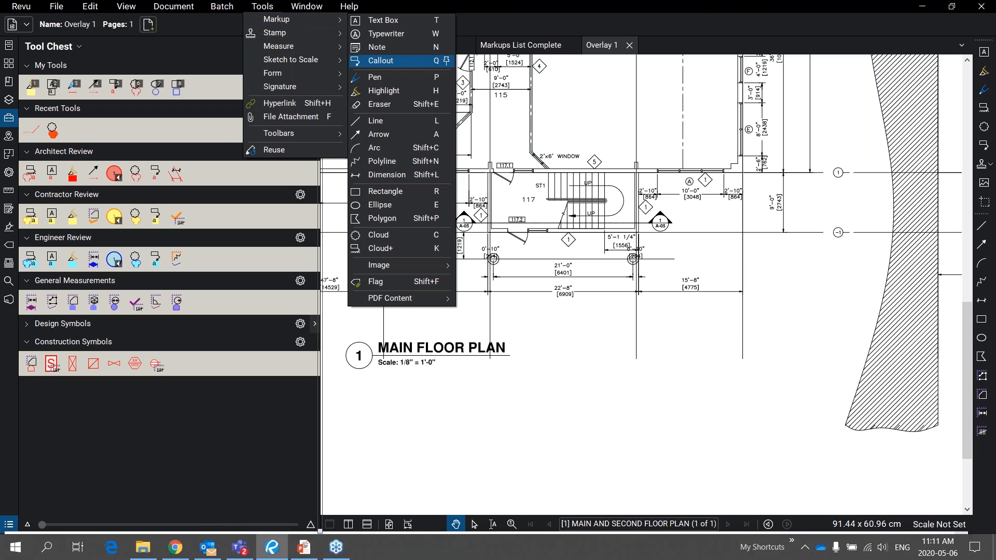
pyautogui.click(380, 60)
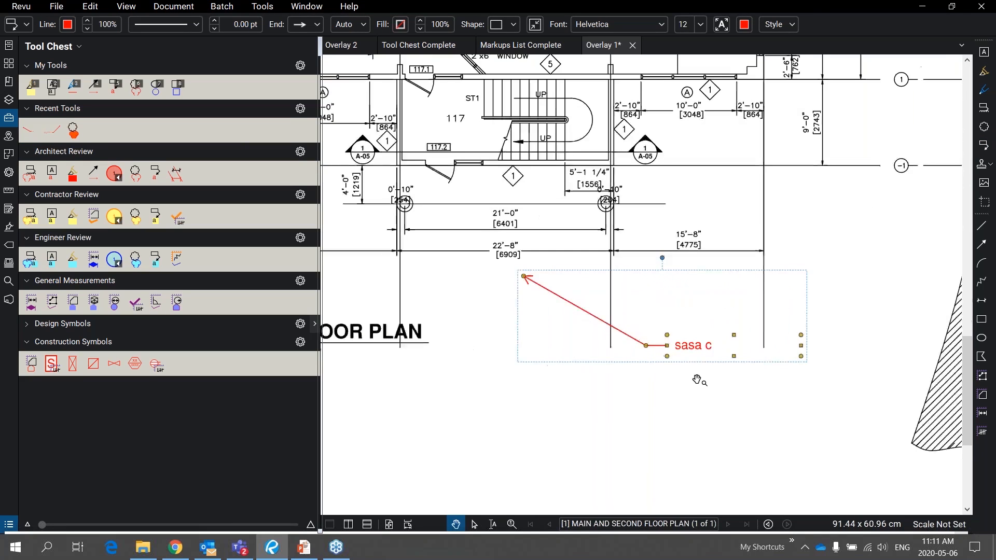
# Make the callout's line and text blue with a 2 pt leader from the Properties toolbar
pyautogui.click(67, 24)
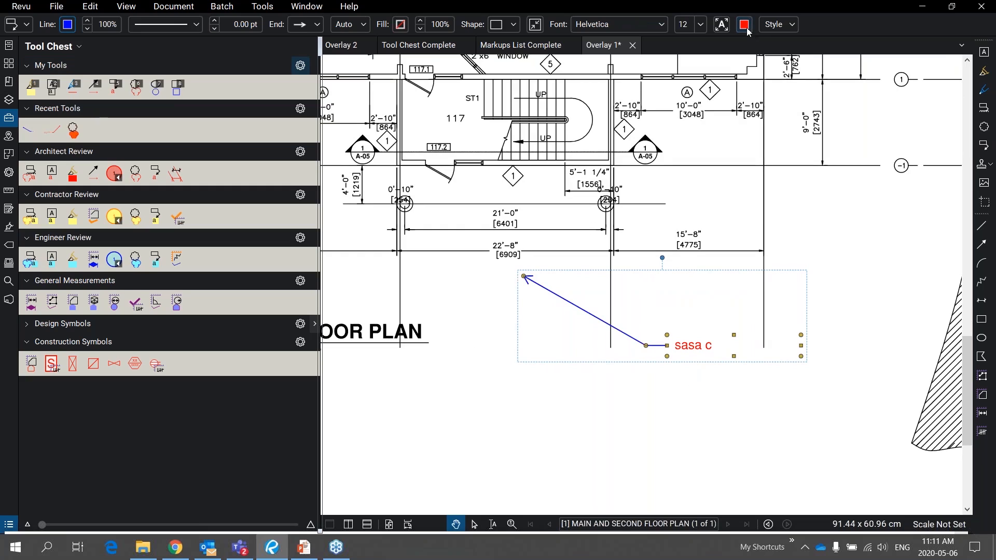
pyautogui.click(742, 24)
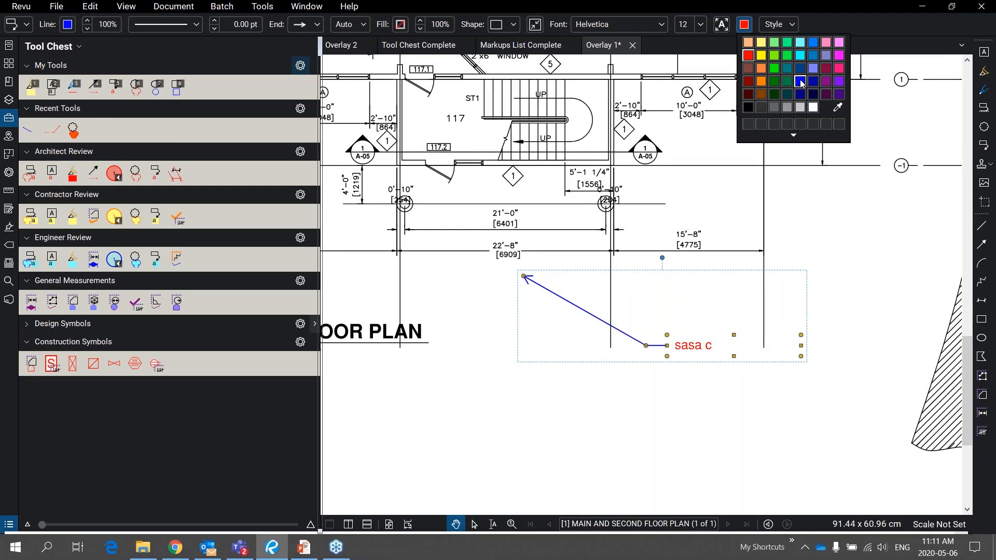
pyautogui.click(800, 81)
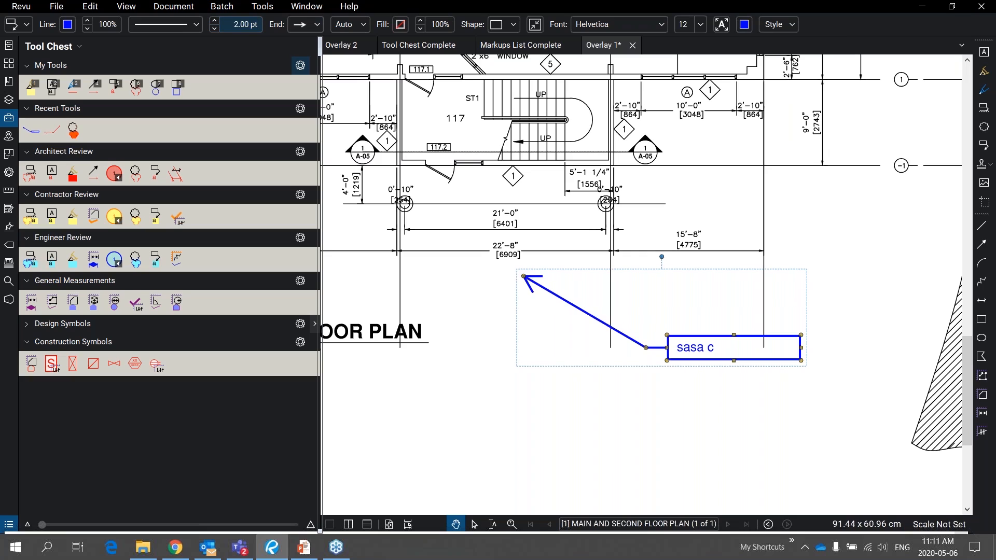
pyautogui.moveTo(503, 335)
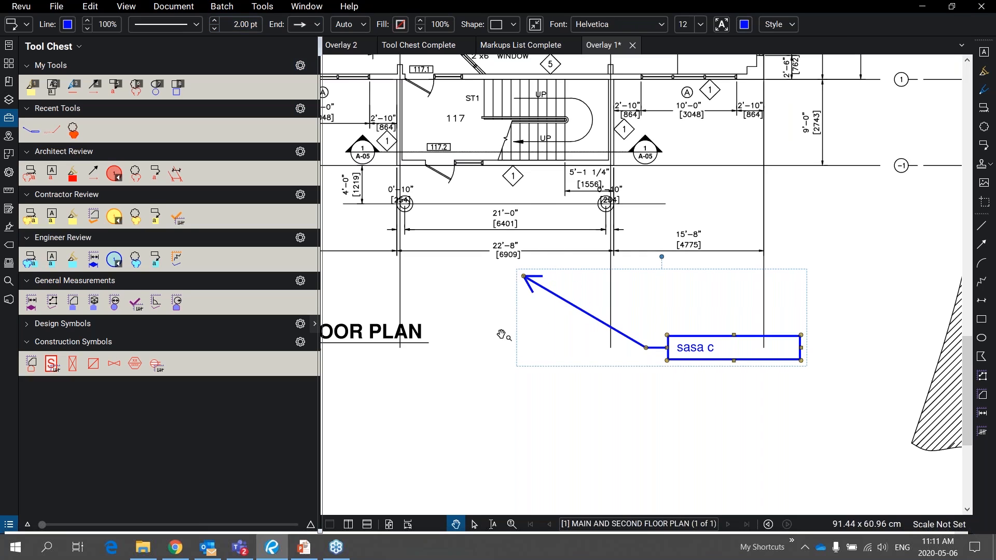
pyautogui.click(261, 6)
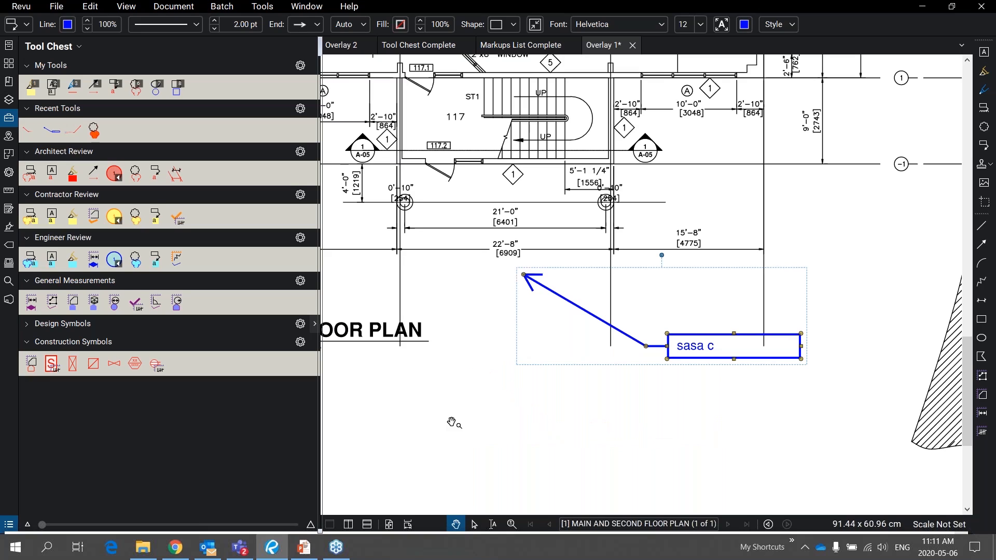
pyautogui.moveTo(622, 271)
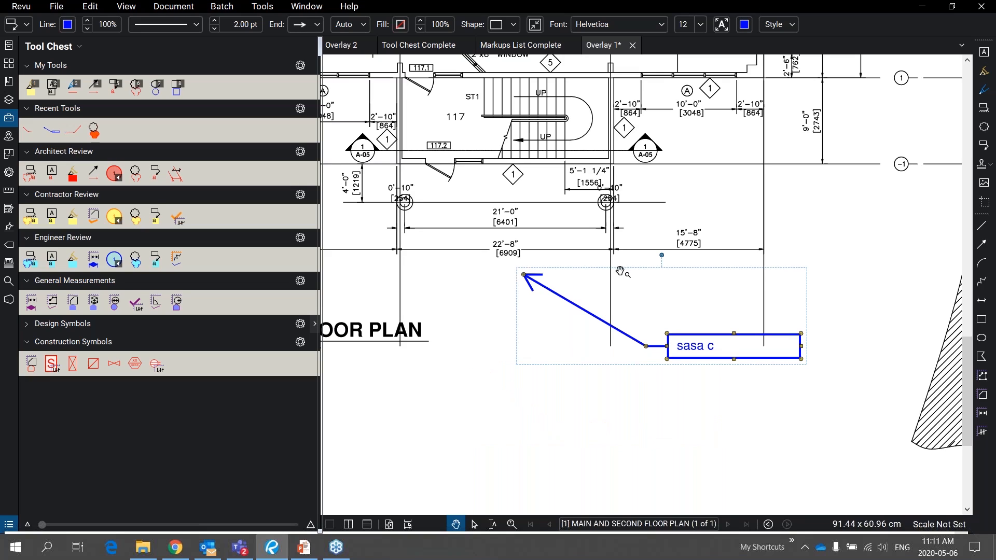
pyautogui.moveTo(636, 404)
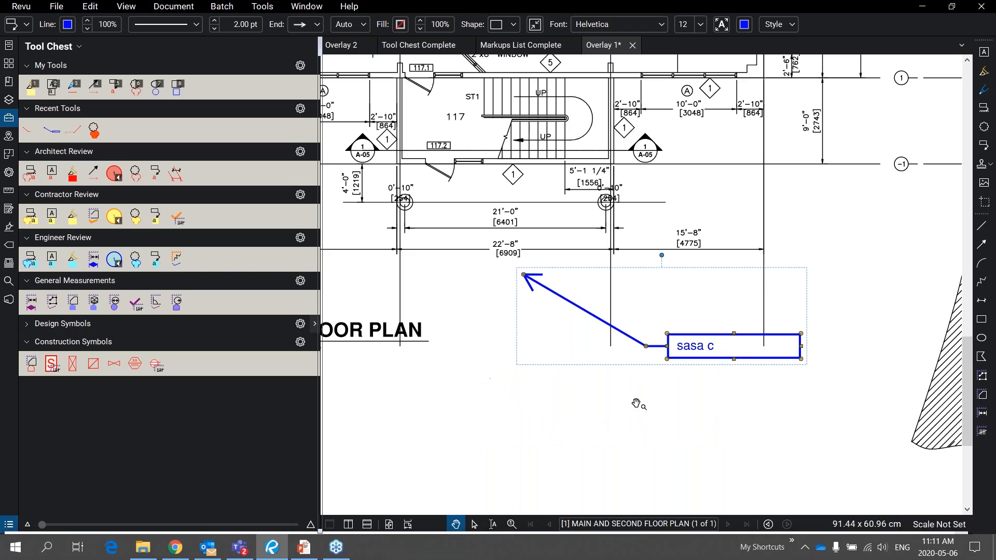
pyautogui.moveTo(636, 320)
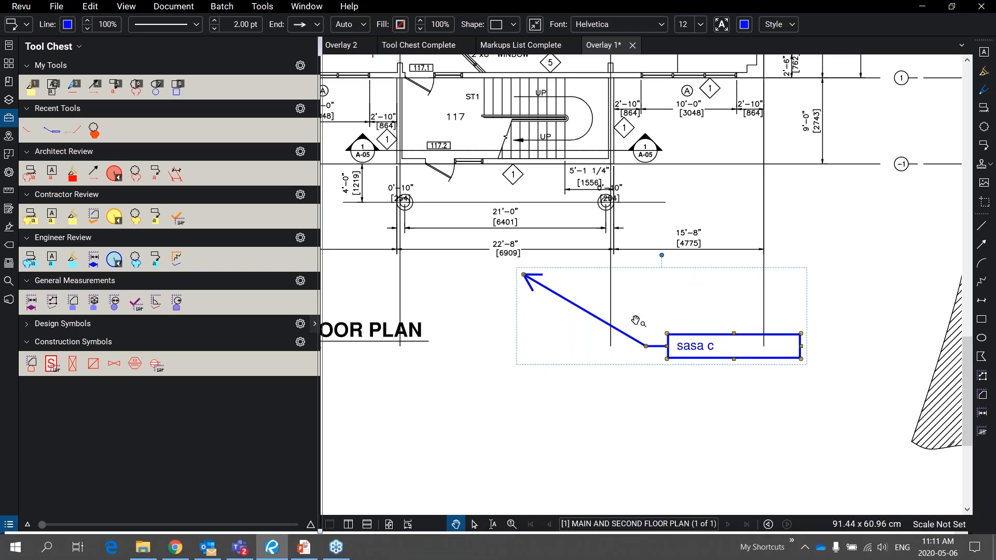
pyautogui.moveTo(605, 323)
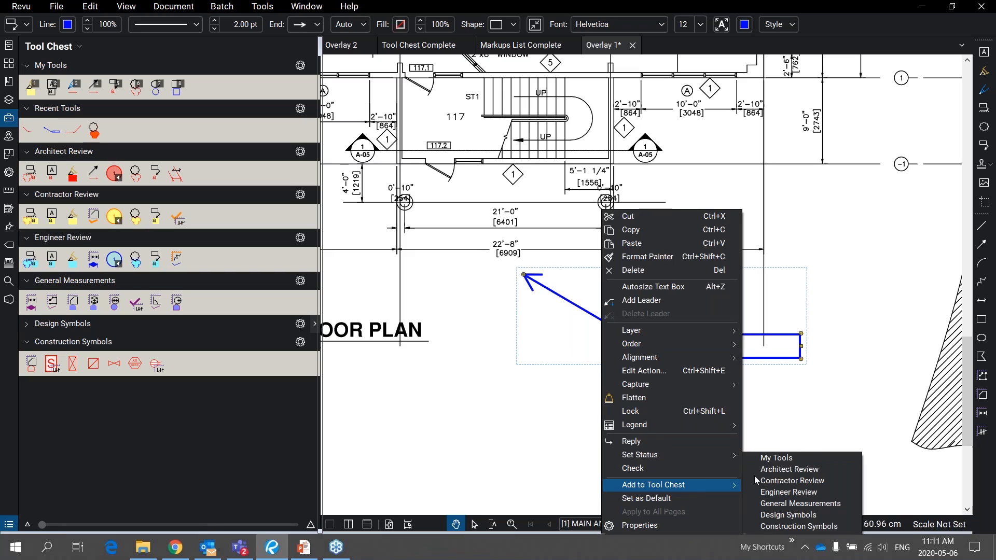
pyautogui.moveTo(776, 457)
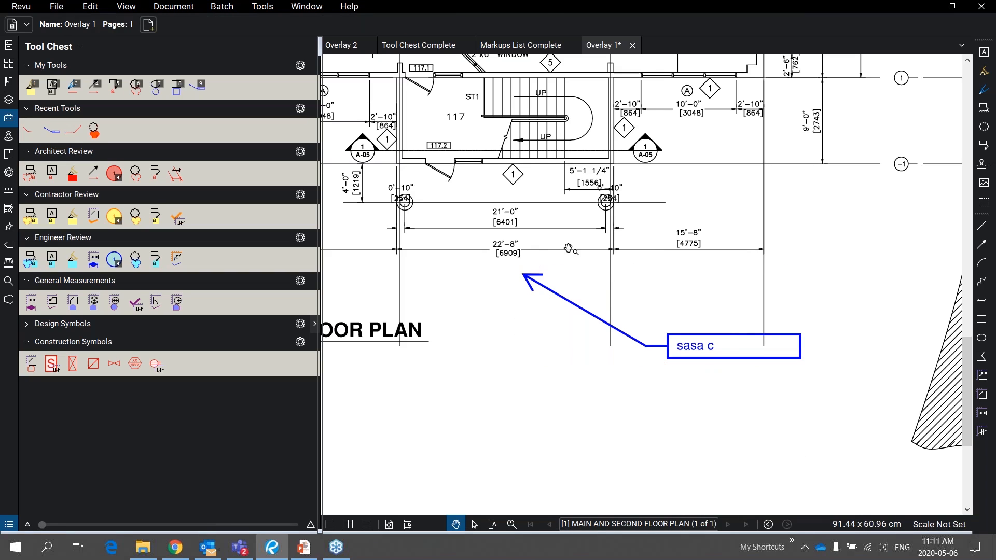
# Save the blue callout style as a reusable tool in the My Tools set
pyautogui.click(261, 6)
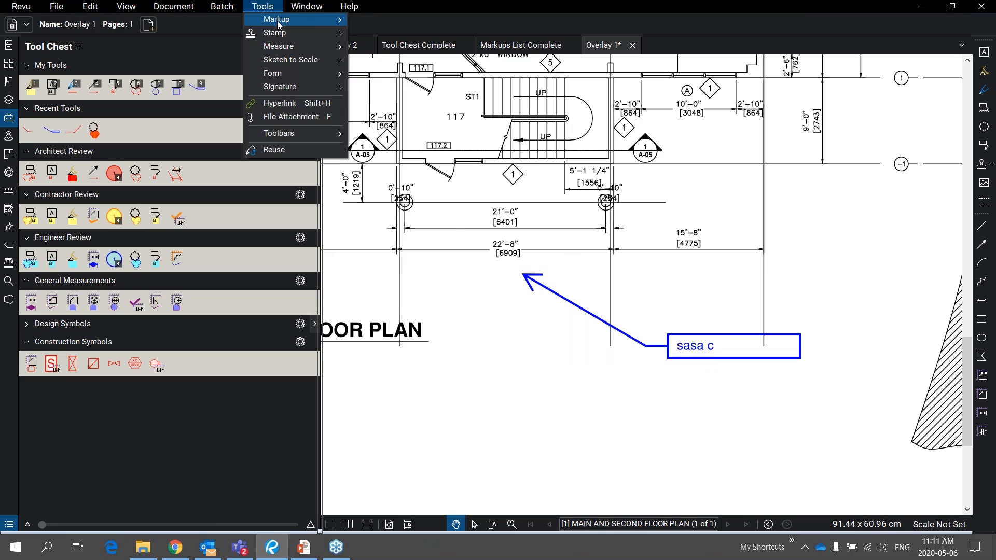
pyautogui.click(487, 9)
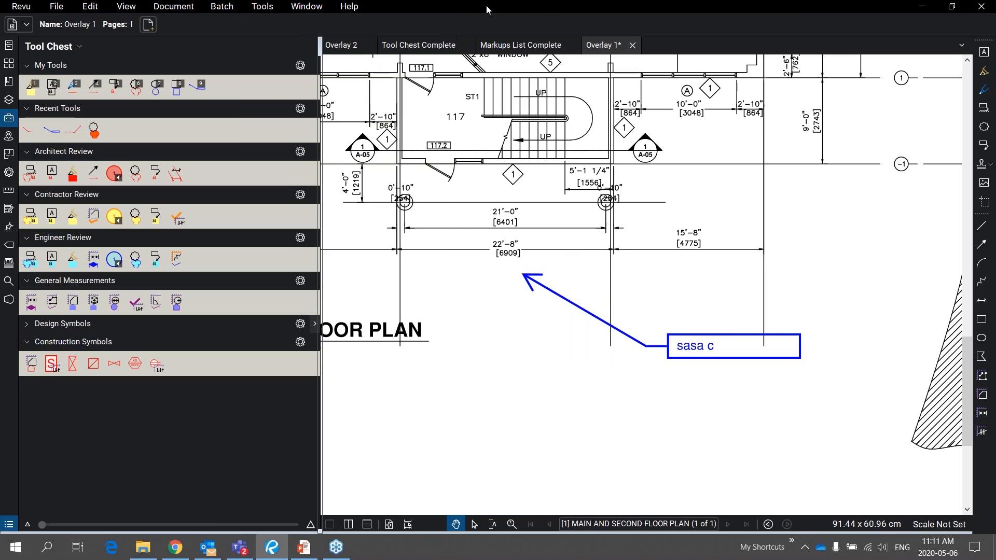
pyautogui.moveTo(198, 86)
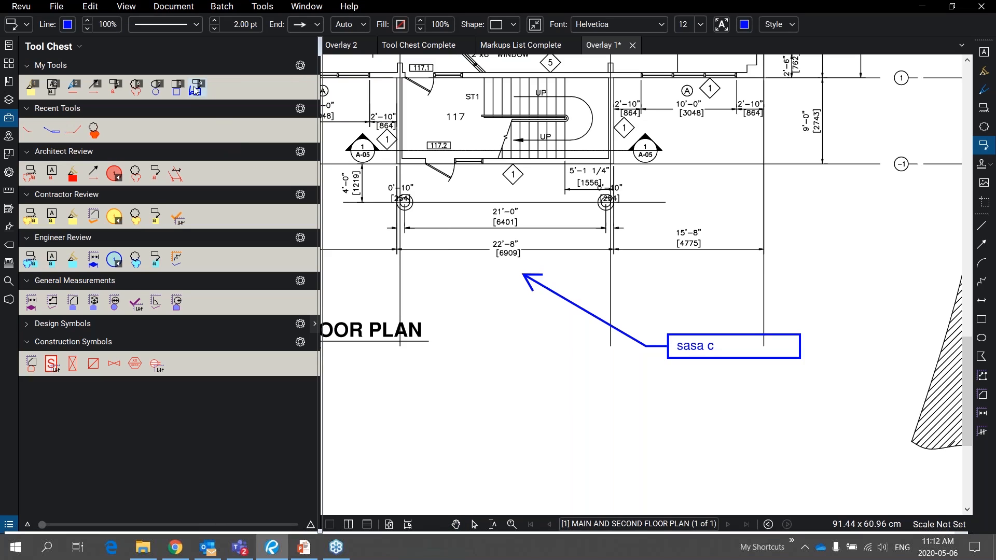
# Place a second blue callout reading 'ds' below the first with the saved tool
pyautogui.click(197, 87)
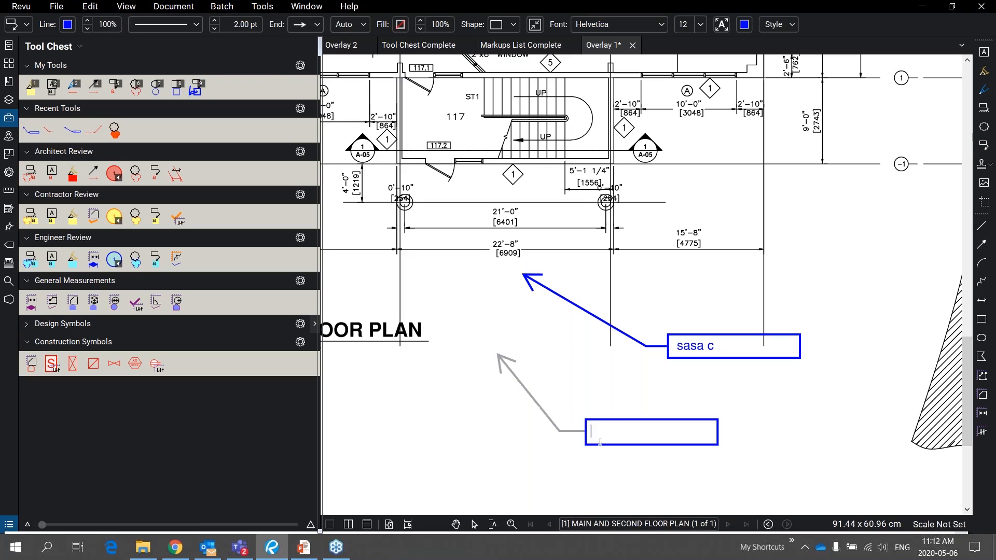
pyautogui.write('ds')
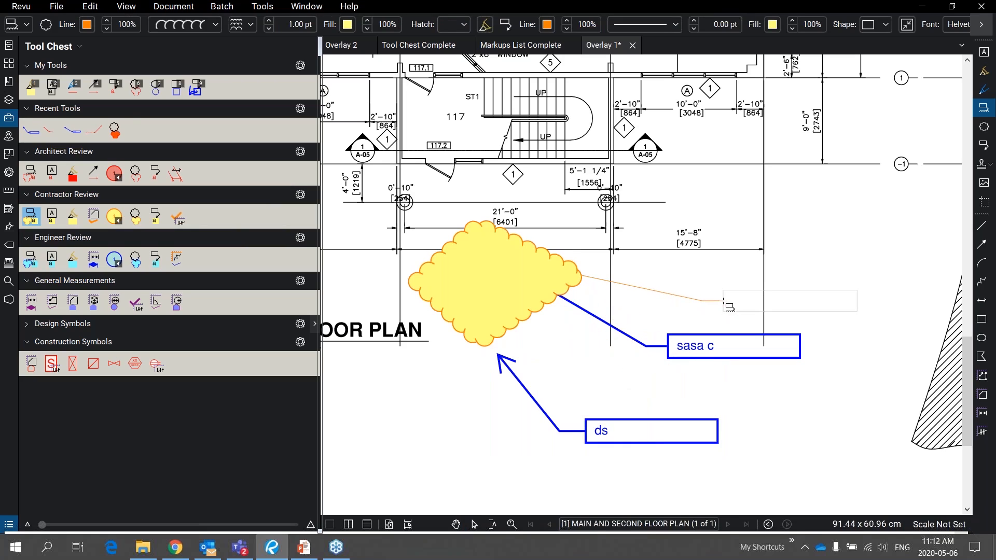
# Label the yellow cloud's leader note with the text 'fdsvdsvsfd'
pyautogui.write('fdsvdsvsfd')
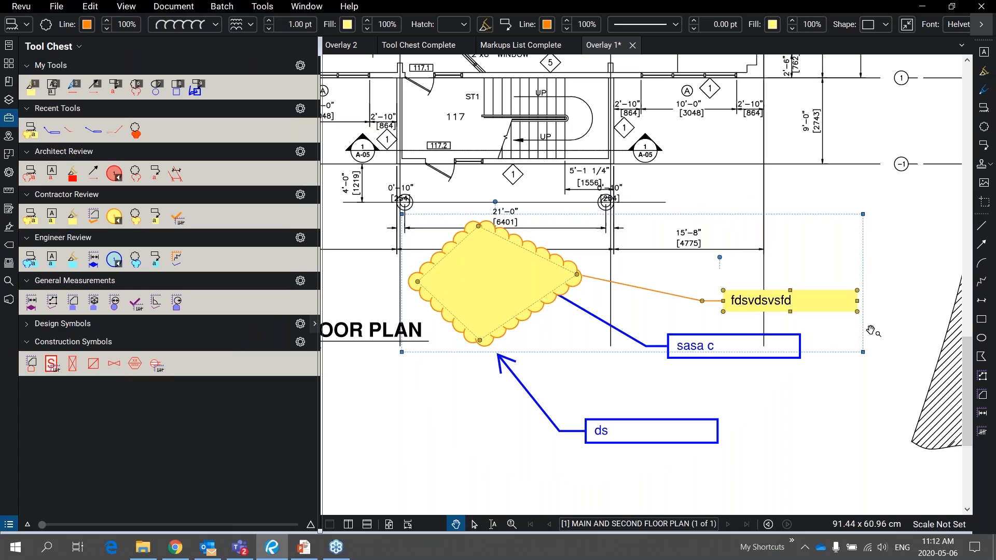
pyautogui.moveTo(864, 406)
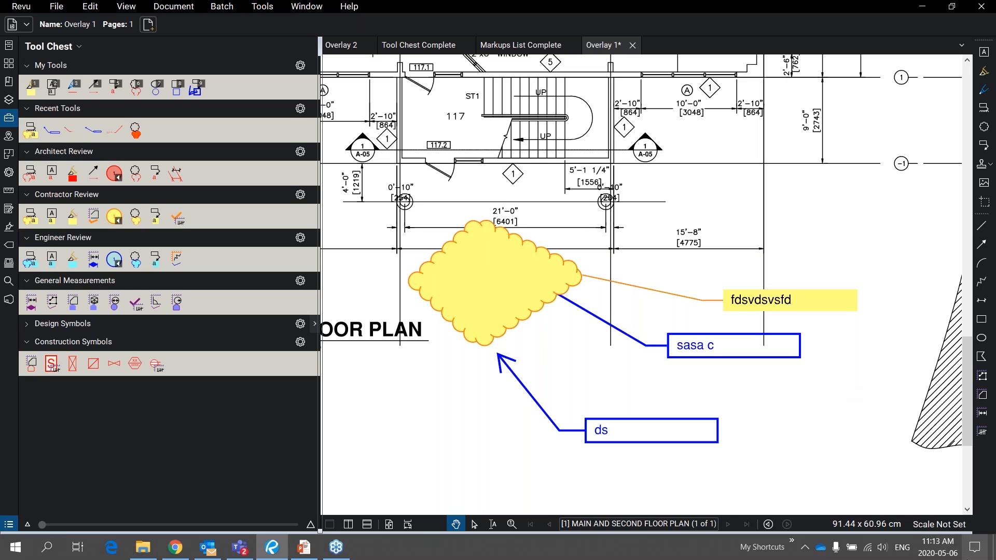
pyautogui.click(79, 45)
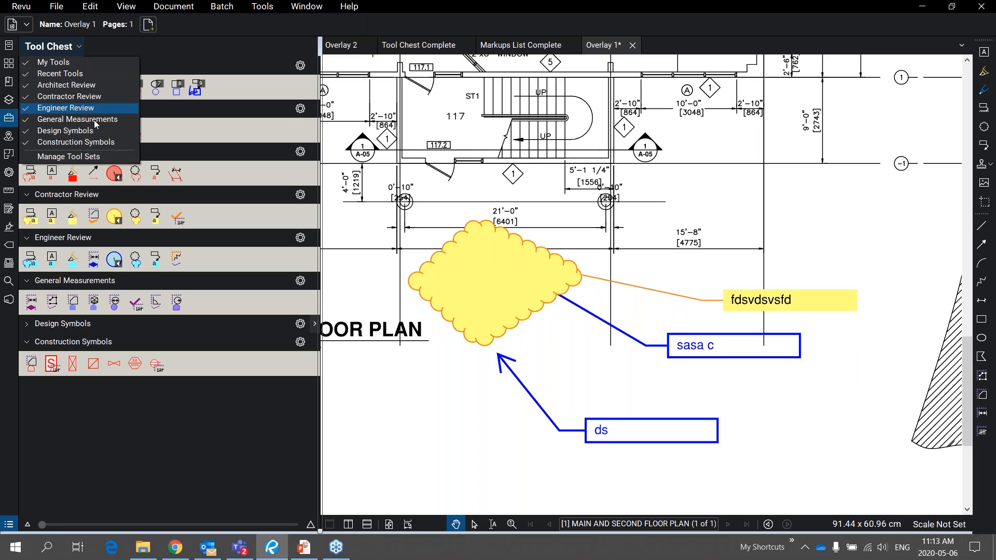
pyautogui.click(69, 157)
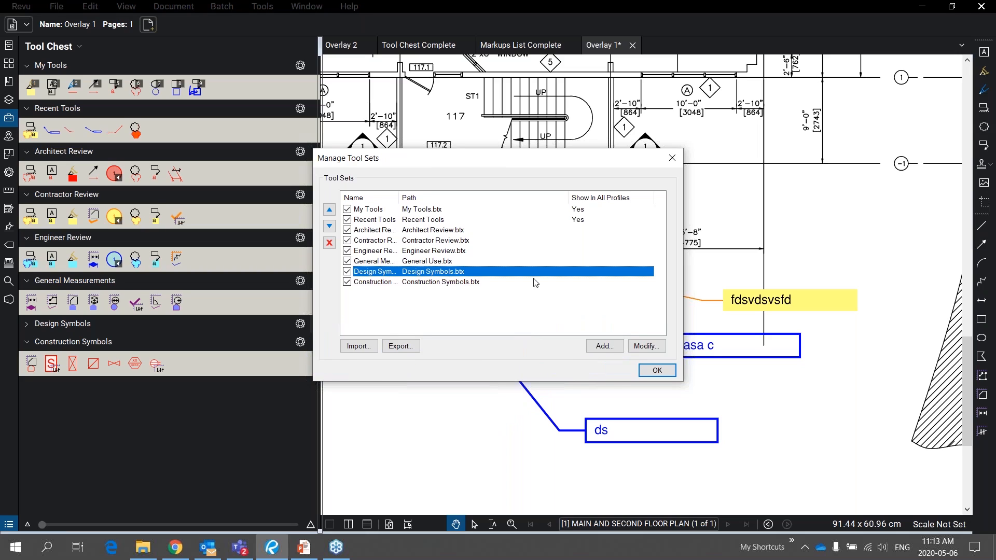
pyautogui.click(655, 370)
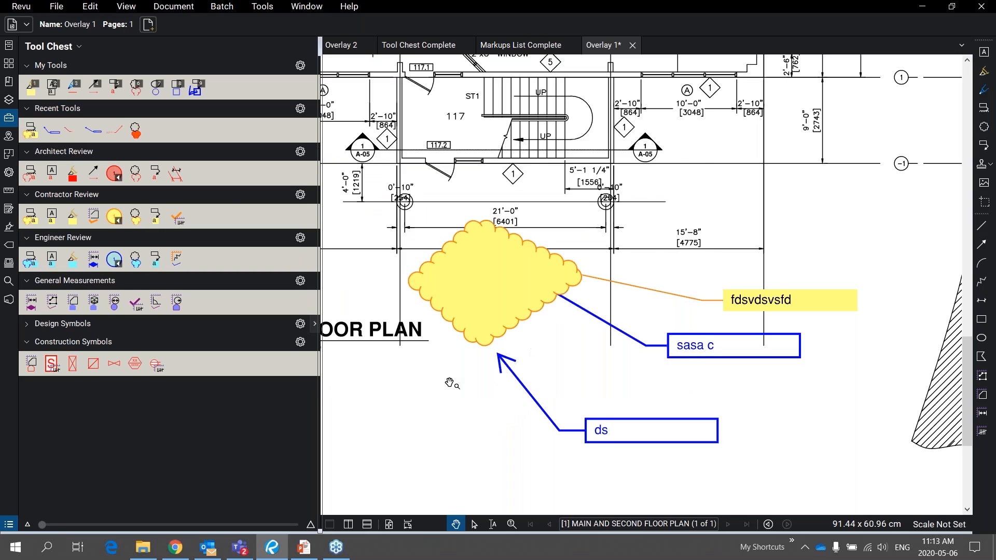
pyautogui.moveTo(436, 366)
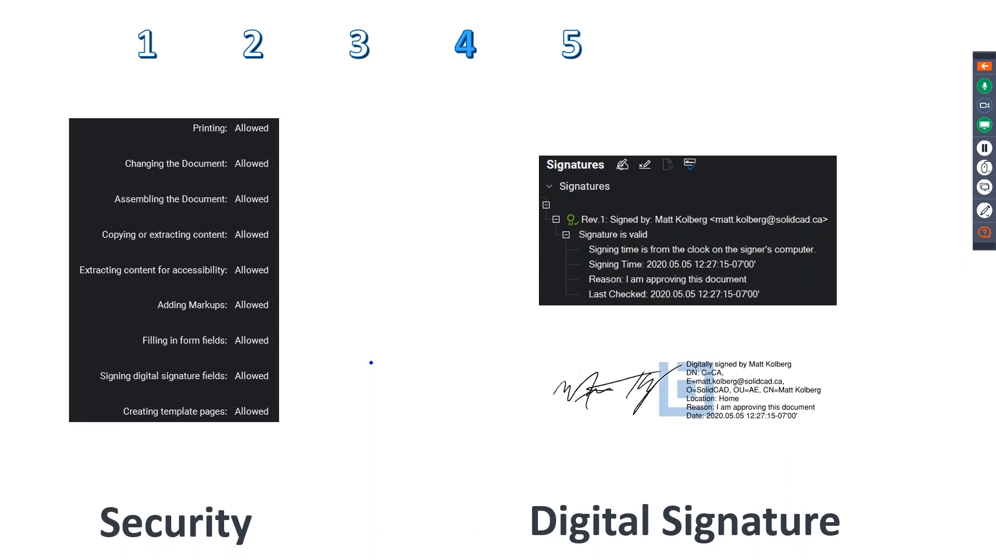
pyautogui.moveTo(93, 106)
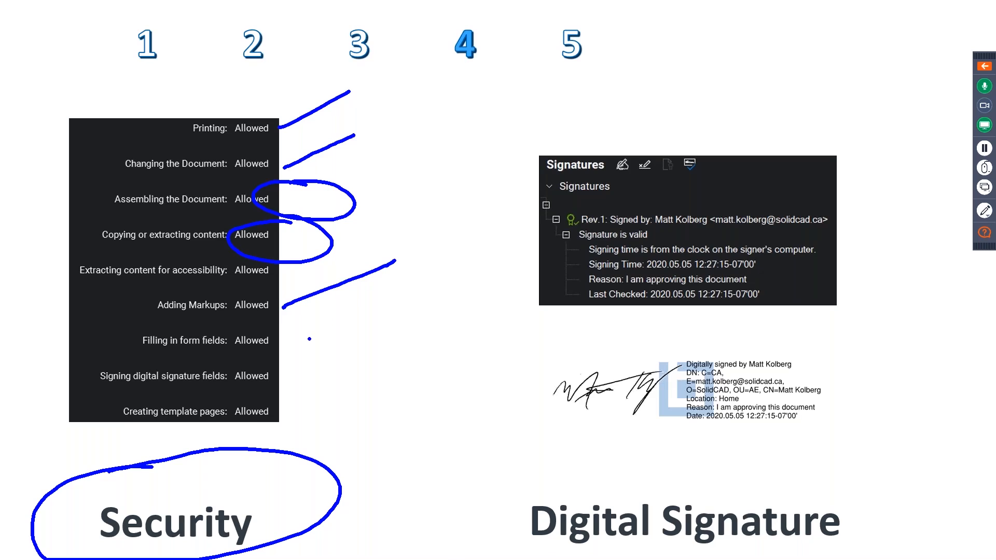
pyautogui.moveTo(293, 341); pyautogui.dragTo(399, 314)
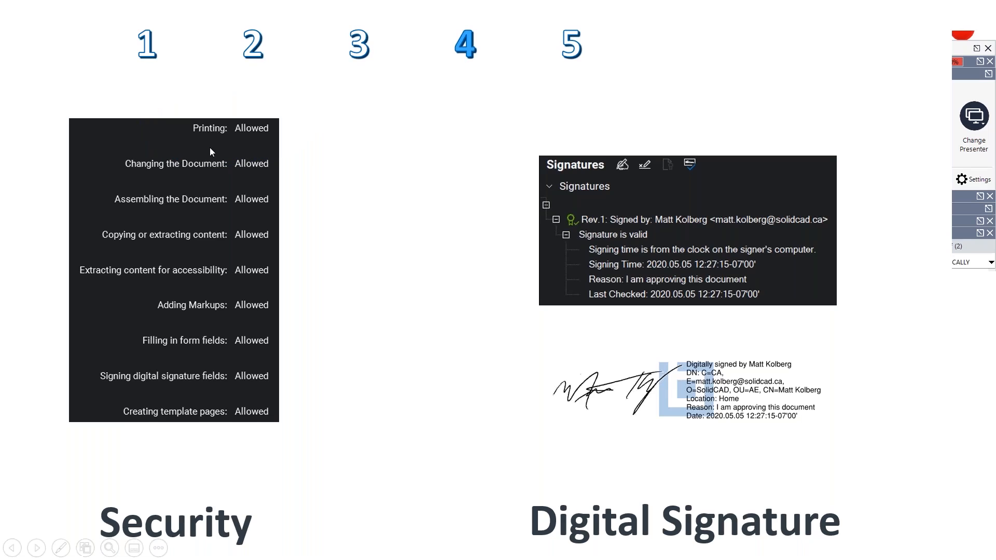
pyautogui.moveTo(404, 199)
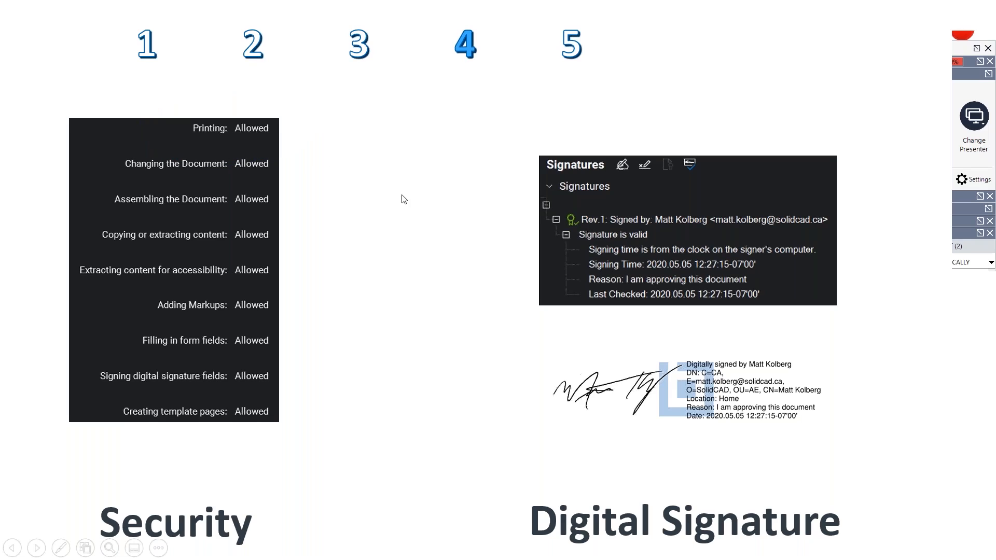
pyautogui.moveTo(349, 279); pyautogui.dragTo(697, 122)
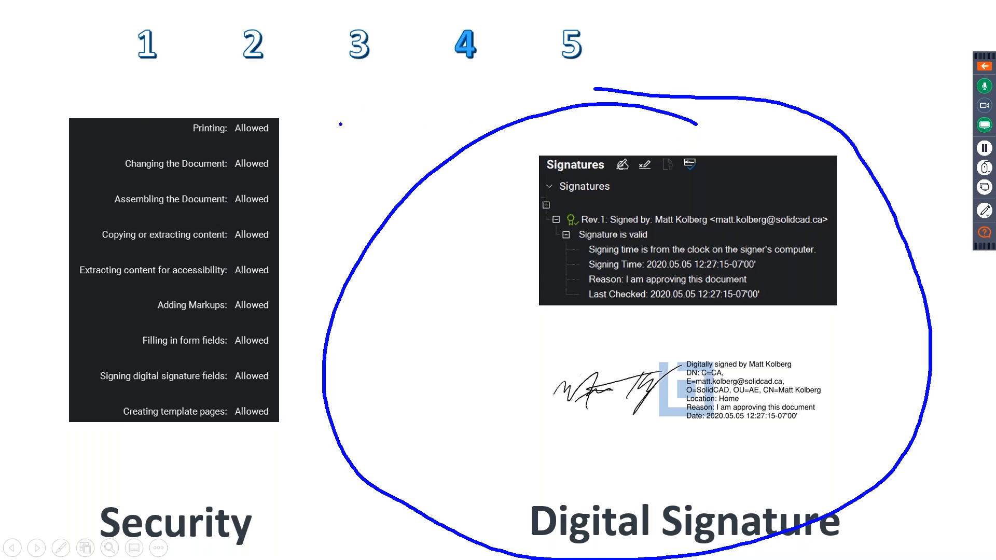
# Circle the Digital Signature section on the slide in blue ink
pyautogui.moveTo(320, 130); pyautogui.dragTo(508, 126)
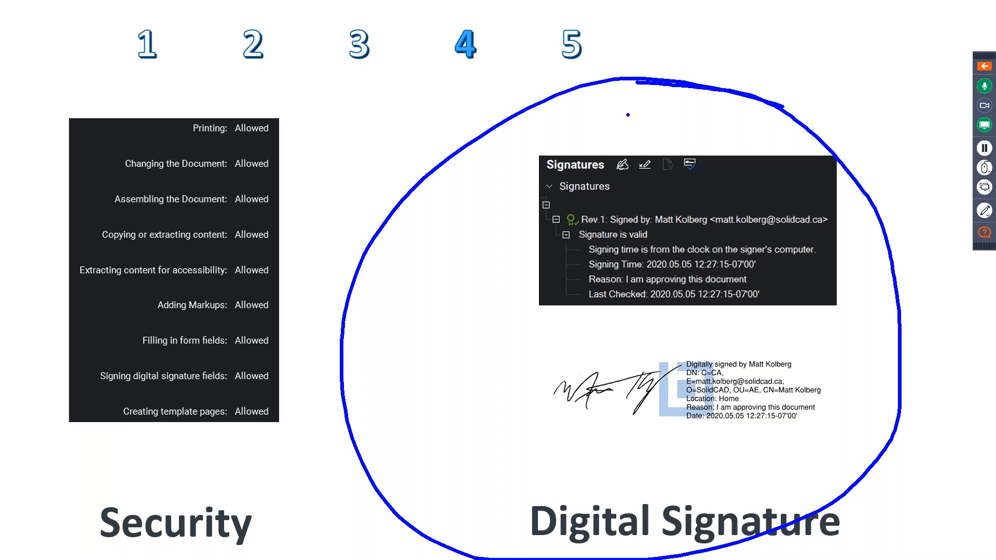
# Cross out and circle the handwritten signature image, then return to Revu
pyautogui.moveTo(483, 348); pyautogui.dragTo(564, 369)
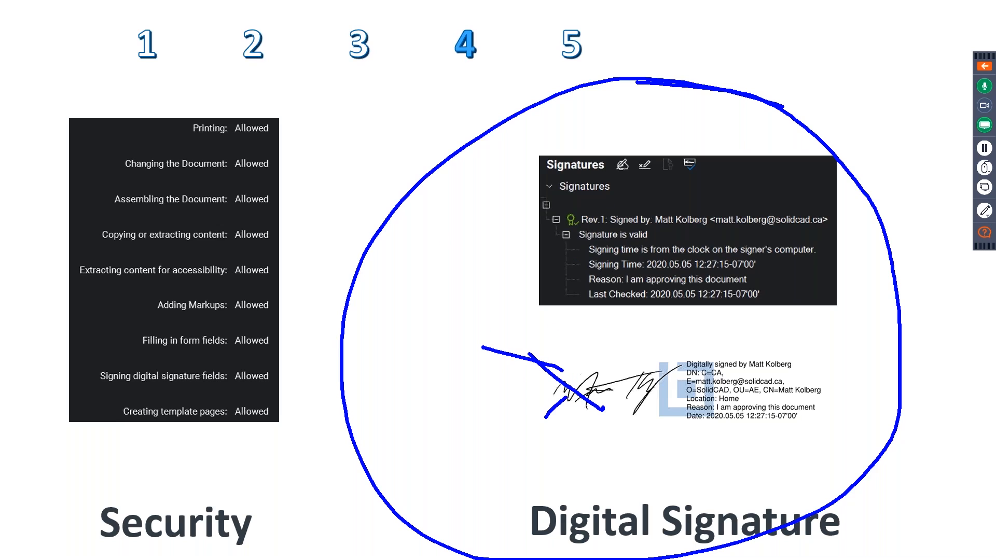
pyautogui.moveTo(565, 398); pyautogui.dragTo(654, 343)
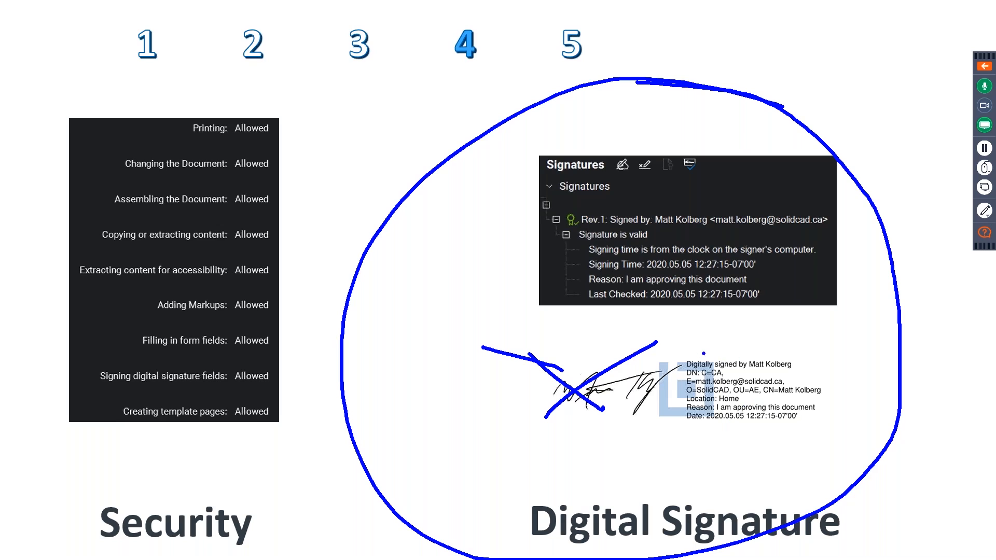
pyautogui.moveTo(661, 333); pyautogui.dragTo(593, 406)
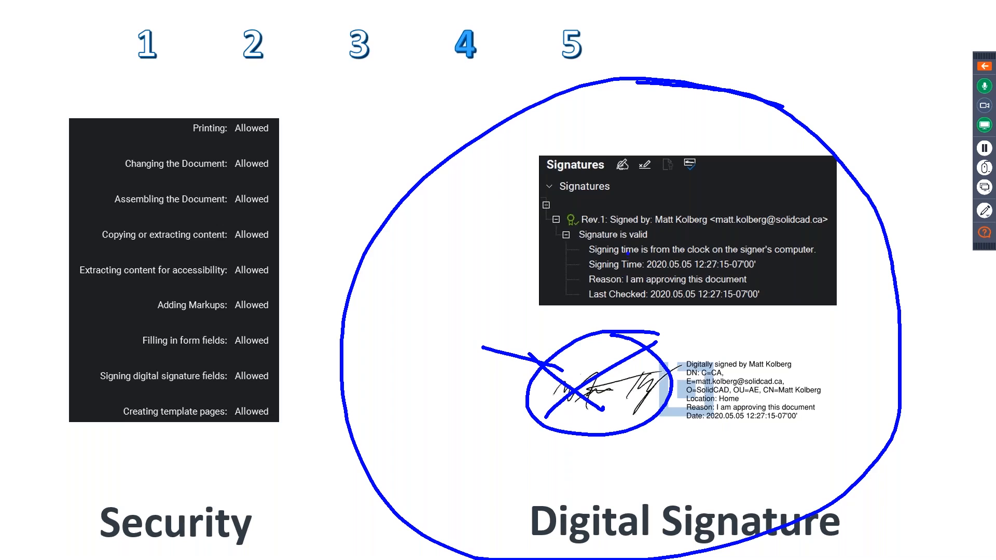
pyautogui.click(611, 235)
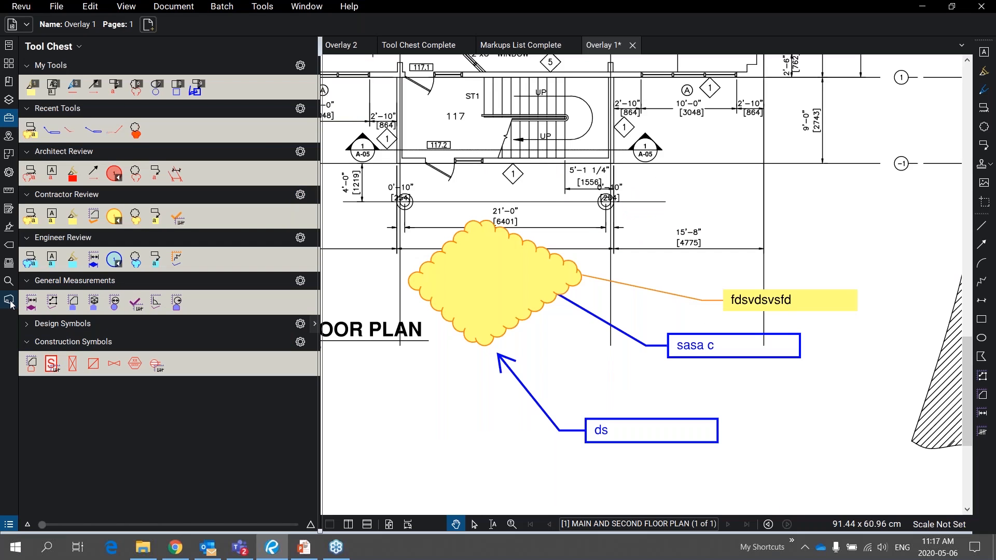
# Sign in to Bluebeam Studio with the password and show the All Sessions list
pyautogui.click(10, 302)
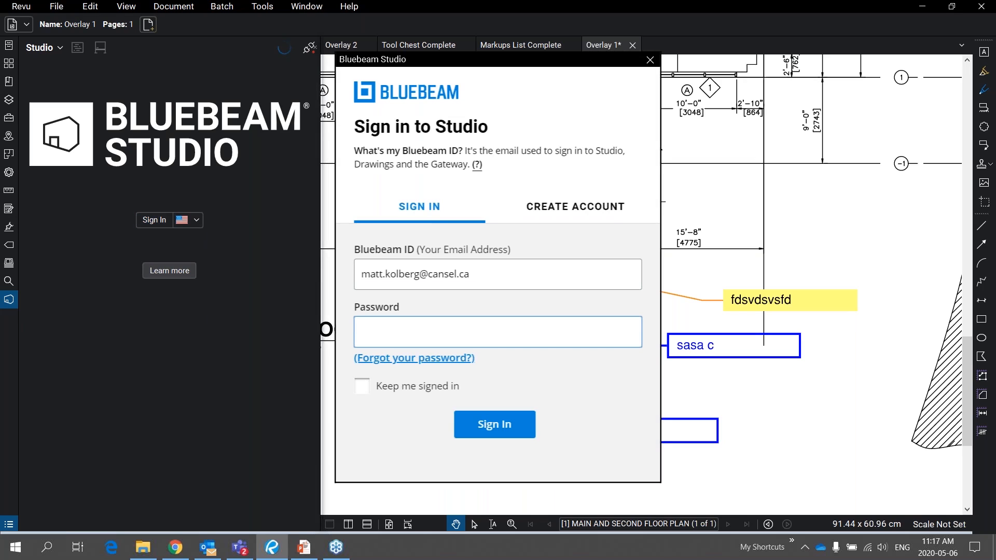
pyautogui.write('password')
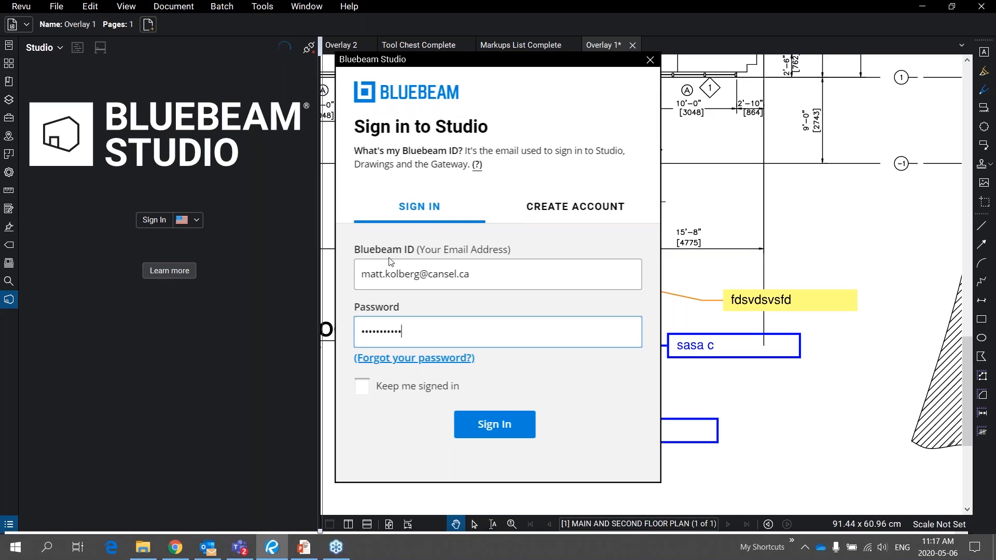
pyautogui.click(494, 424)
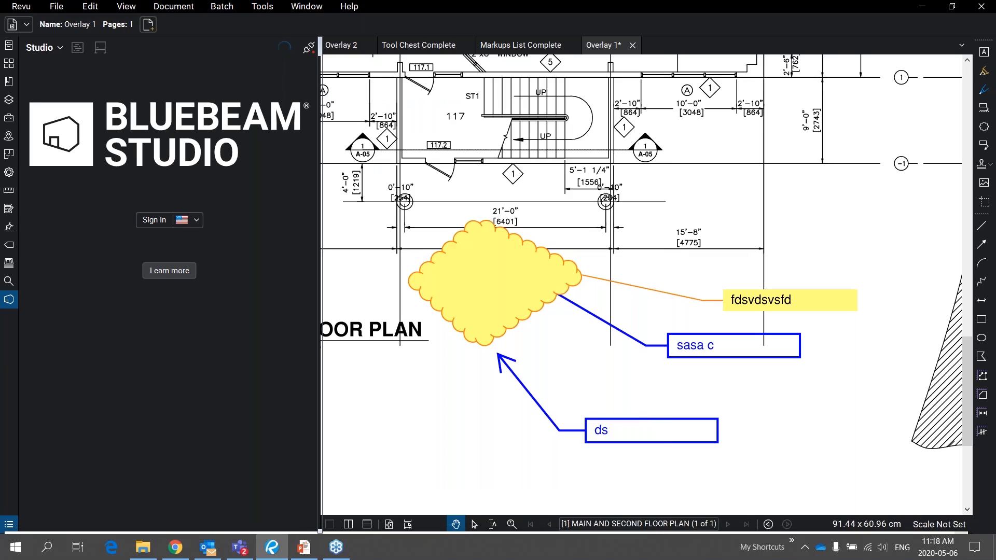
pyautogui.click(99, 48)
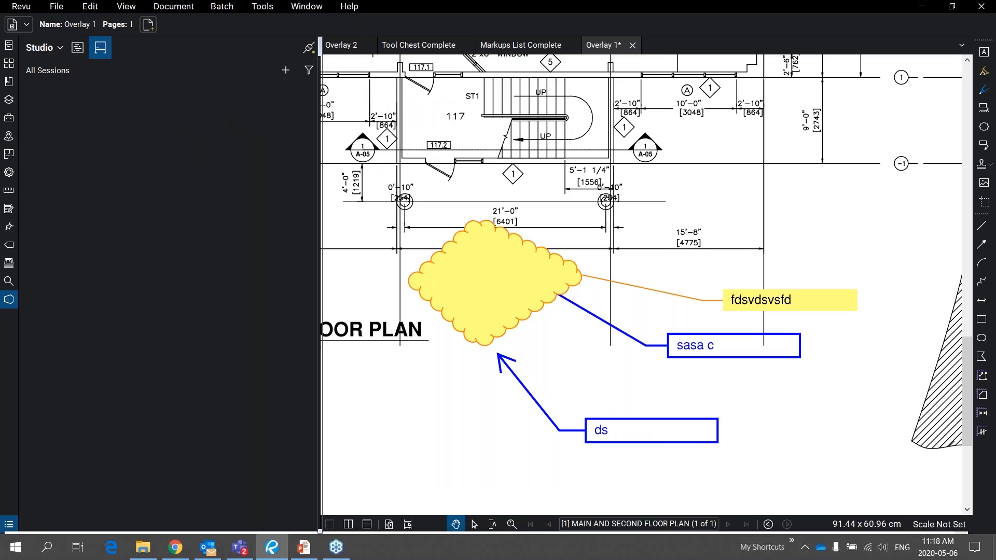
pyautogui.moveTo(352, 247)
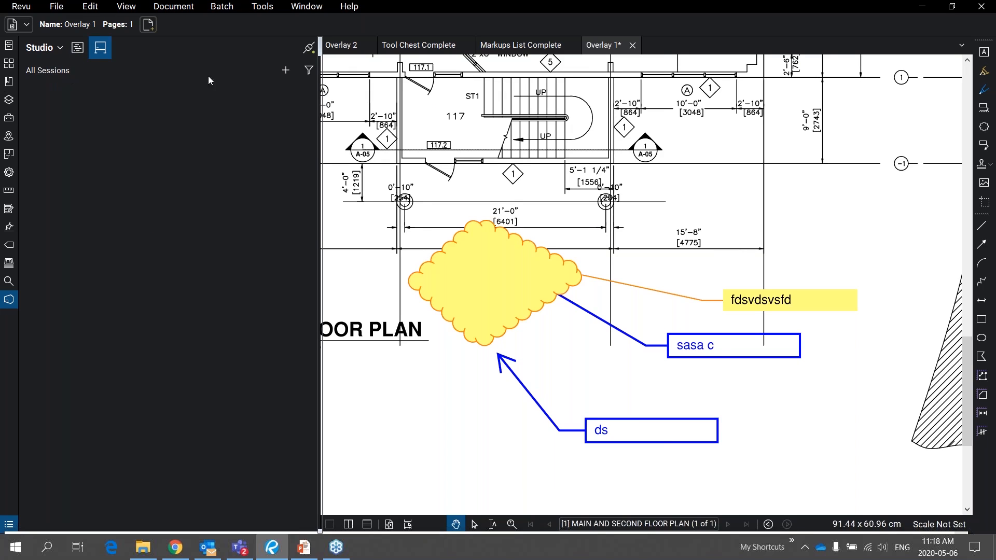
pyautogui.moveTo(285, 69)
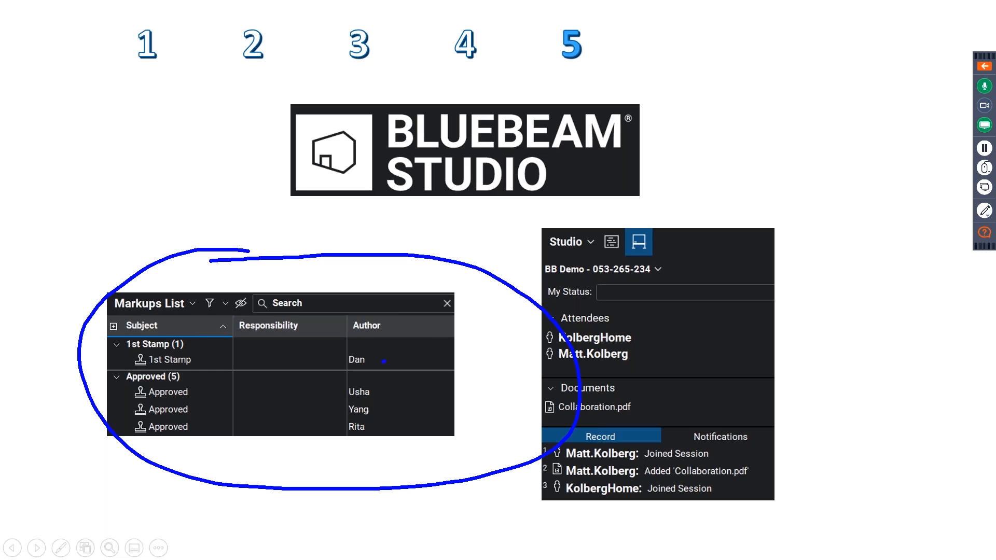
# Circle the Markups List screenshot on the Bluebeam Studio slide in blue ink
pyautogui.moveTo(391, 359); pyautogui.dragTo(445, 333)
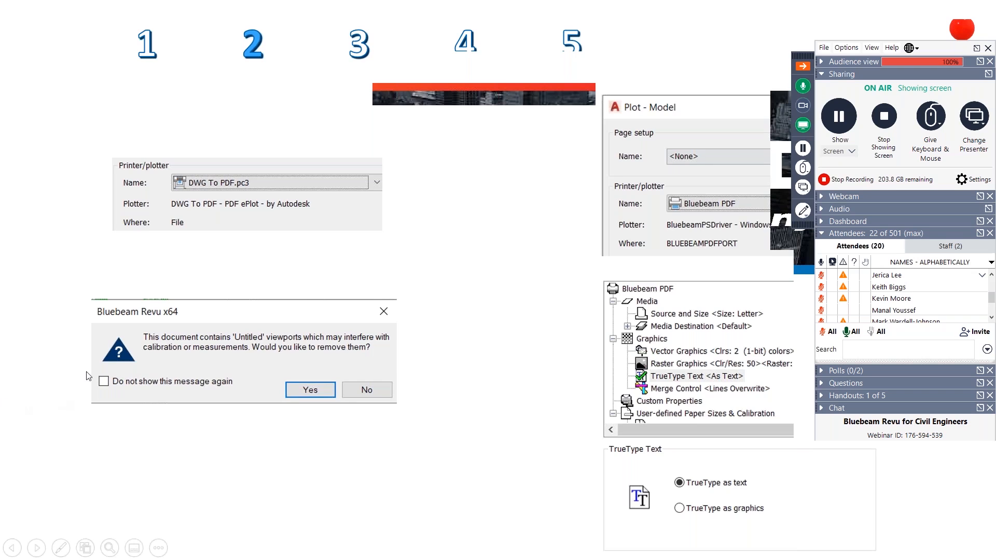
# Leave the section 2 plotting slide and return to Revu's Overlay 1 plan
pyautogui.click(310, 389)
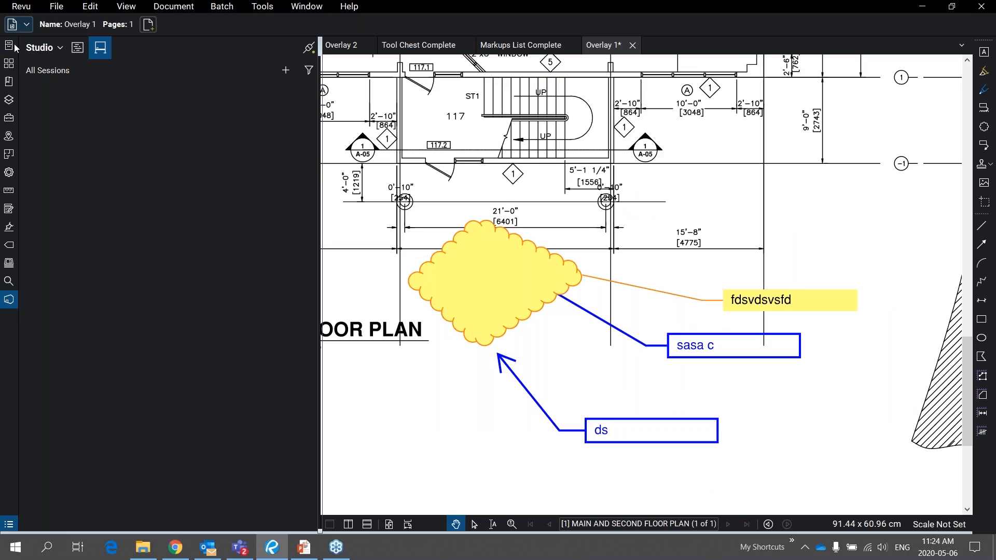
# Open SHX Test.pdf from the File Access Recents list
pyautogui.click(11, 24)
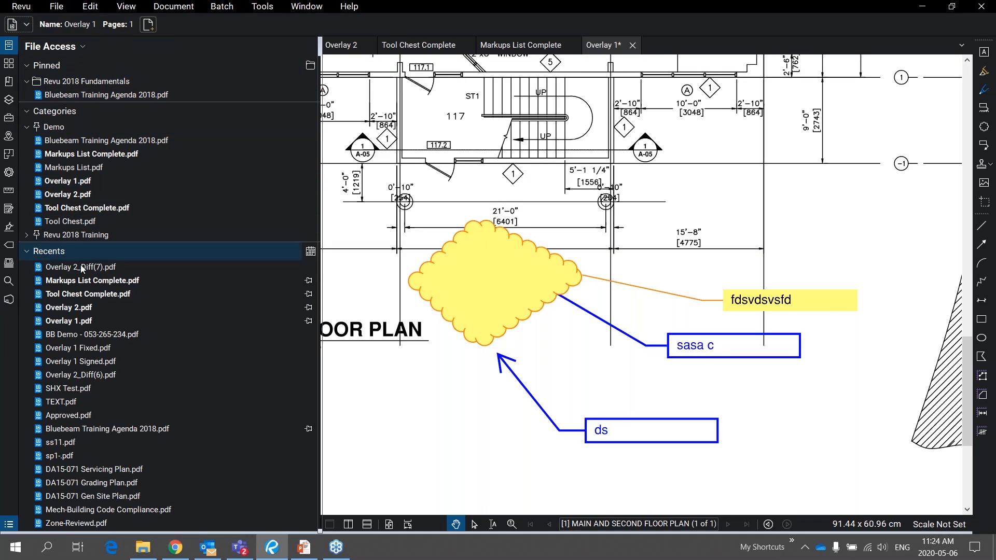
pyautogui.moveTo(87, 293)
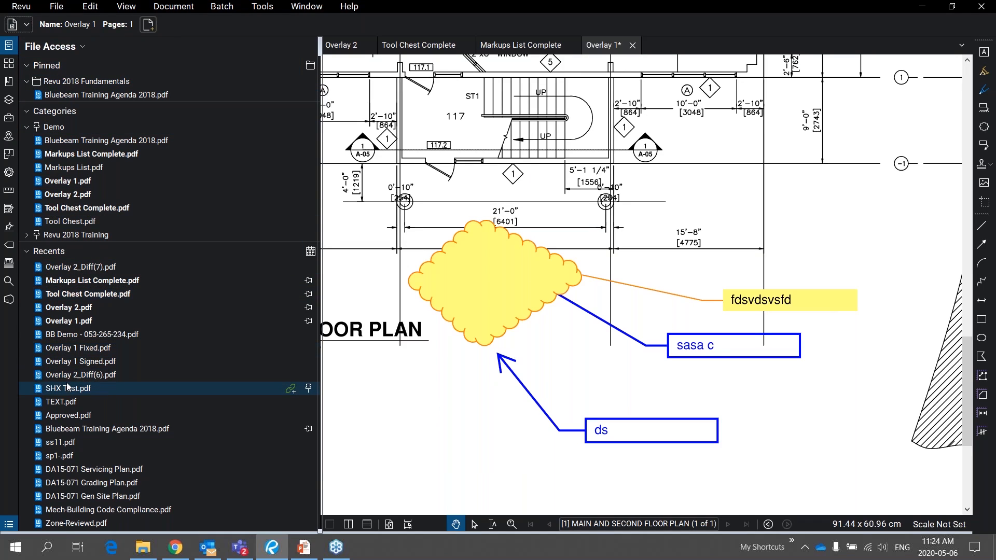
pyautogui.doubleClick(68, 388)
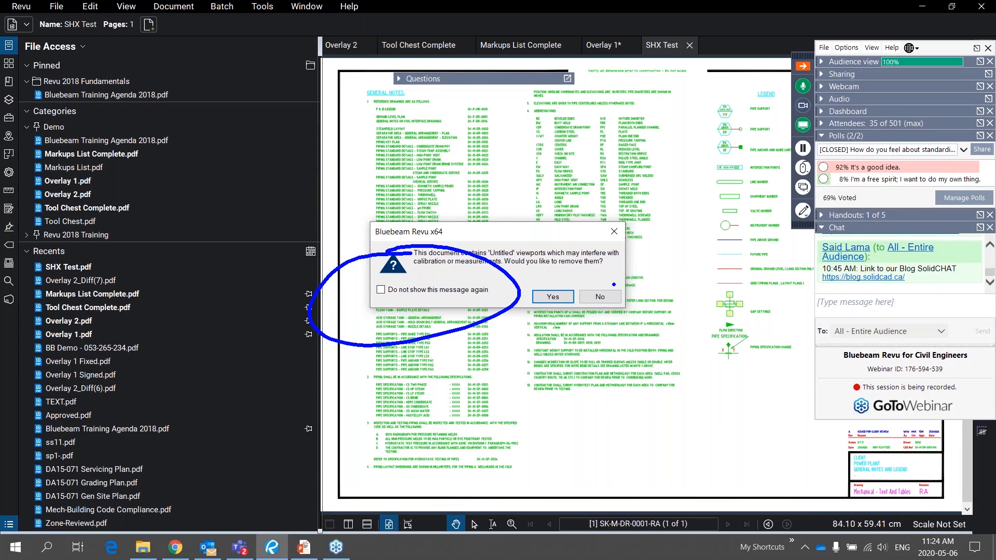
# Decline removing SHX Test's Untitled viewports and go to the Measurements panel
pyautogui.click(597, 297)
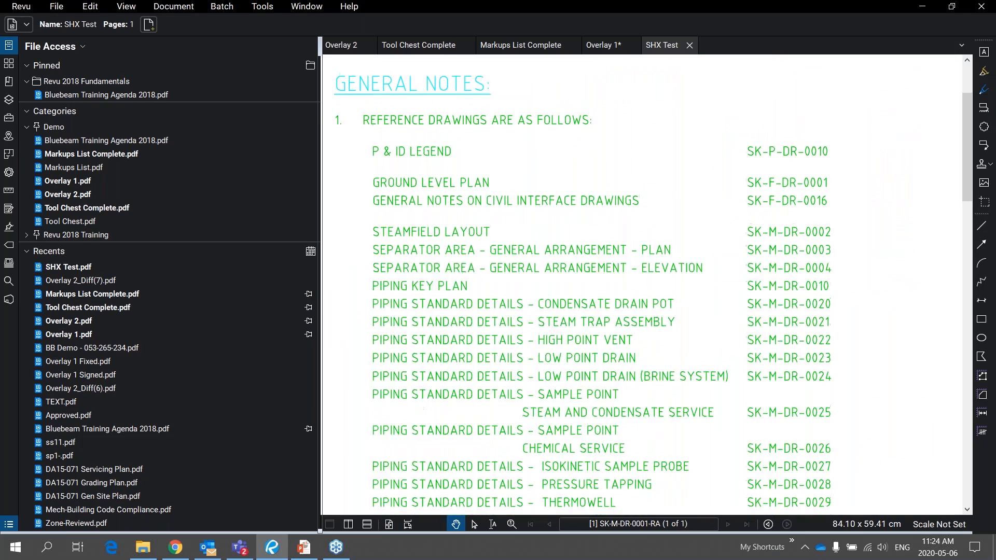
pyautogui.click(68, 194)
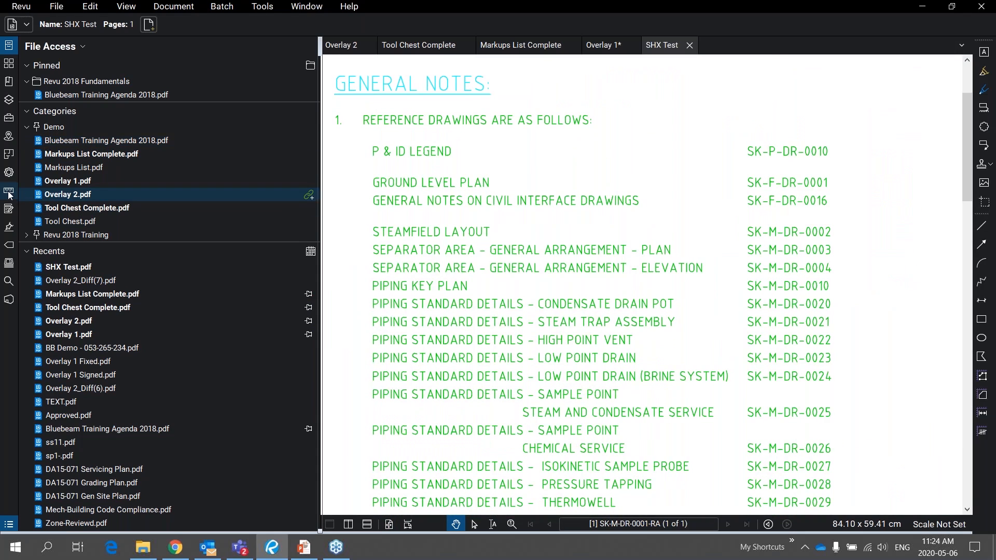
# Delete the Untitled viewport from SHX Test's Viewports list
pyautogui.click(9, 192)
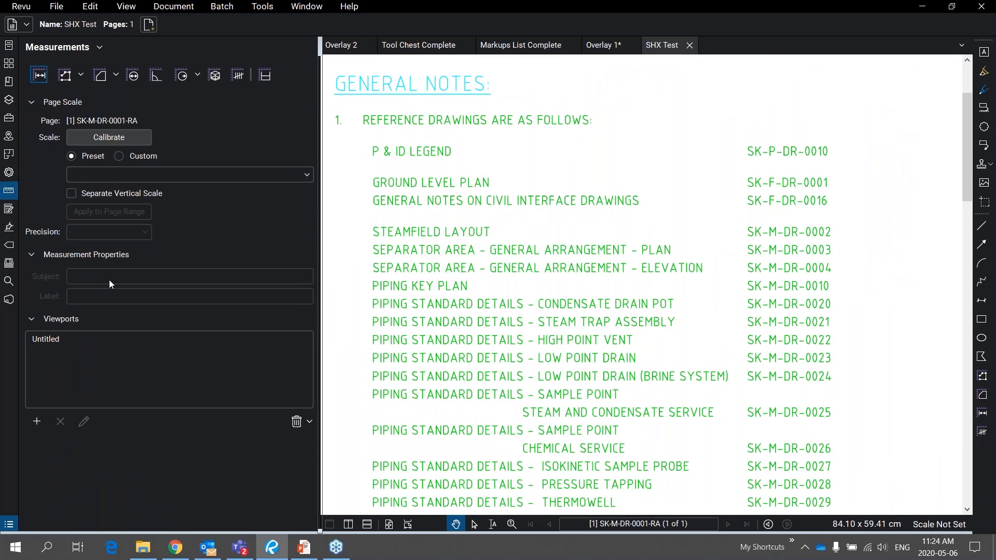
pyautogui.click(46, 338)
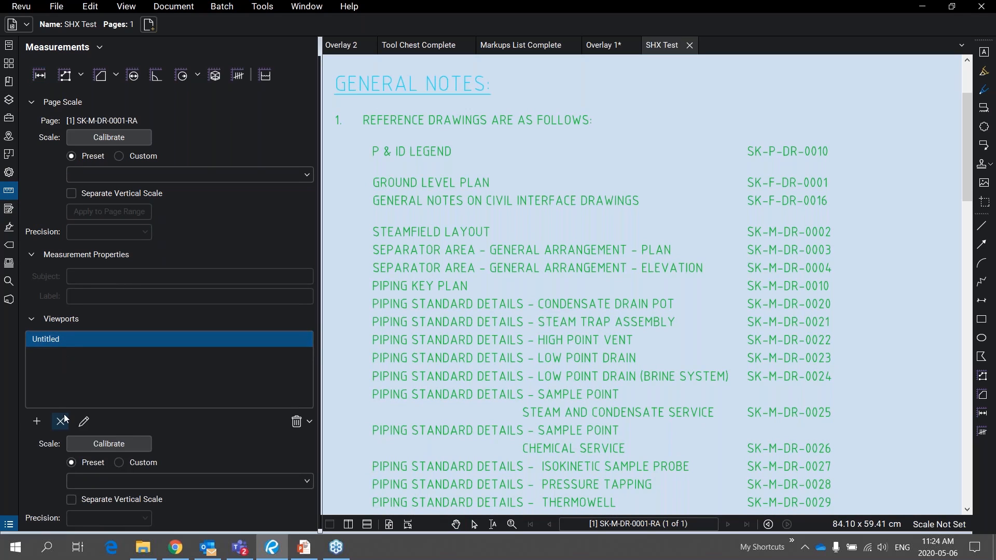
pyautogui.moveTo(60, 421)
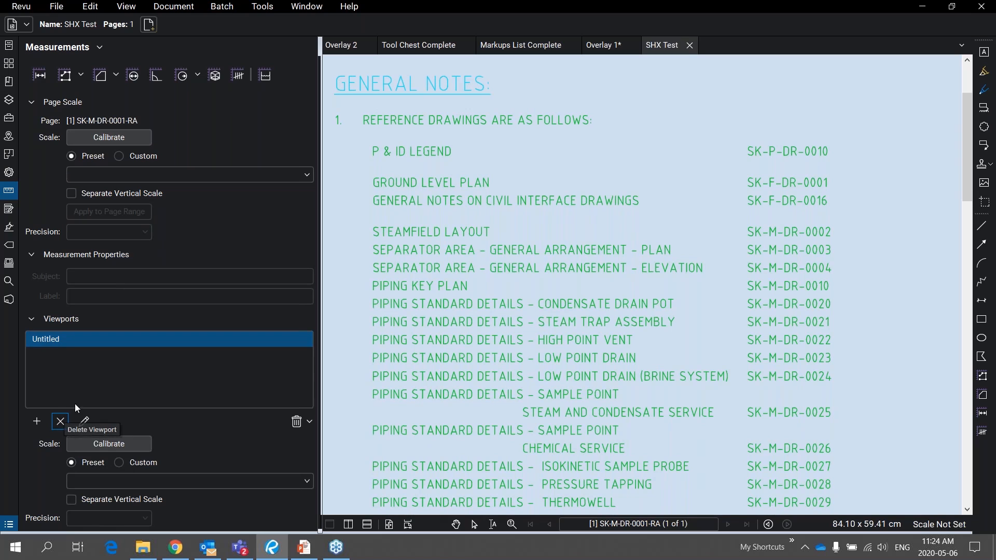
pyautogui.click(60, 421)
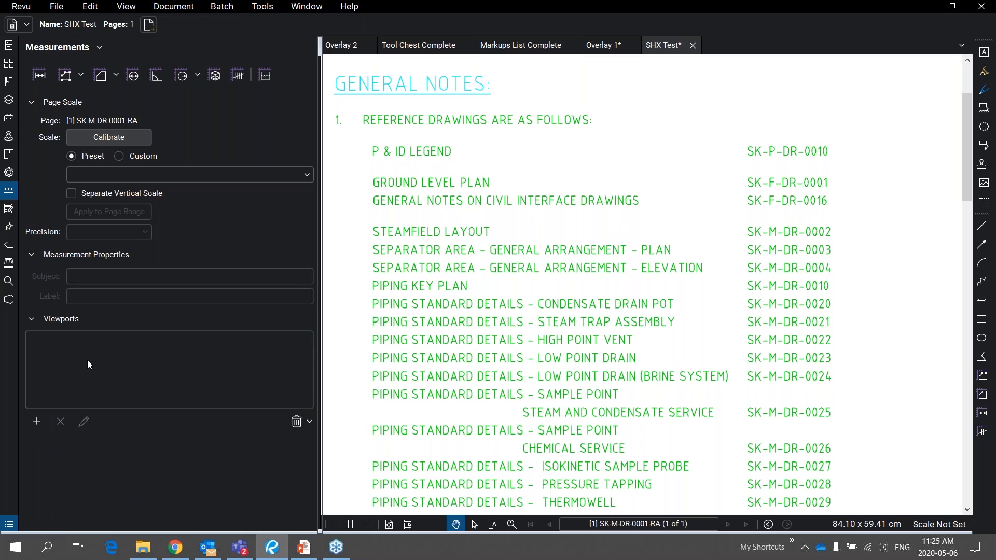
pyautogui.moveTo(390, 355)
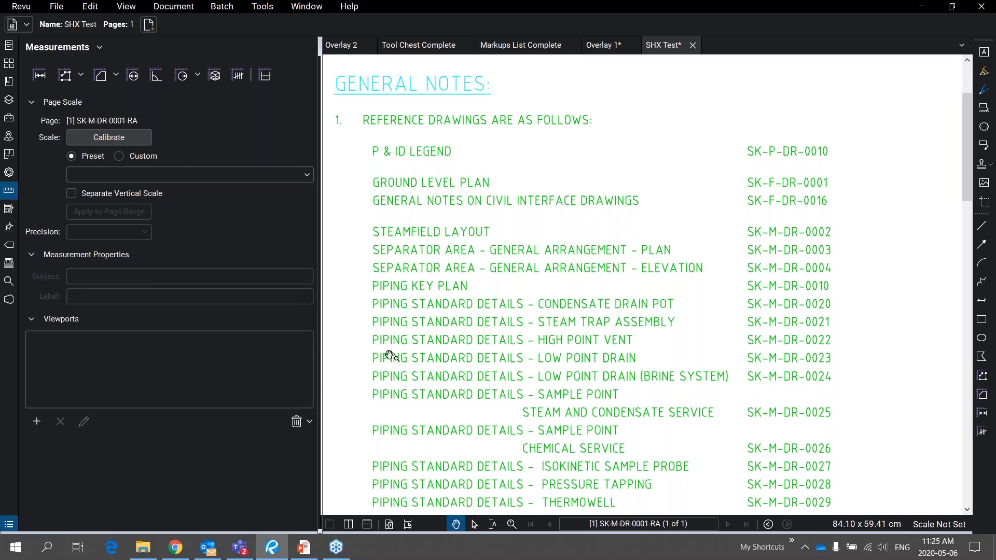
pyautogui.moveTo(566, 262)
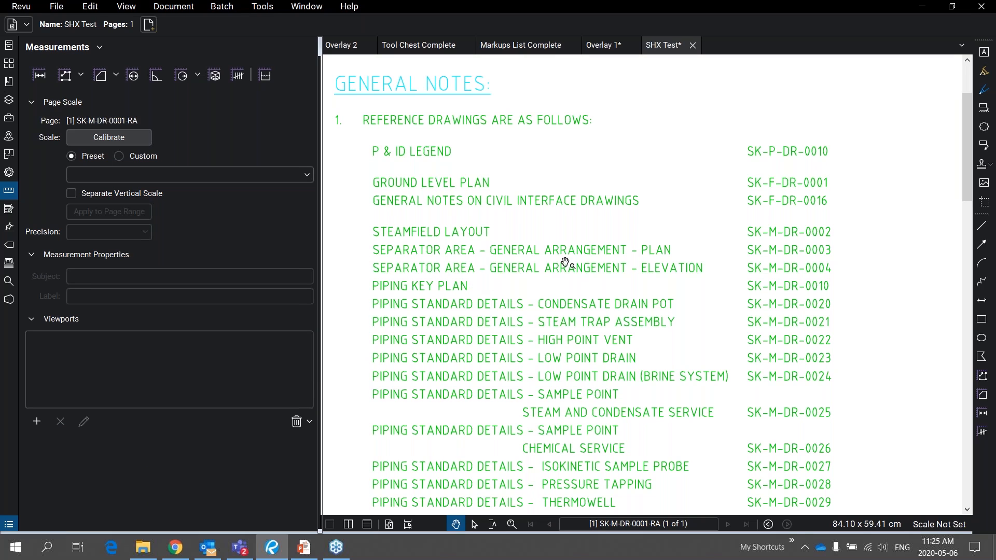
pyautogui.moveTo(630, 222)
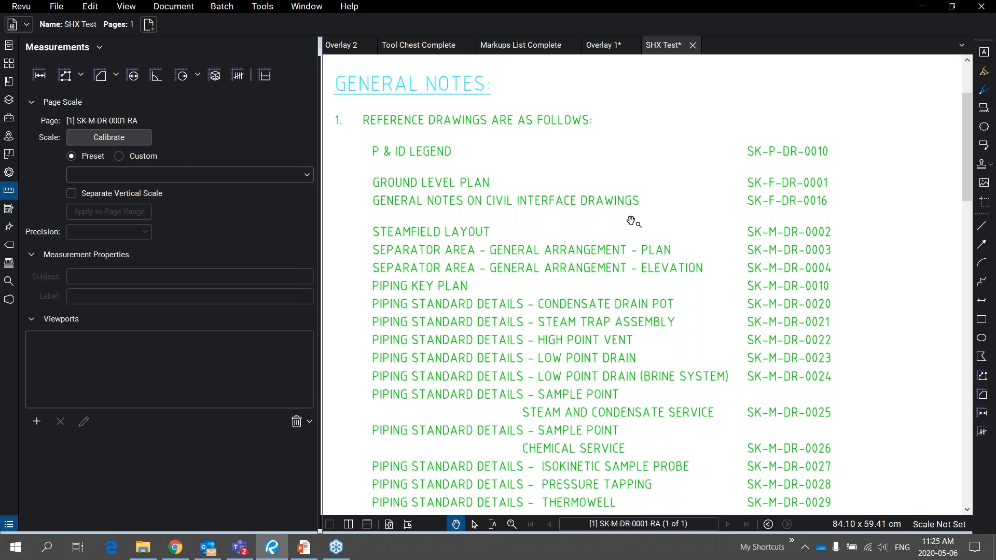
pyautogui.moveTo(619, 293)
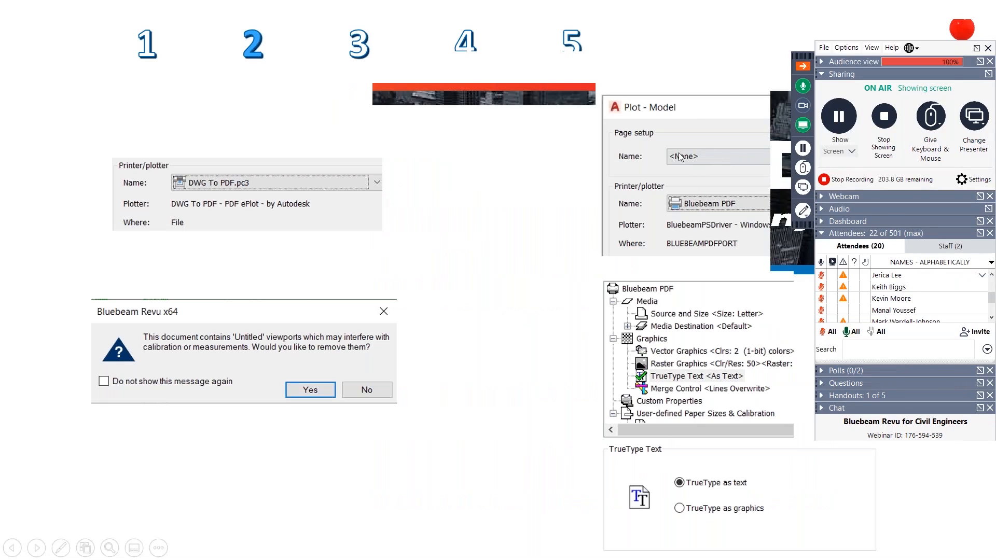
pyautogui.moveTo(759, 236)
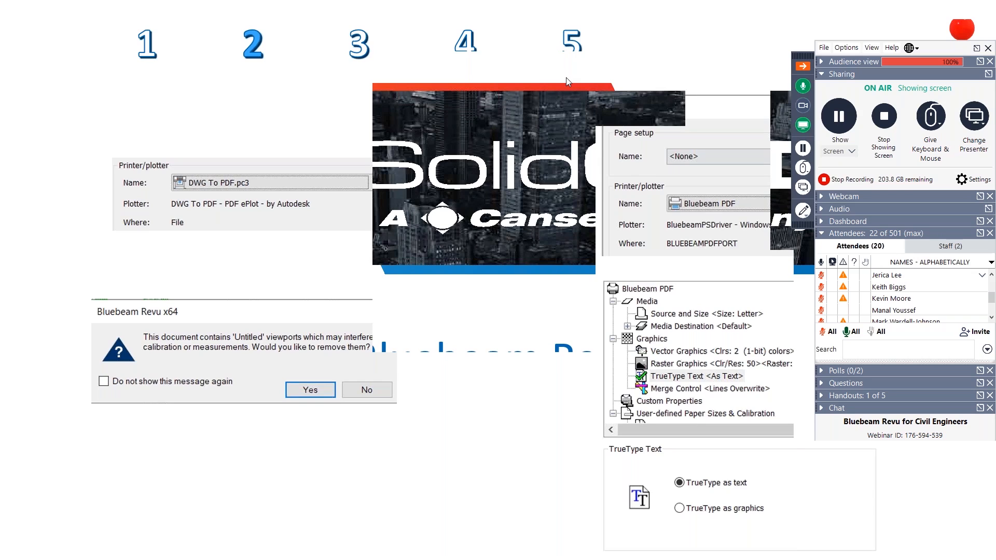
# Return from the step 2 slide to SHX Test in Revu with Alt+Tab
pyautogui.press('alt+tab')
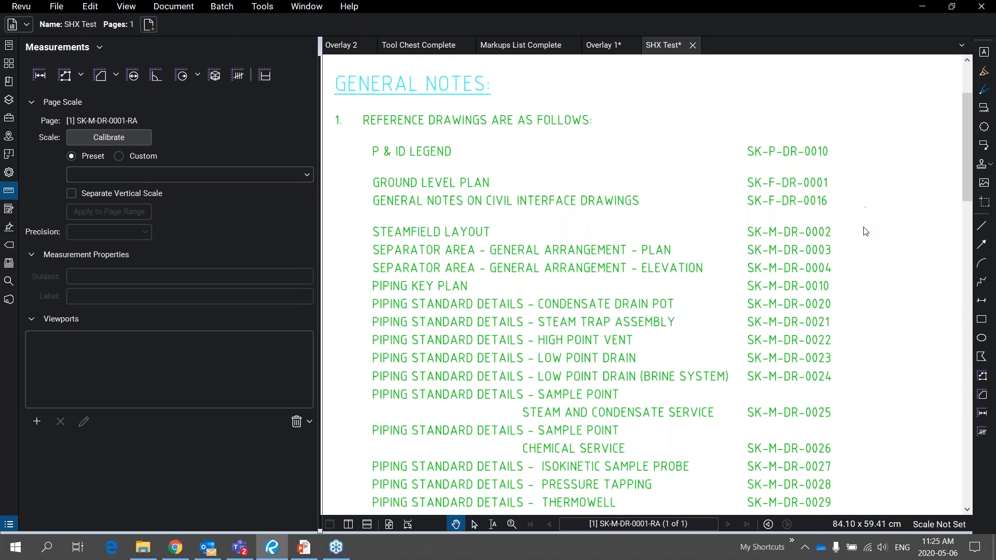
pyautogui.moveTo(543, 169)
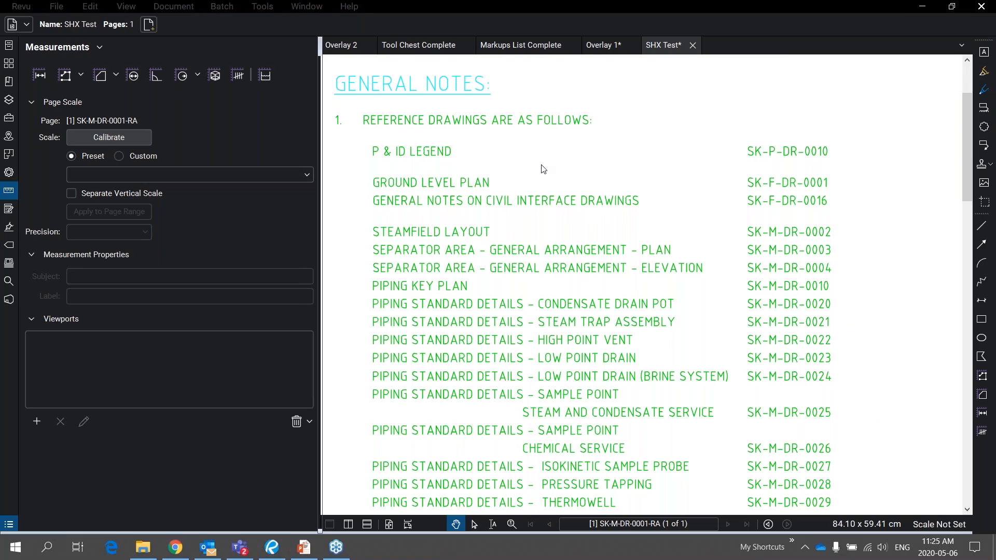
pyautogui.moveTo(526, 161)
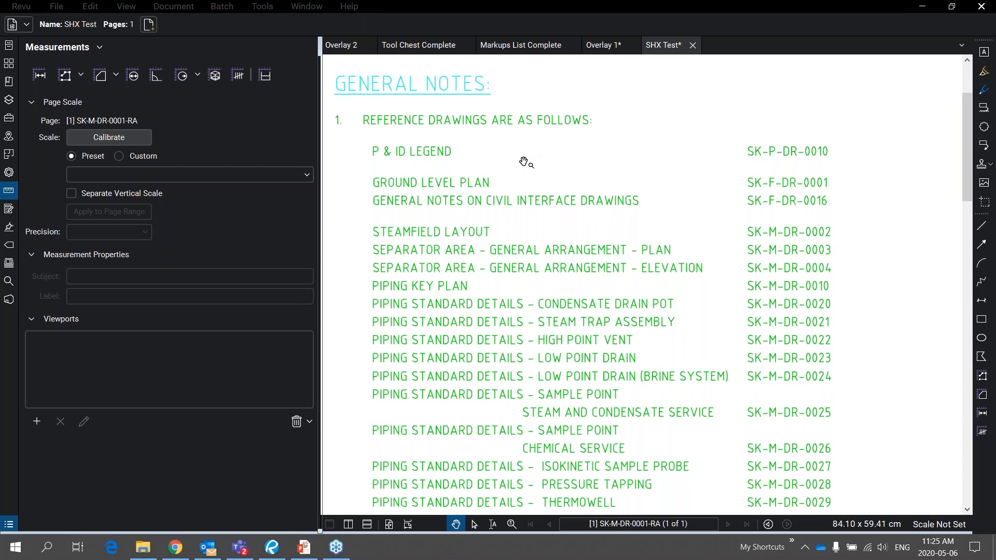
pyautogui.moveTo(856, 218)
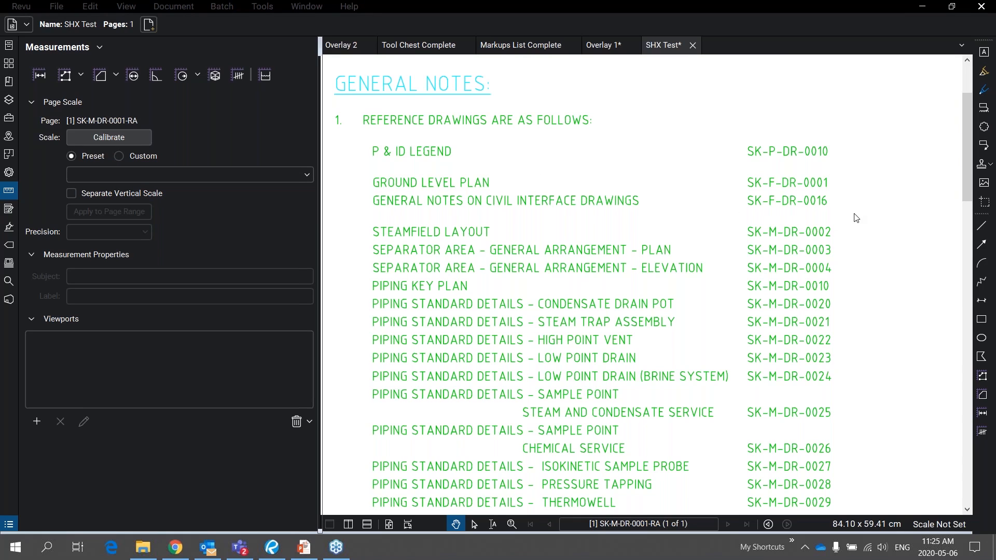
pyautogui.moveTo(362, 146)
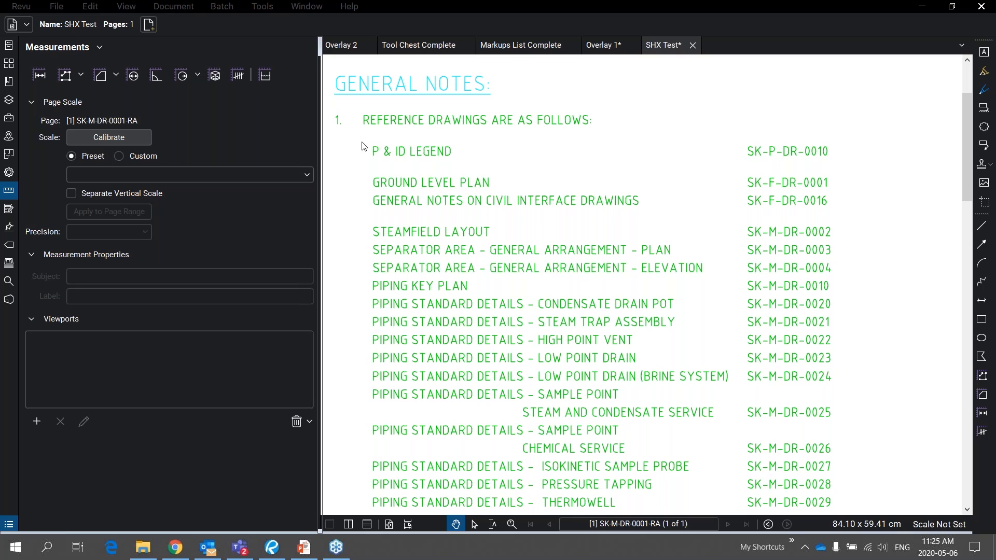
pyautogui.moveTo(379, 175)
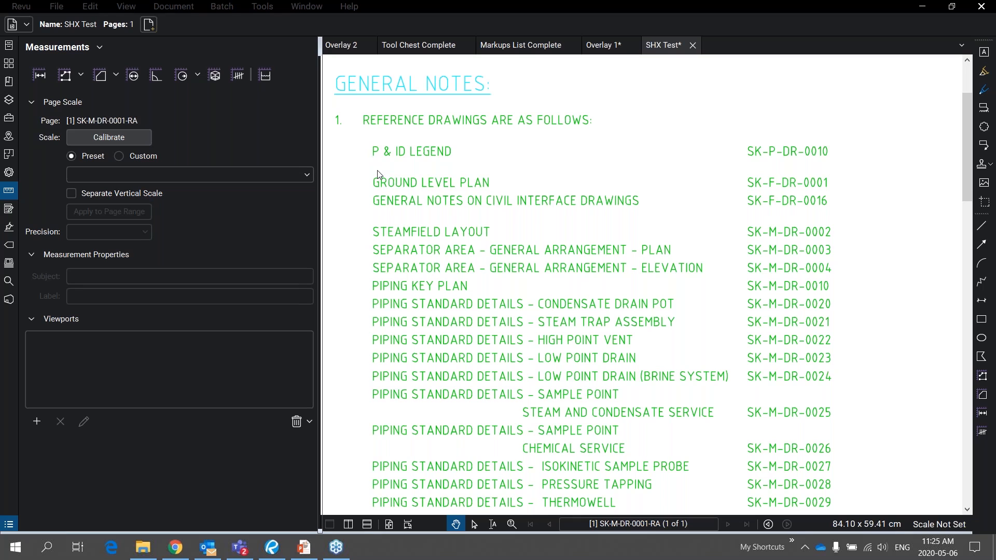
pyautogui.moveTo(536, 369)
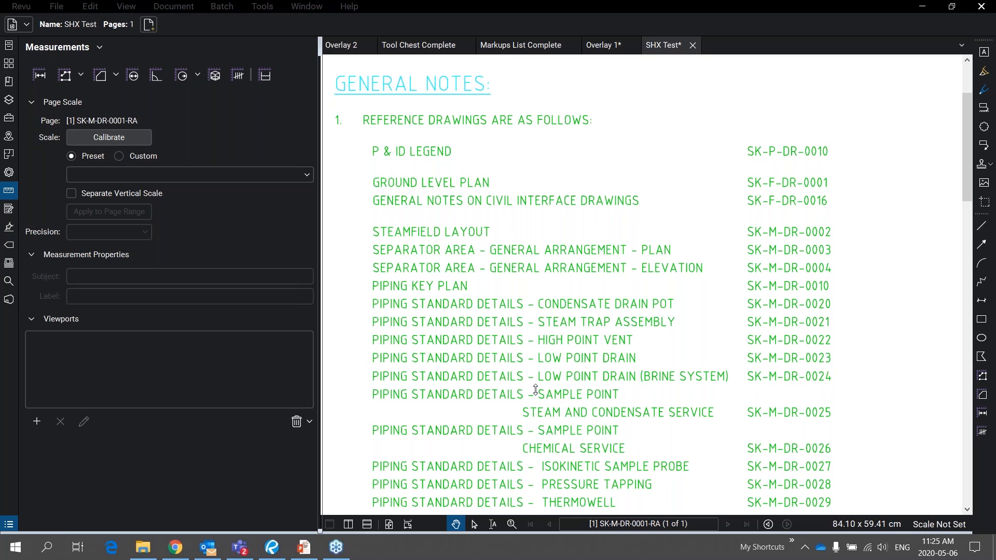
pyautogui.moveTo(336, 141)
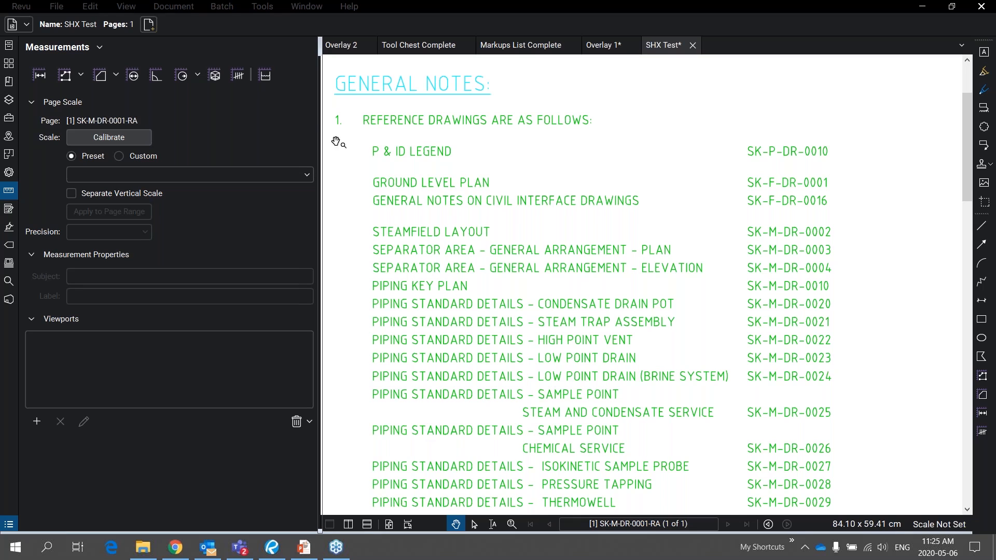
pyautogui.moveTo(272, 140)
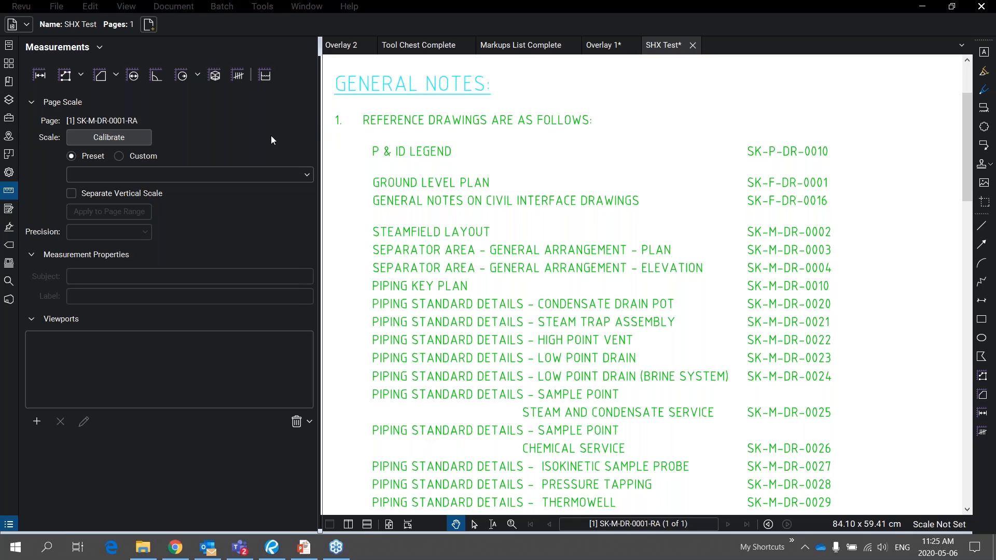
pyautogui.moveTo(539, 49)
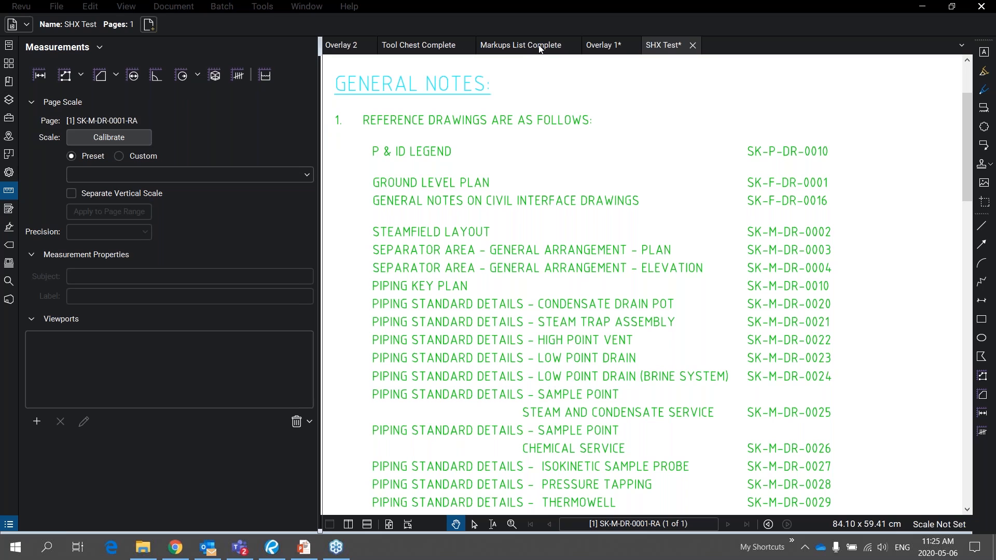
# Switch to Markups List Complete and select the red planting schedule note on the Site Plan
pyautogui.click(521, 45)
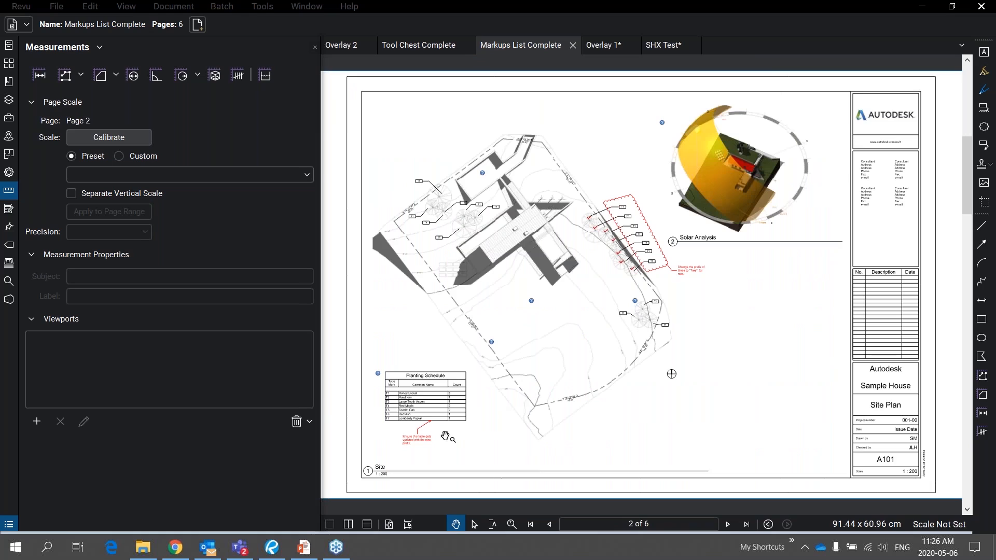
pyautogui.click(416, 436)
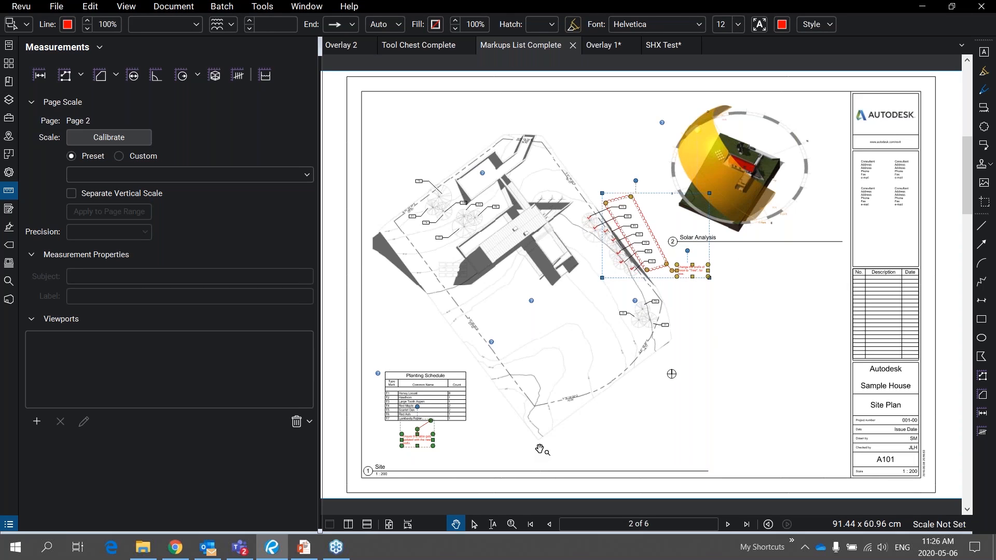
pyautogui.moveTo(538, 433)
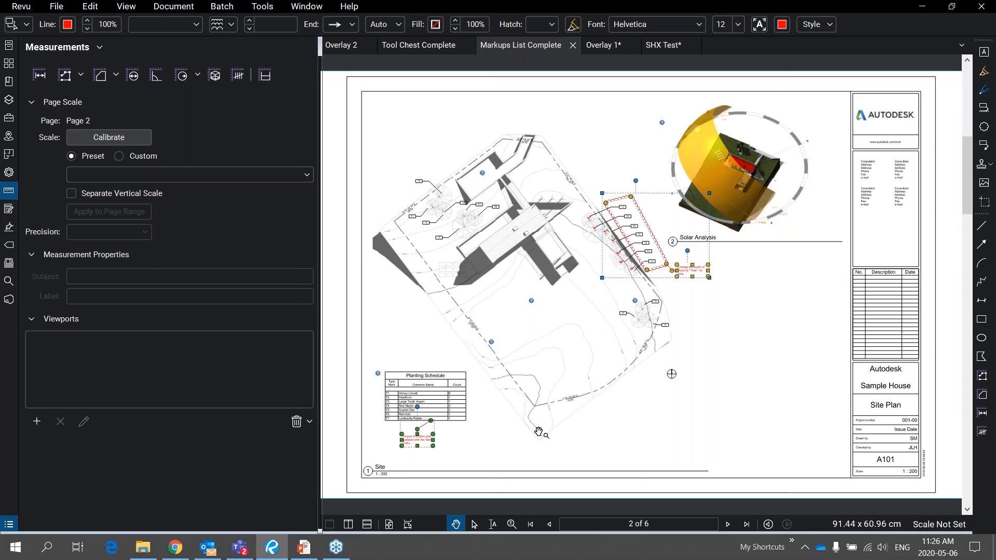
pyautogui.moveTo(522, 439)
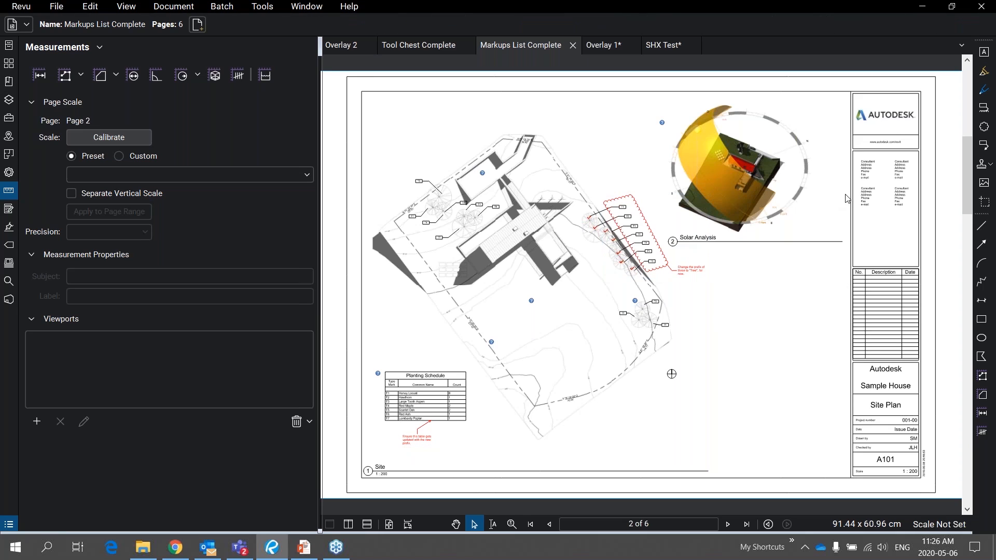
pyautogui.moveTo(851, 220)
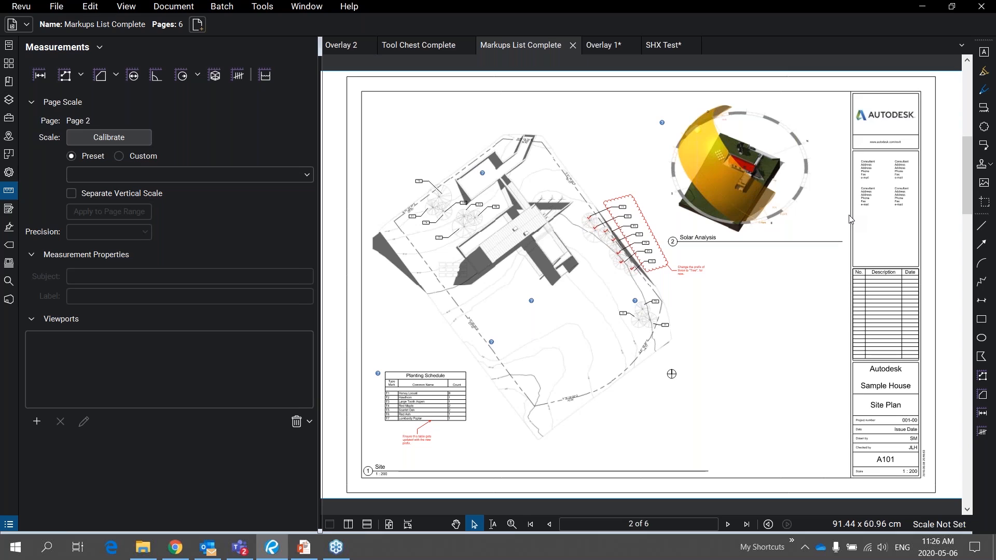
pyautogui.moveTo(833, 121)
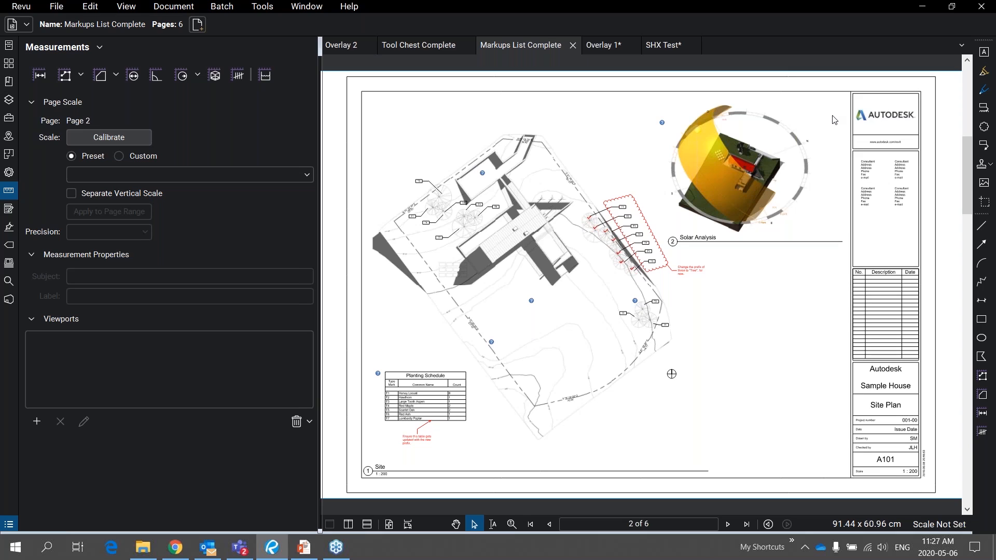
pyautogui.moveTo(819, 126)
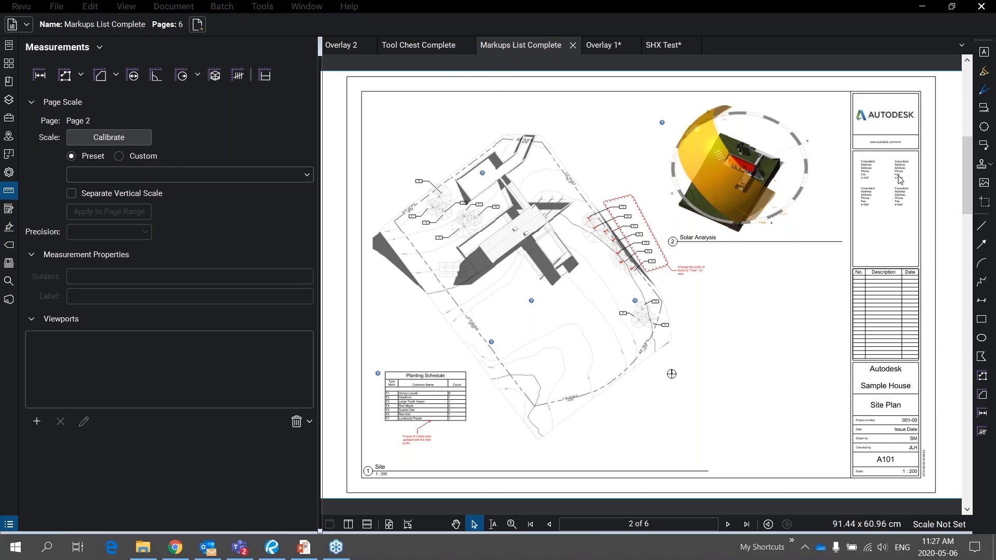
pyautogui.moveTo(944, 182)
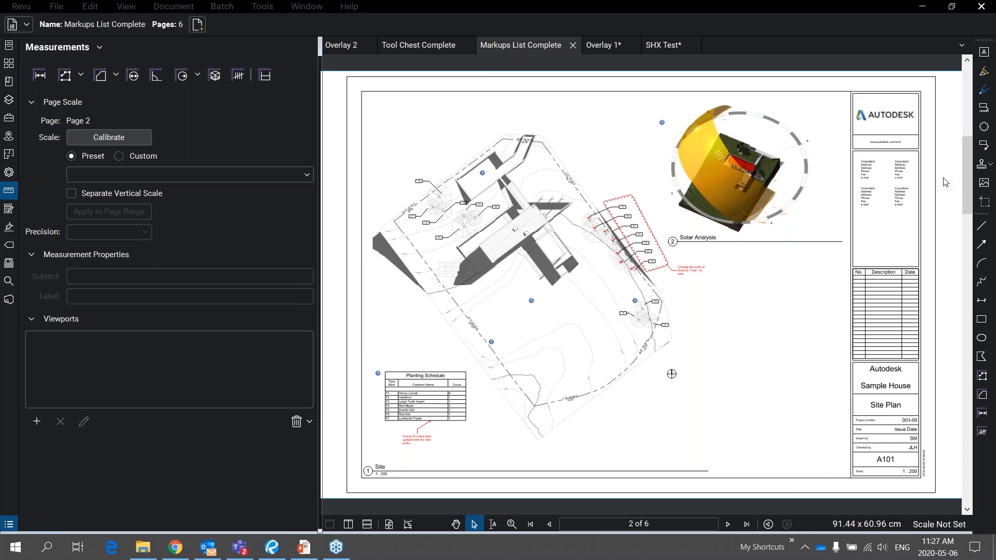
pyautogui.moveTo(305, 546)
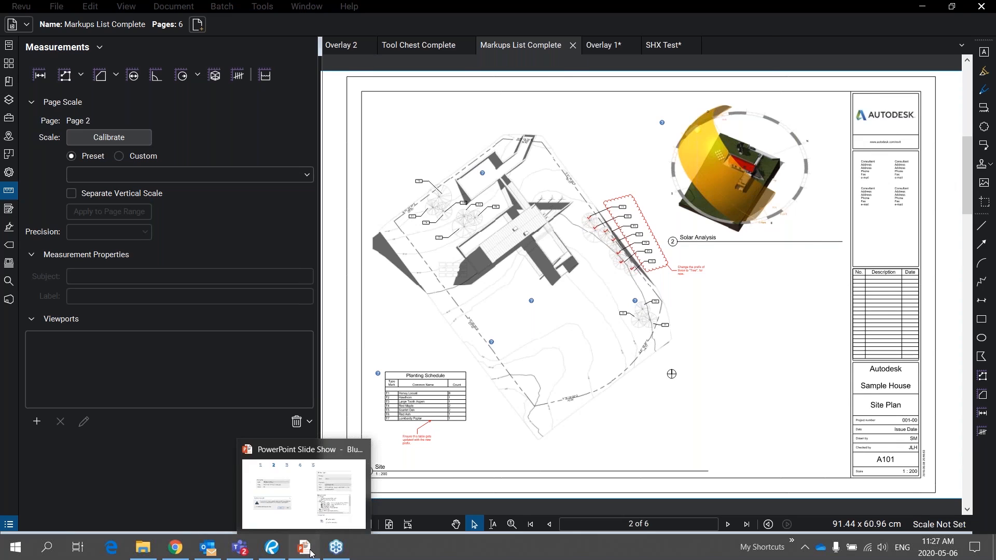
# Return to the PowerPoint slide show from the taskbar preview
pyautogui.click(307, 548)
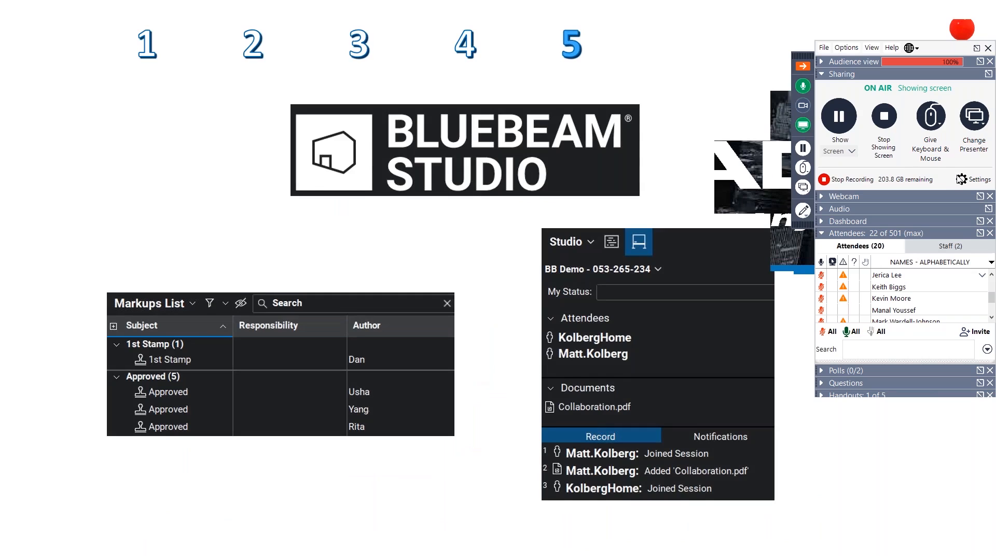
pyautogui.moveTo(976, 182)
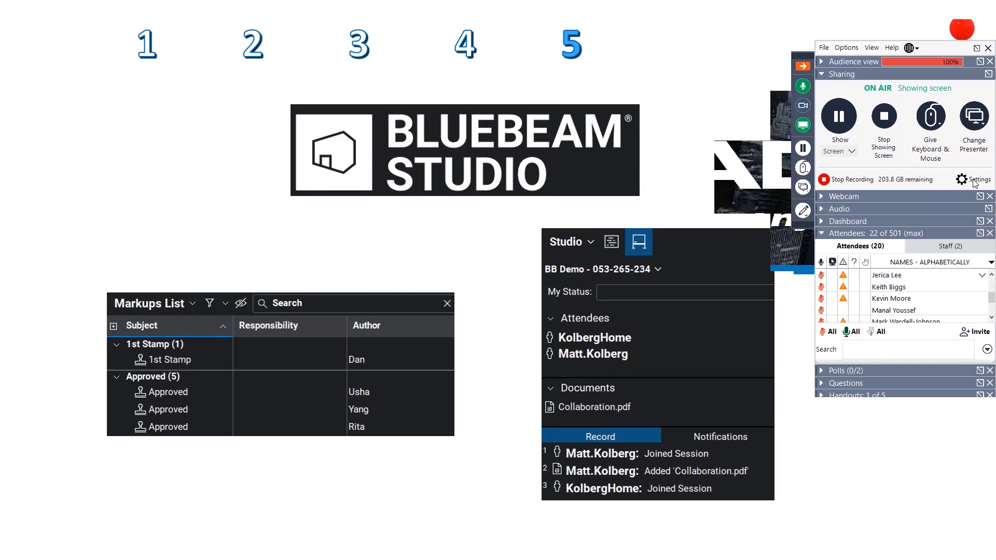